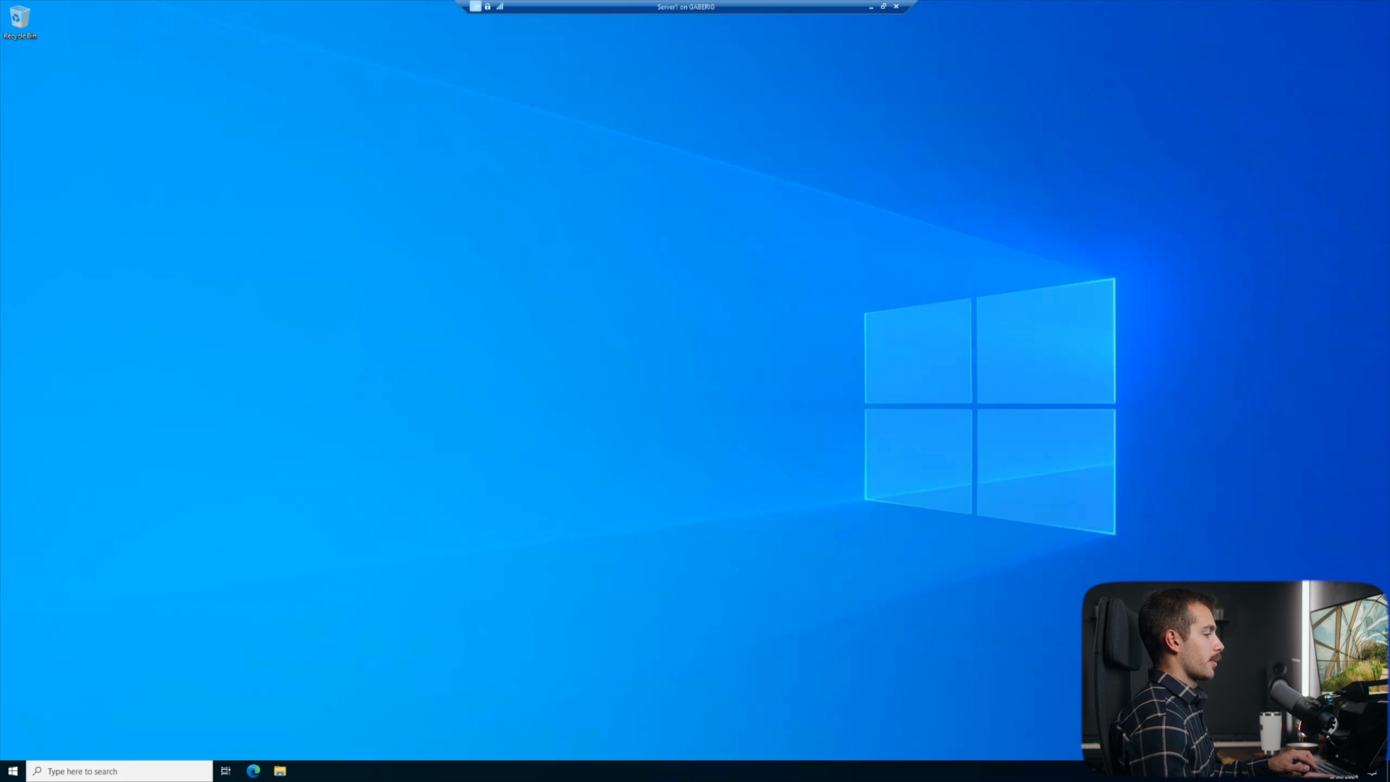
Open Server Manager, dismiss the Windows Admin Center suggestion, and go to File and Storage Services.
type("services")
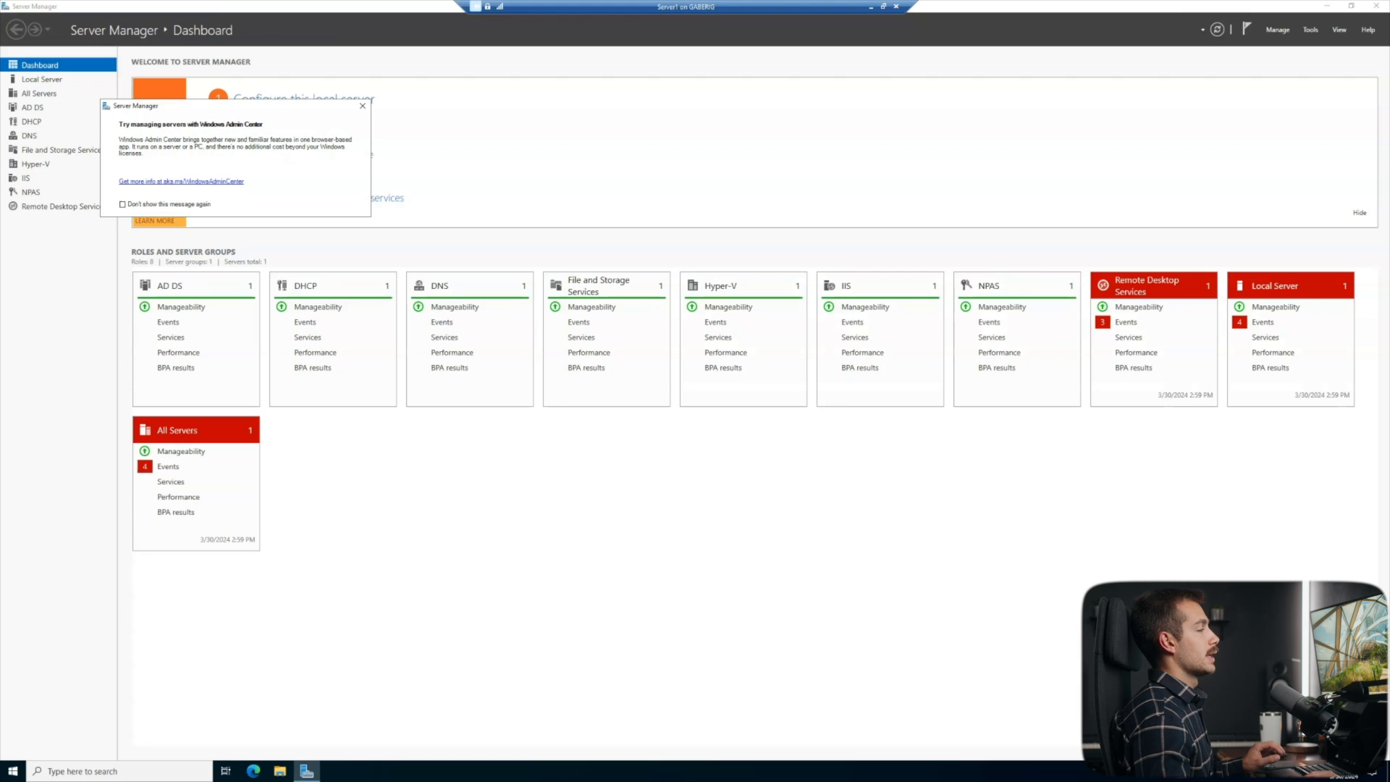
left_click(361, 106)
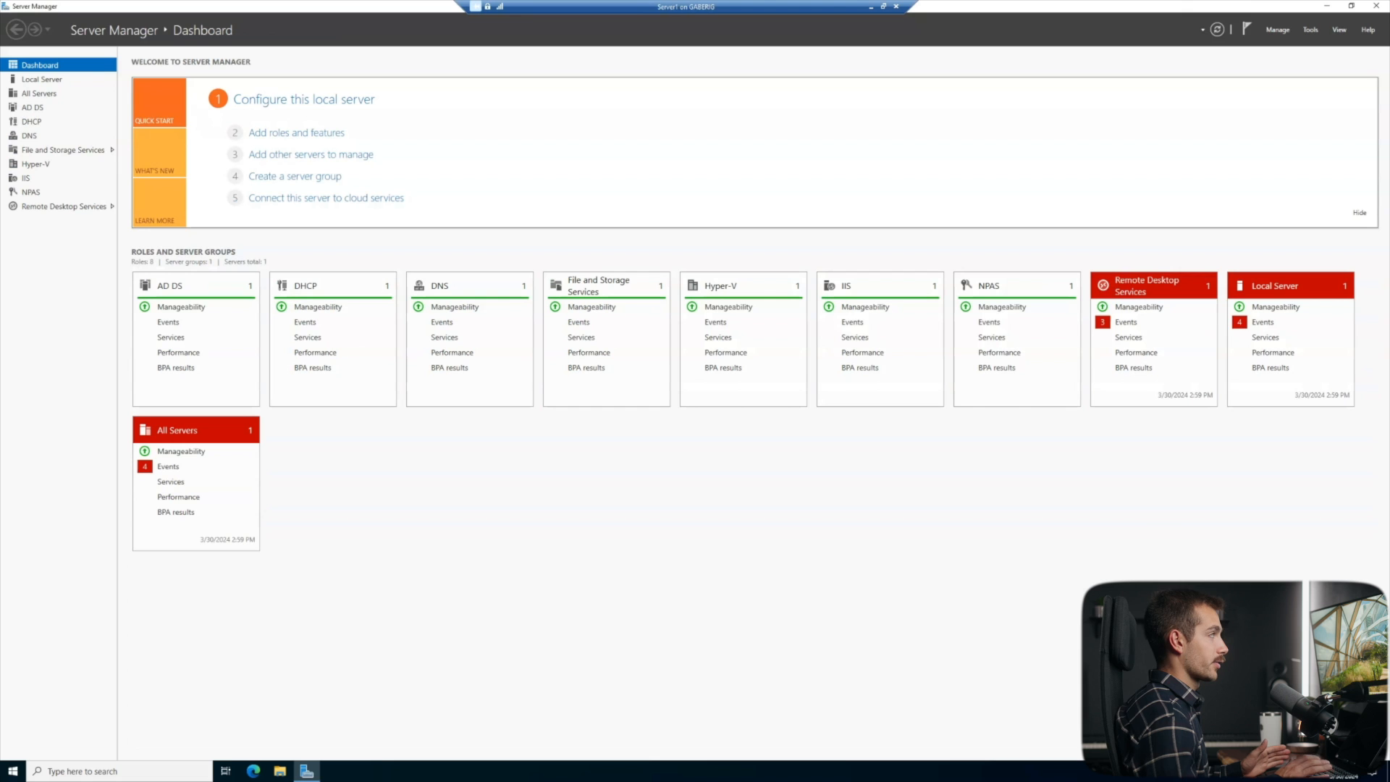
left_click(64, 149)
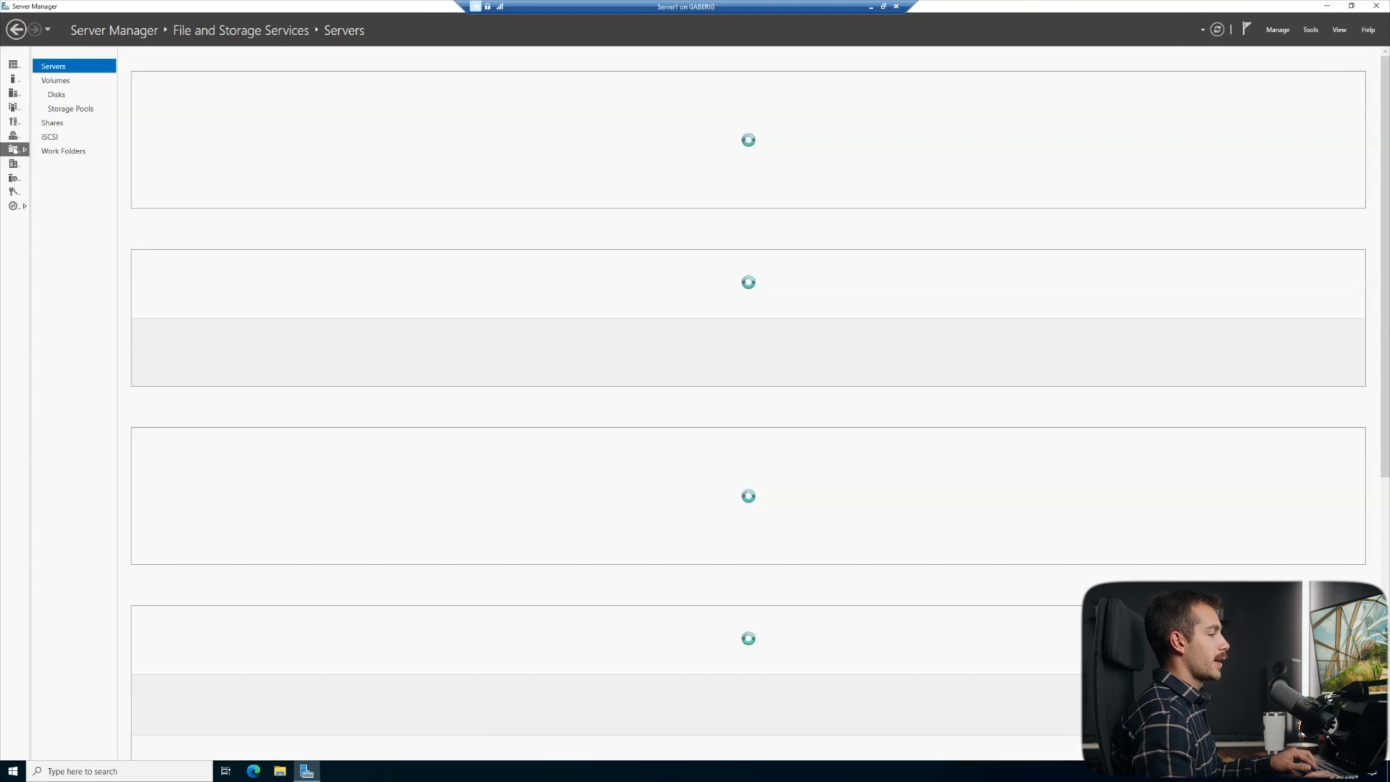
Start a new SMB Share - Quick wizard from the Shares page.
left_click(52, 122)
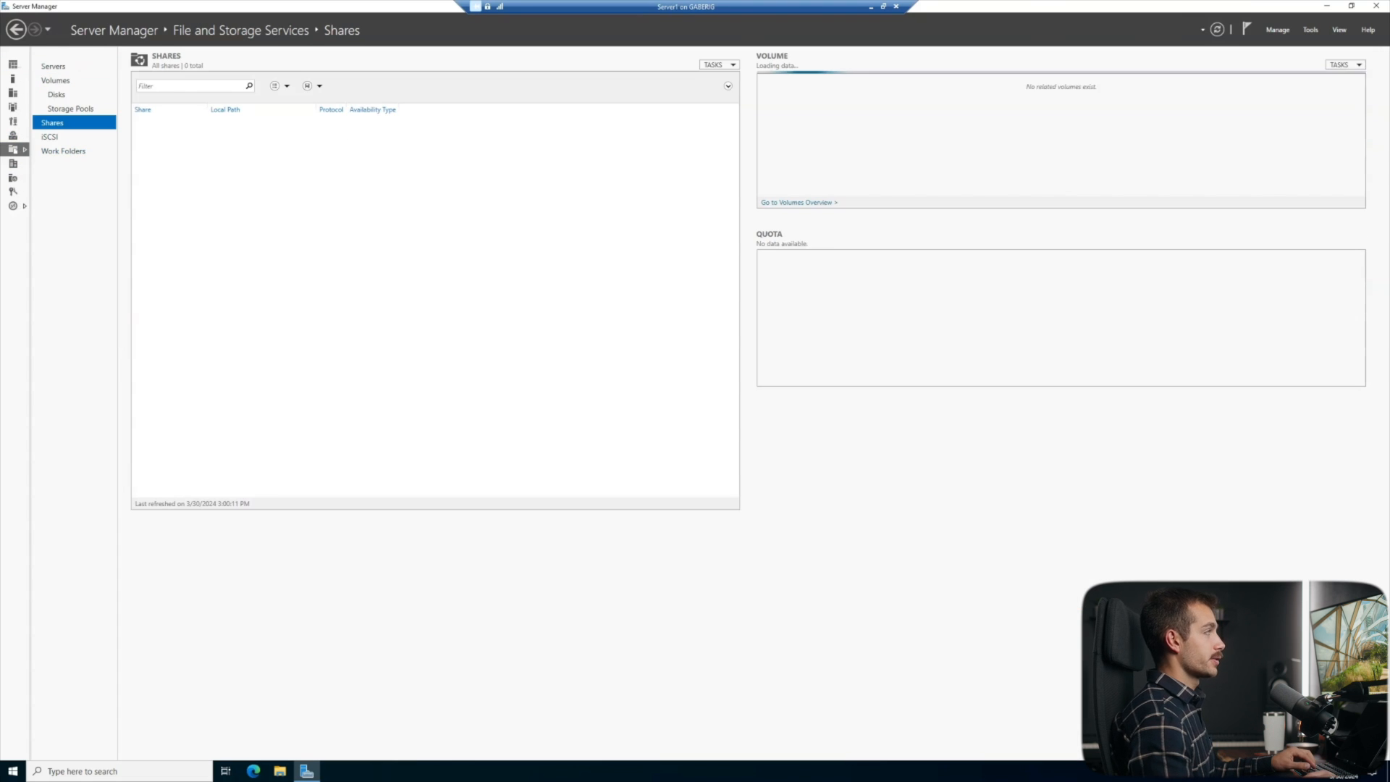
left_click(1341, 64)
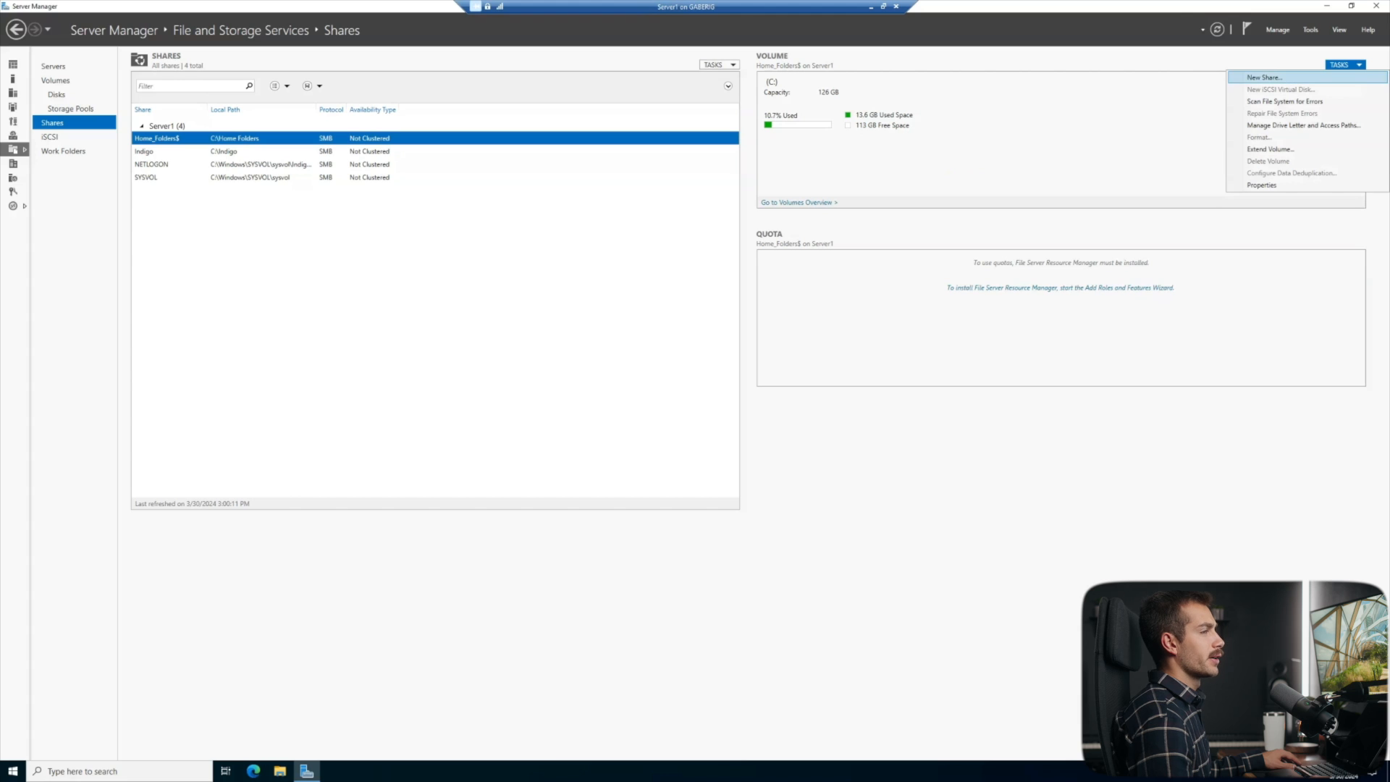
left_click(1263, 78)
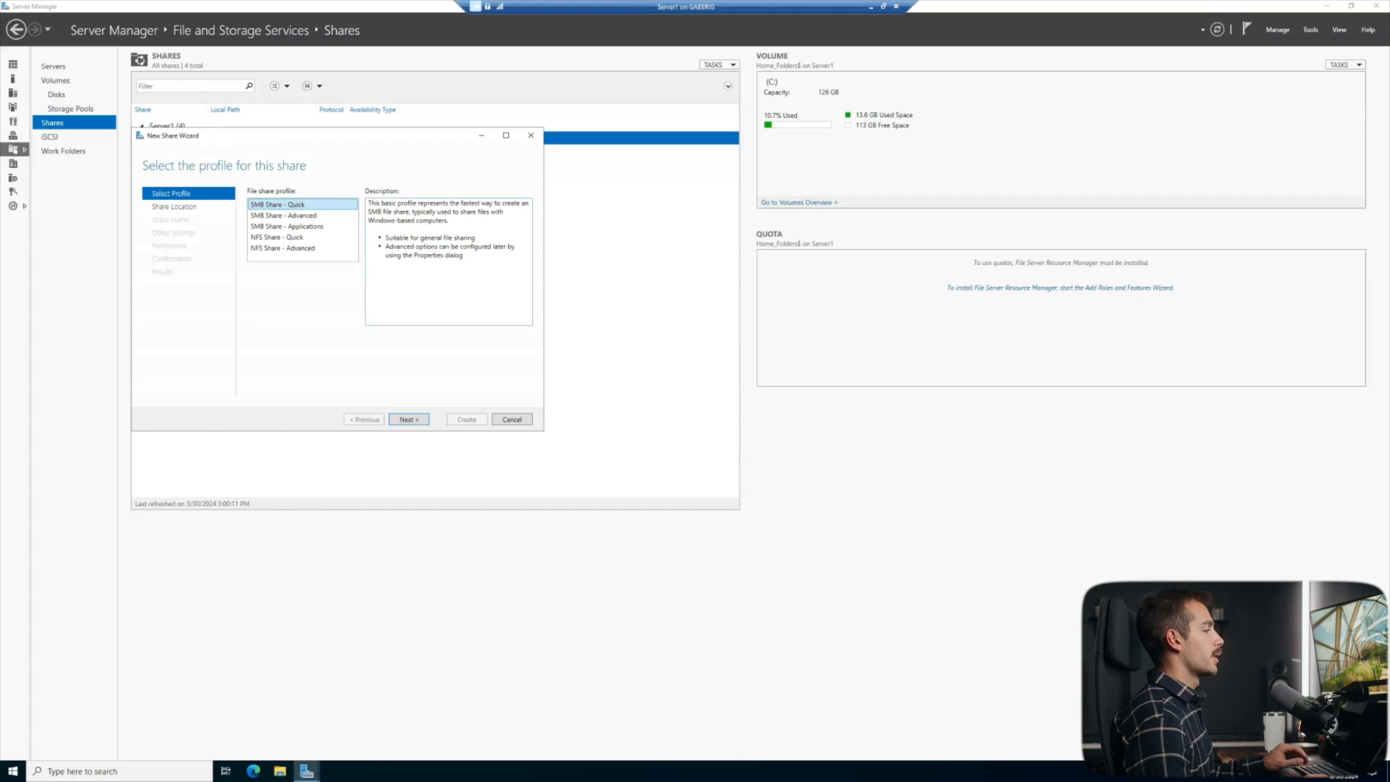
left_click(409, 418)
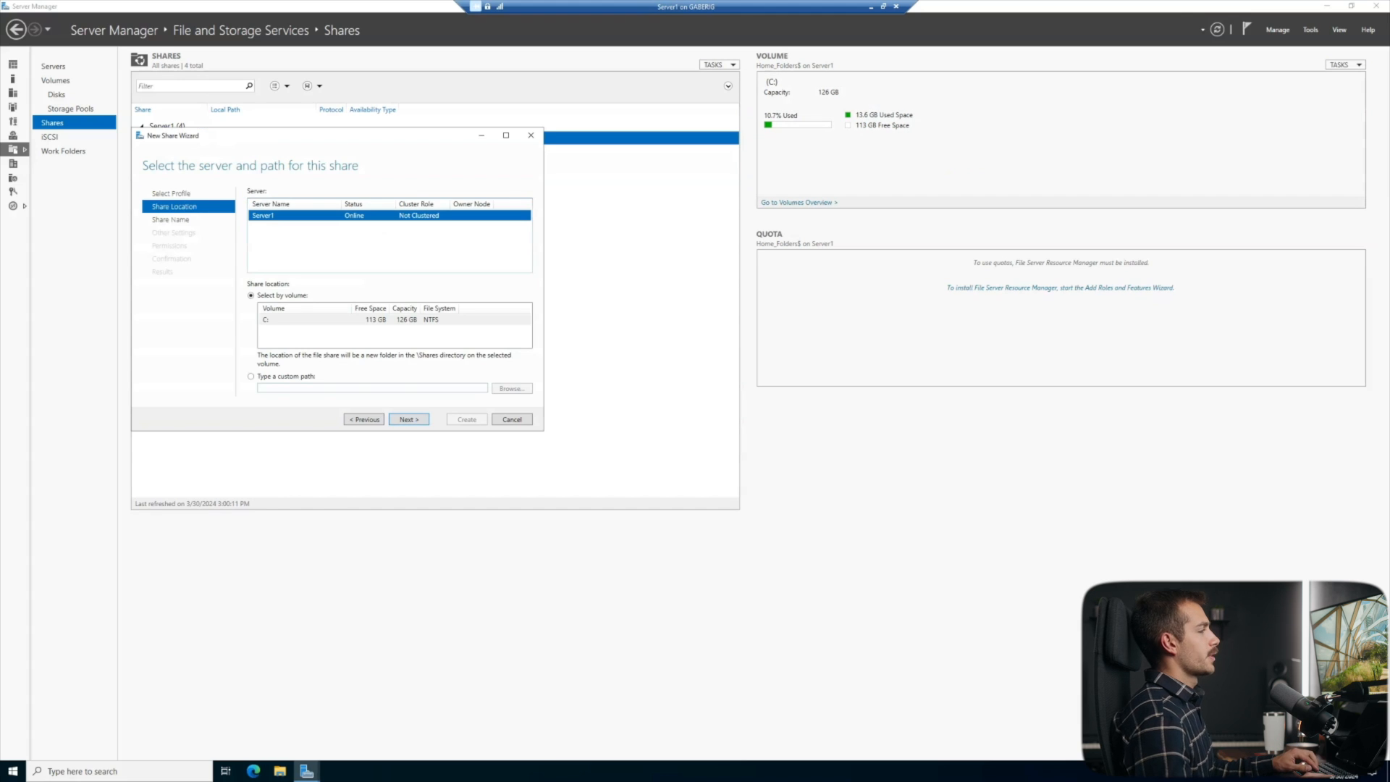
Point the share at a newly created C:\Redirection folder, named Redirection$.
left_click(251, 375)
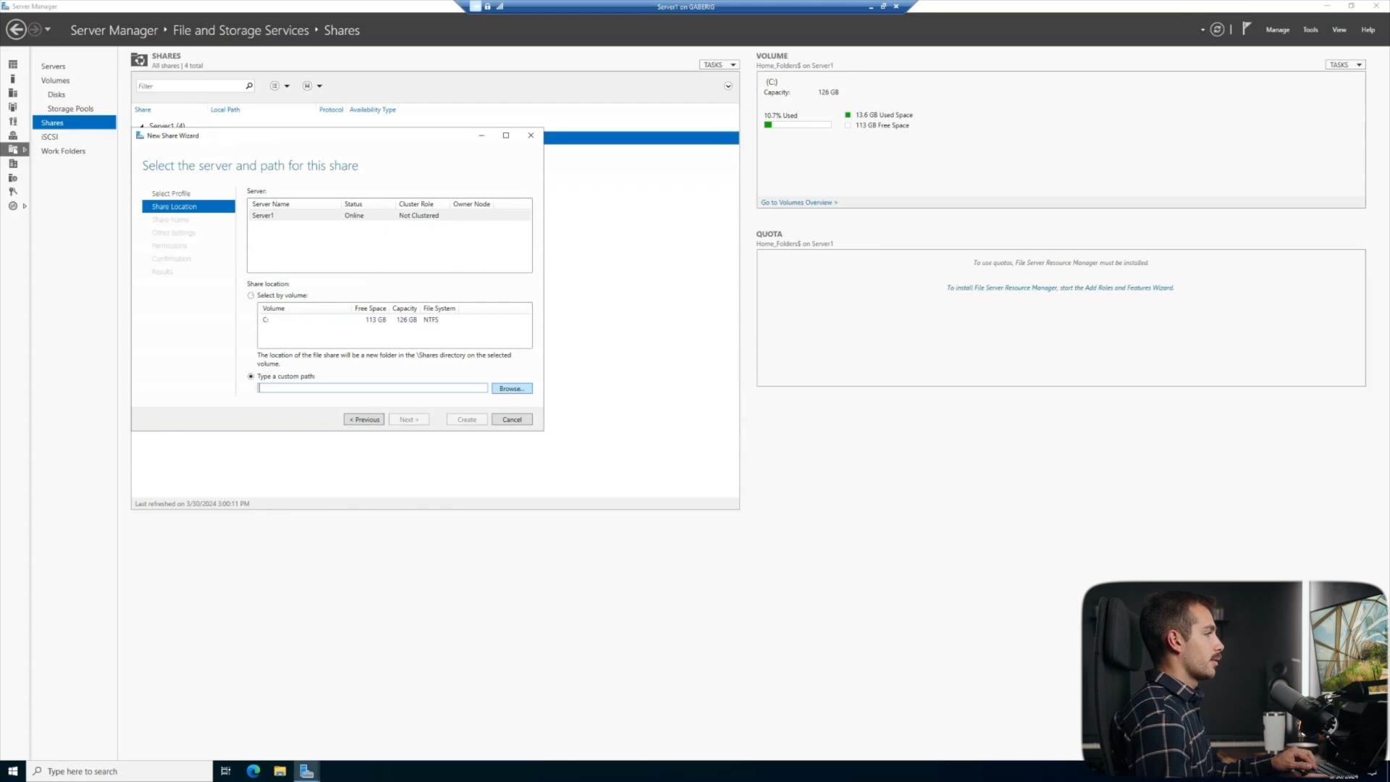
left_click(511, 388)
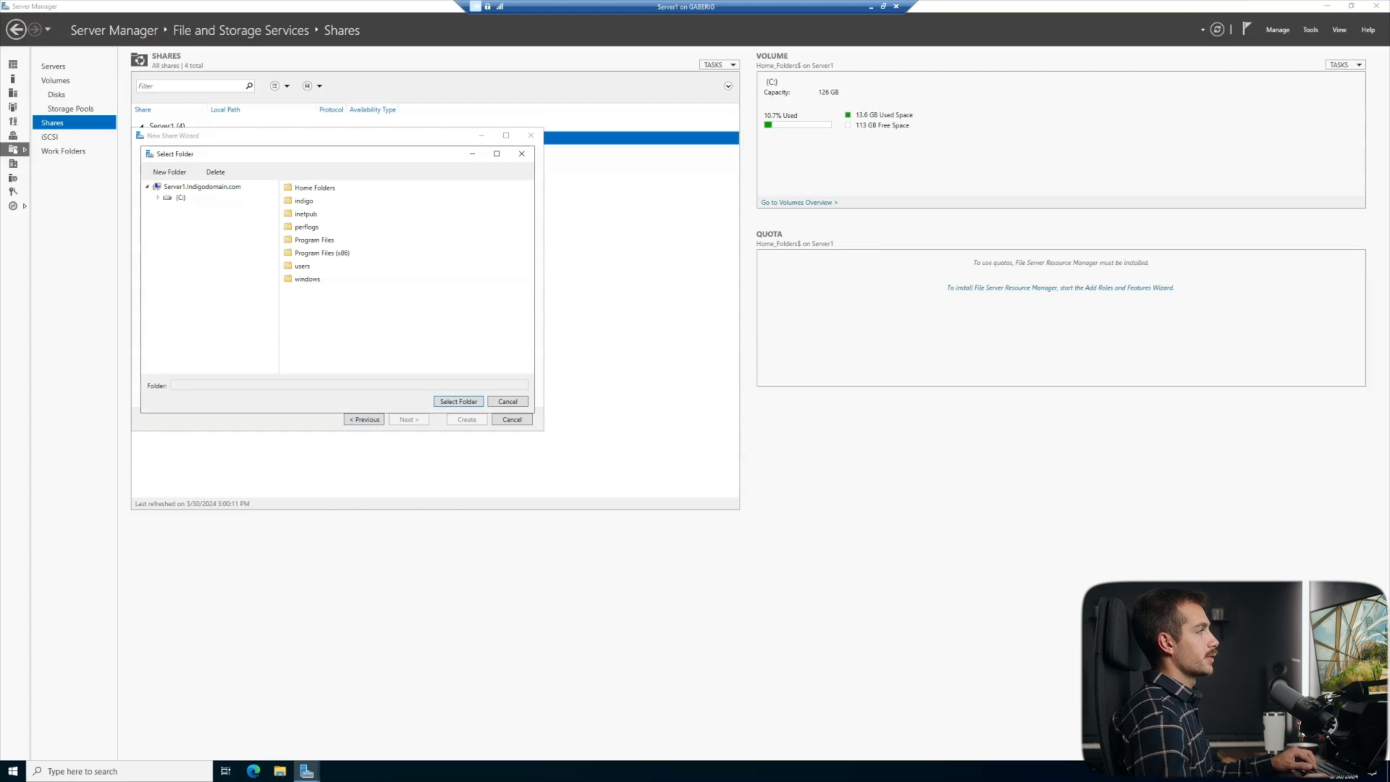
left_click(169, 171)
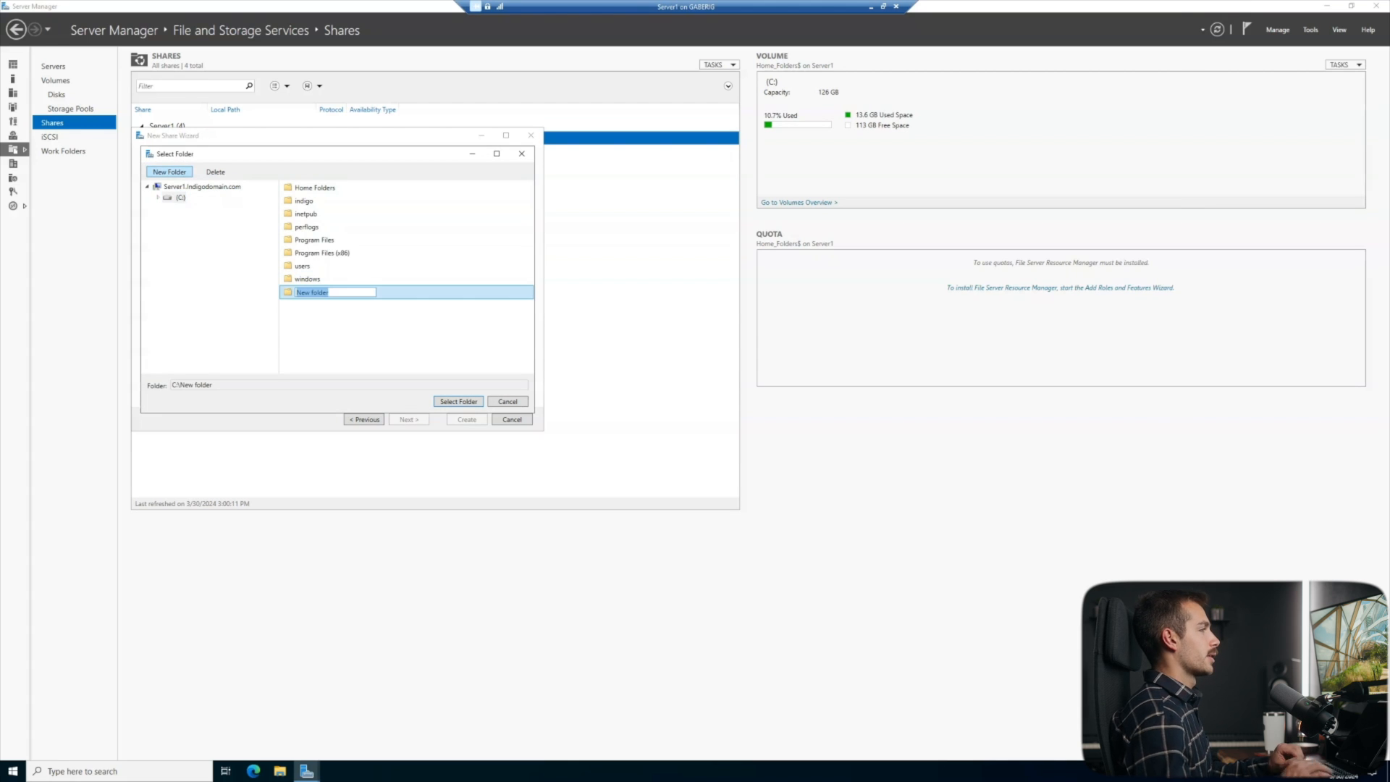
type("Redirection")
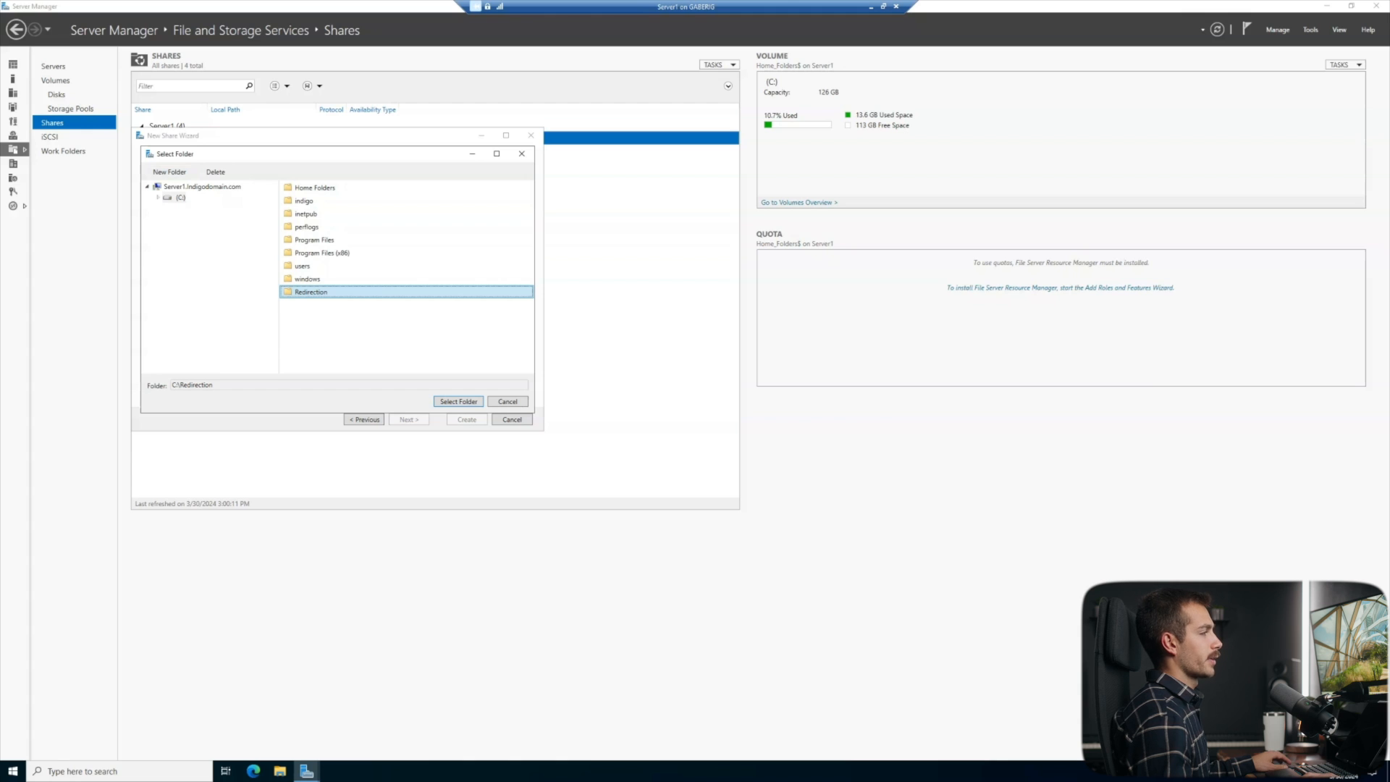
left_click(458, 400)
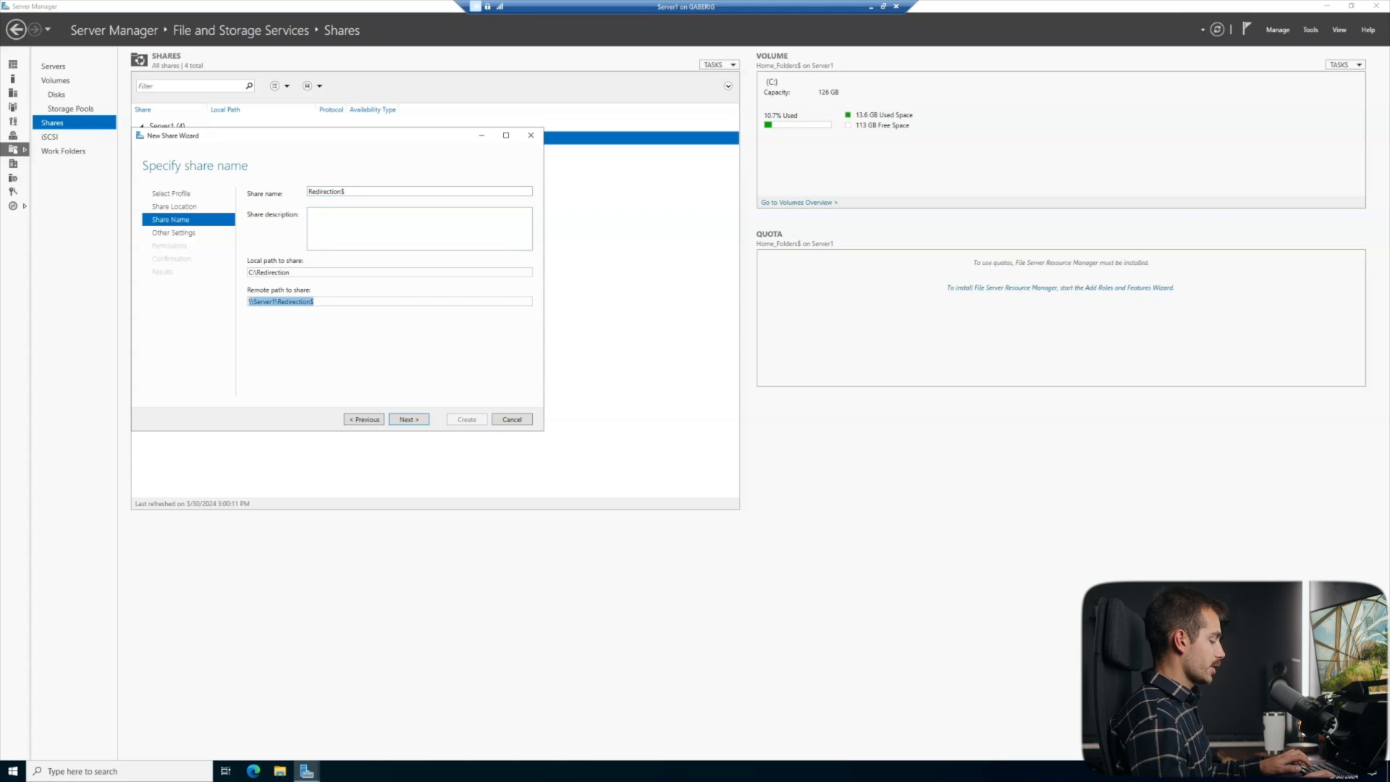
Enable access-based enumeration for Redirection$ and advance to the Permissions page.
left_click(407, 419)
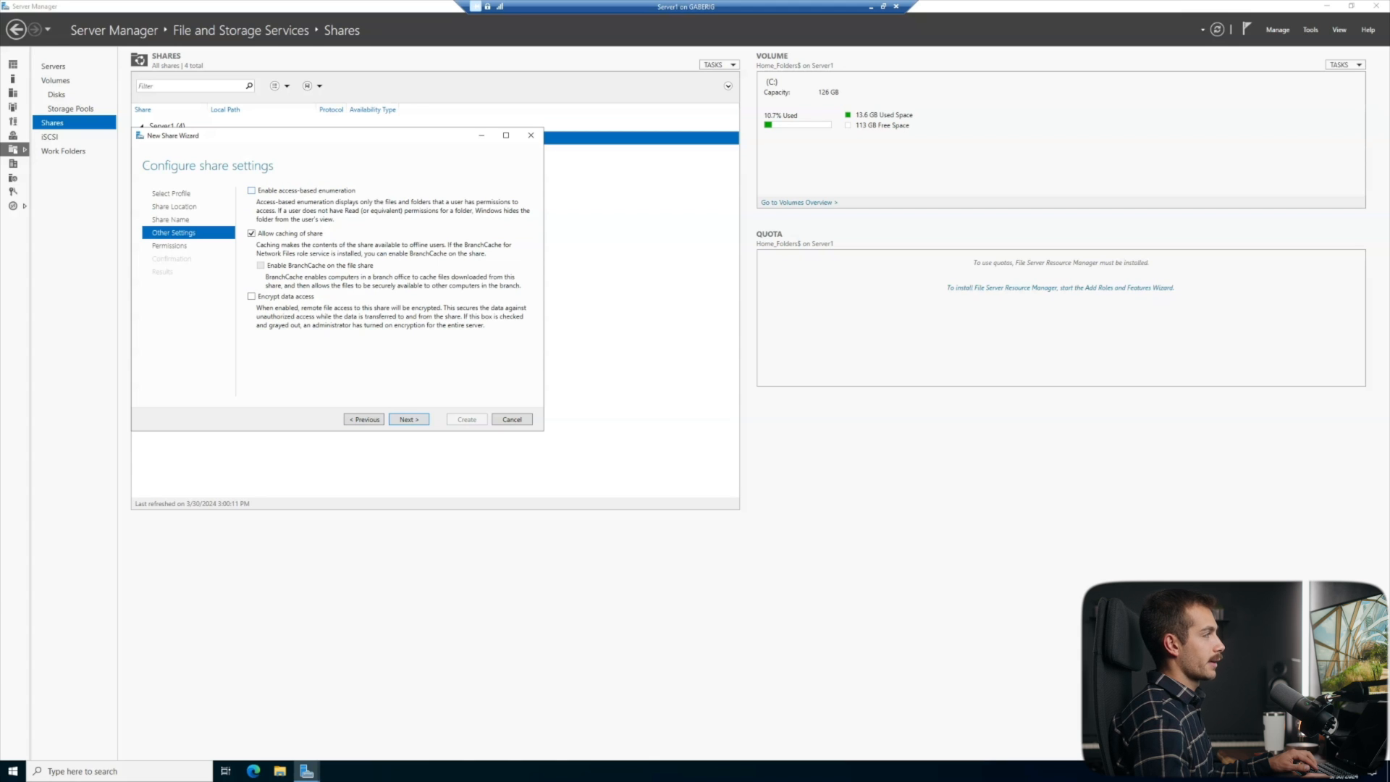
left_click(252, 190)
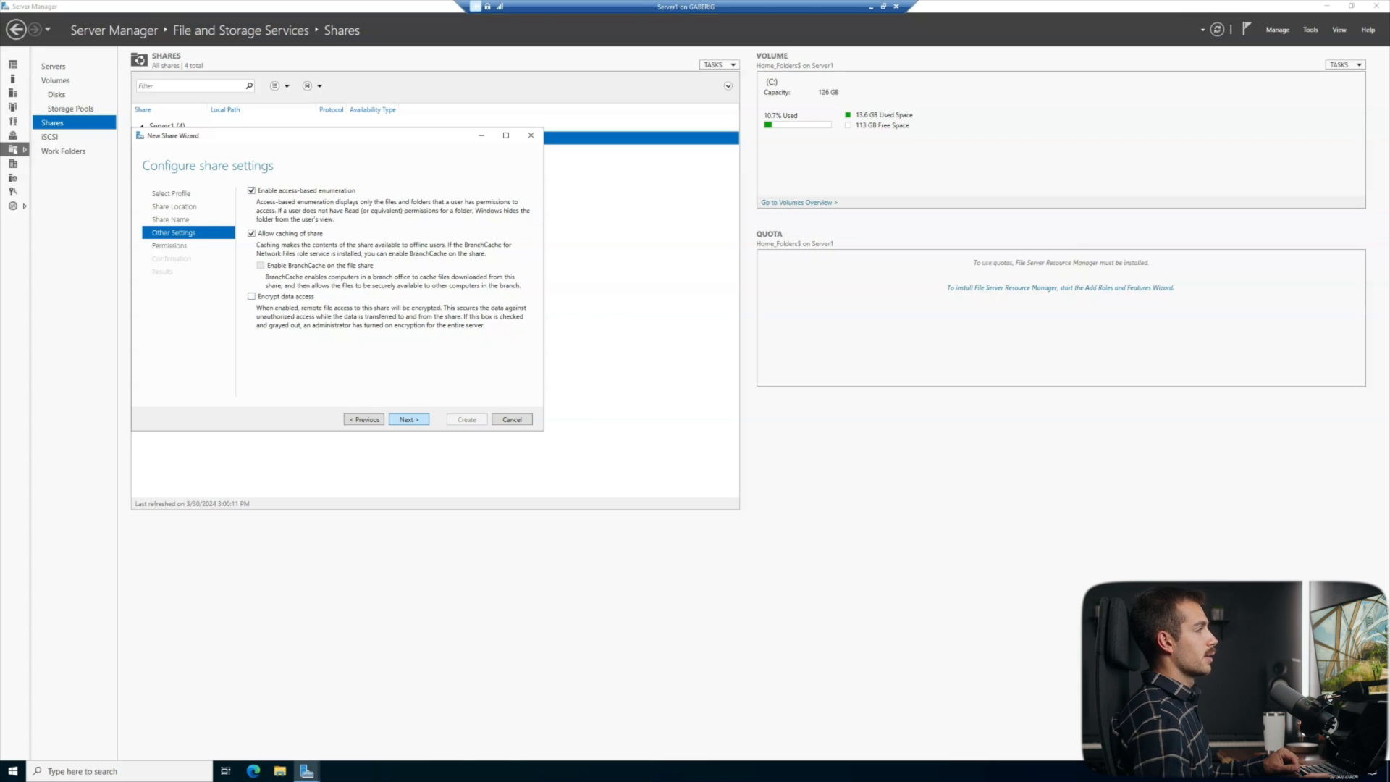
left_click(408, 420)
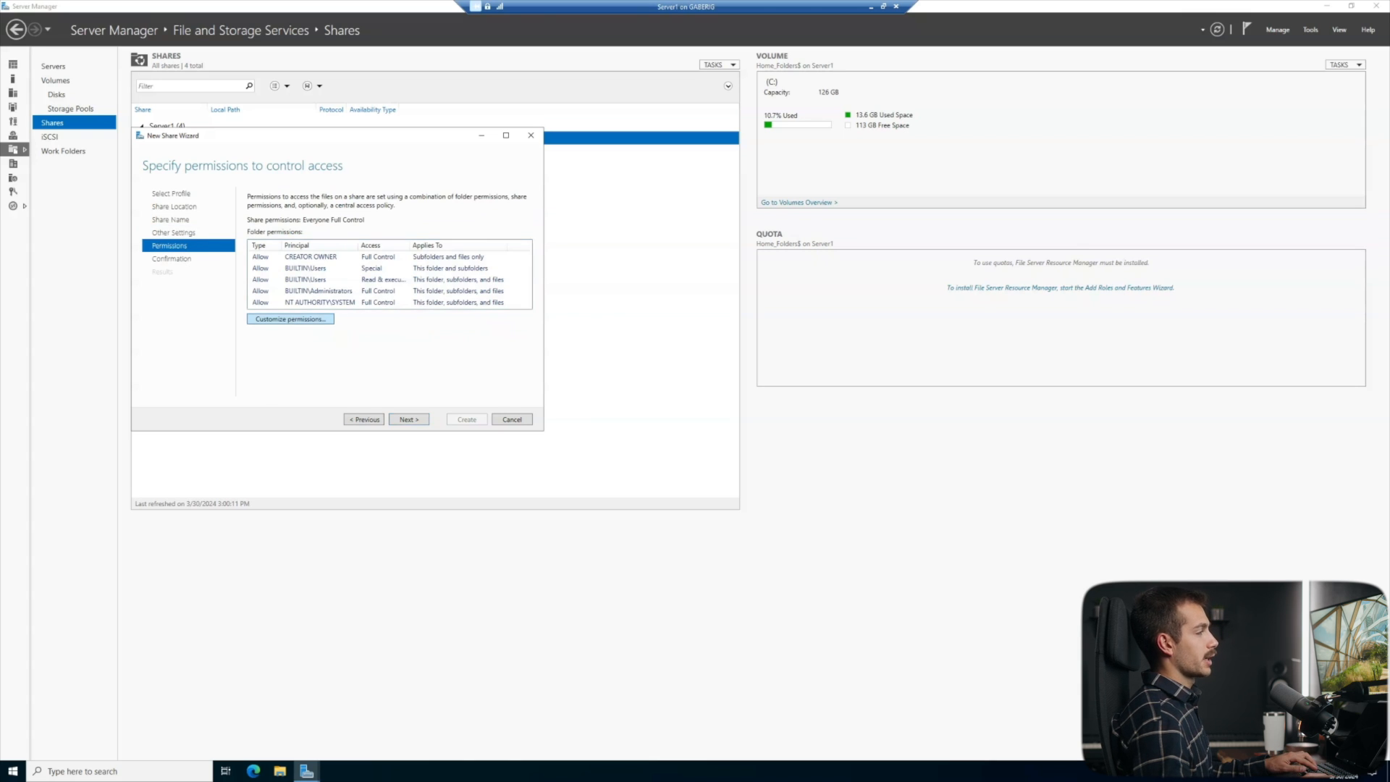
Disable inheritance on C:\Redirection, converting to explicit entries, and remove the Users entries.
left_click(289, 319)
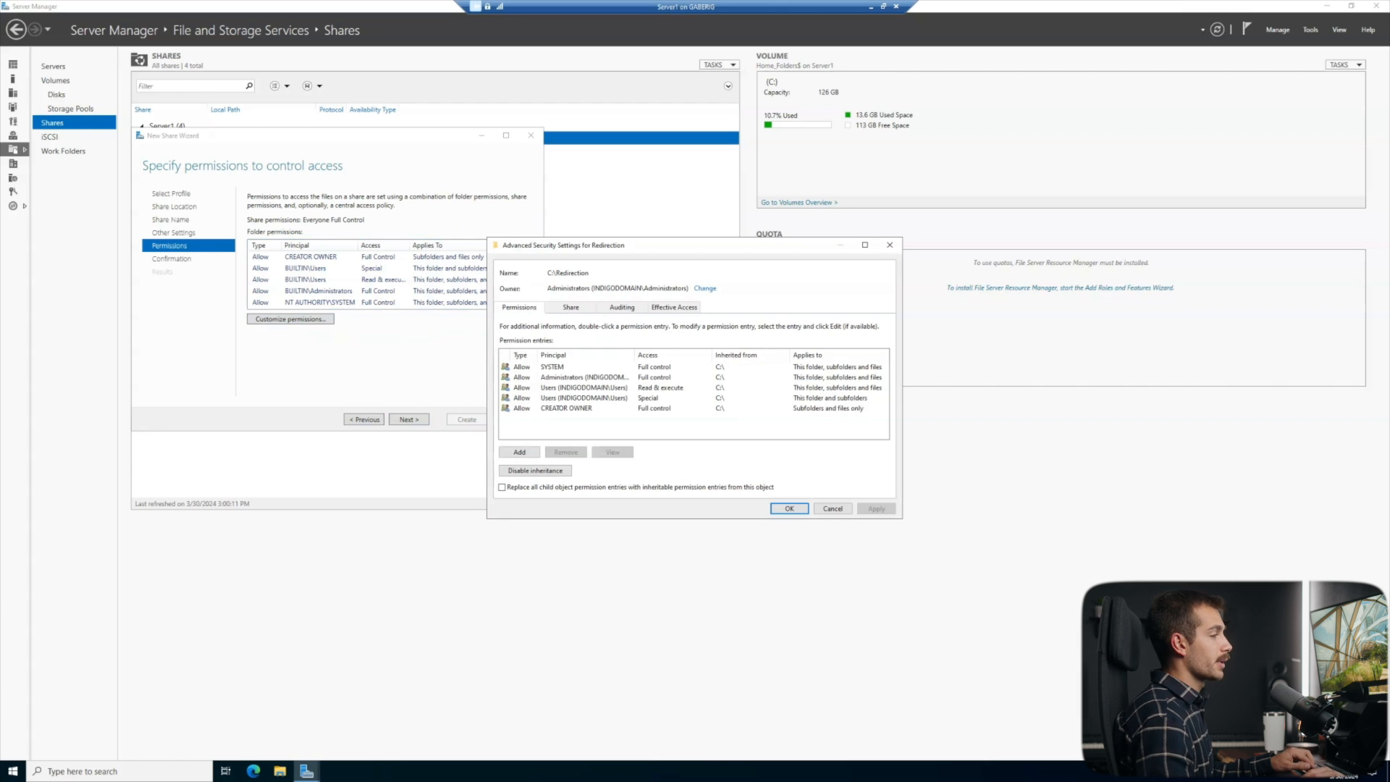
left_click(534, 470)
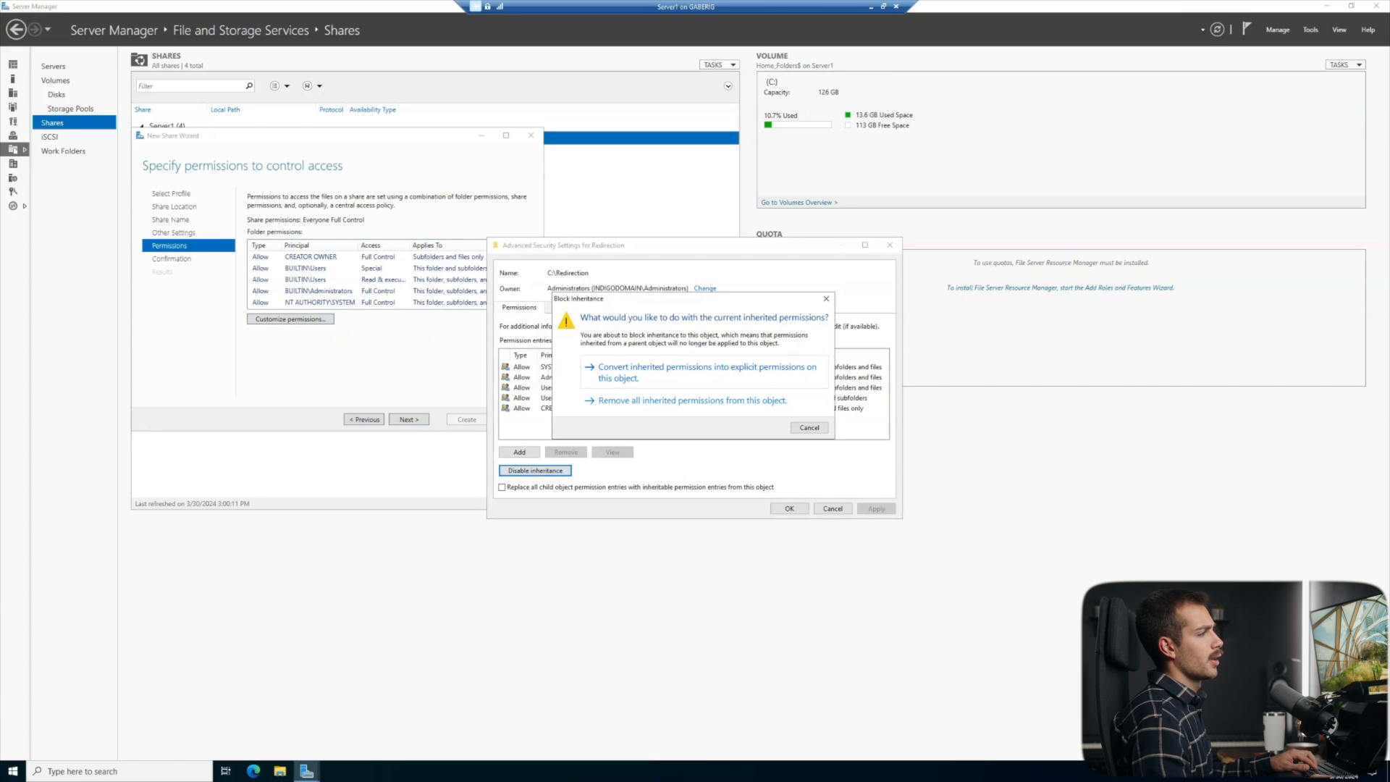
left_click(704, 372)
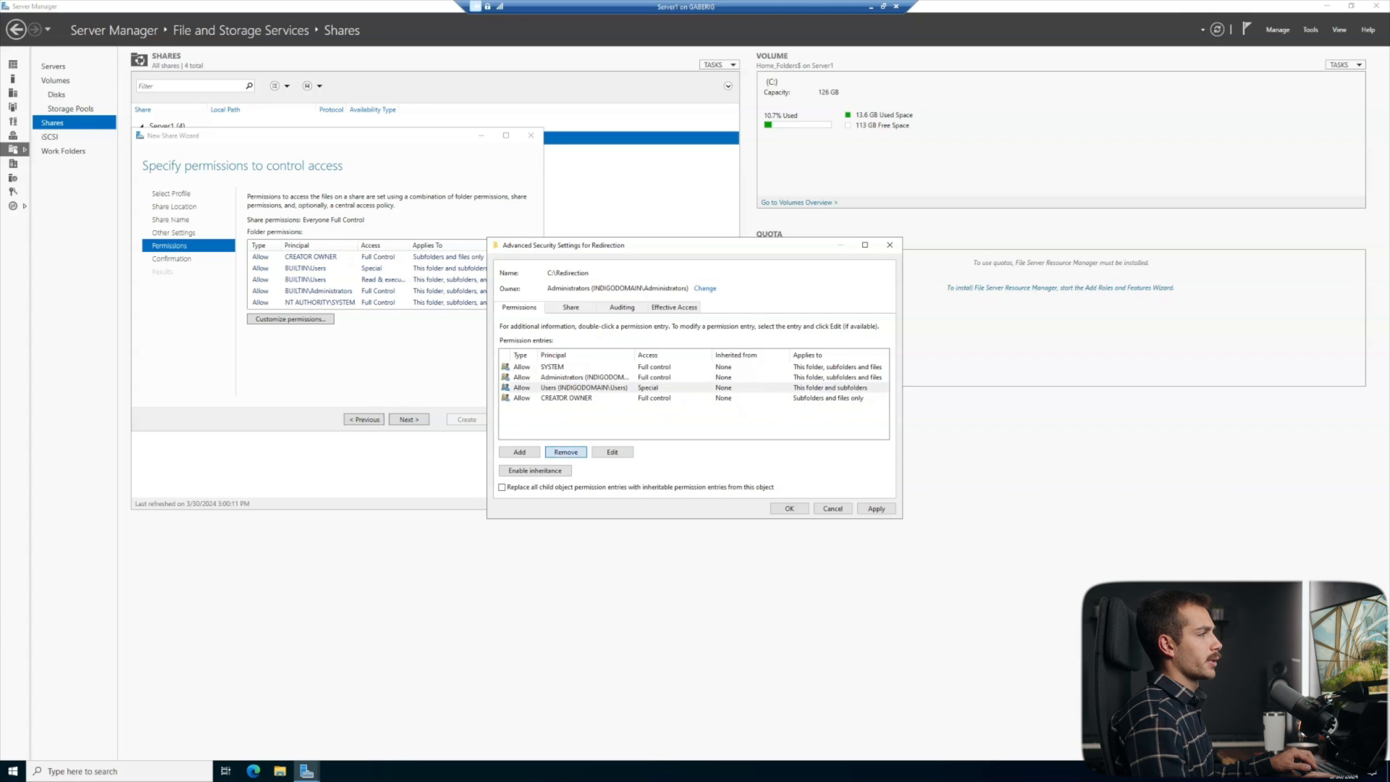
left_click(565, 451)
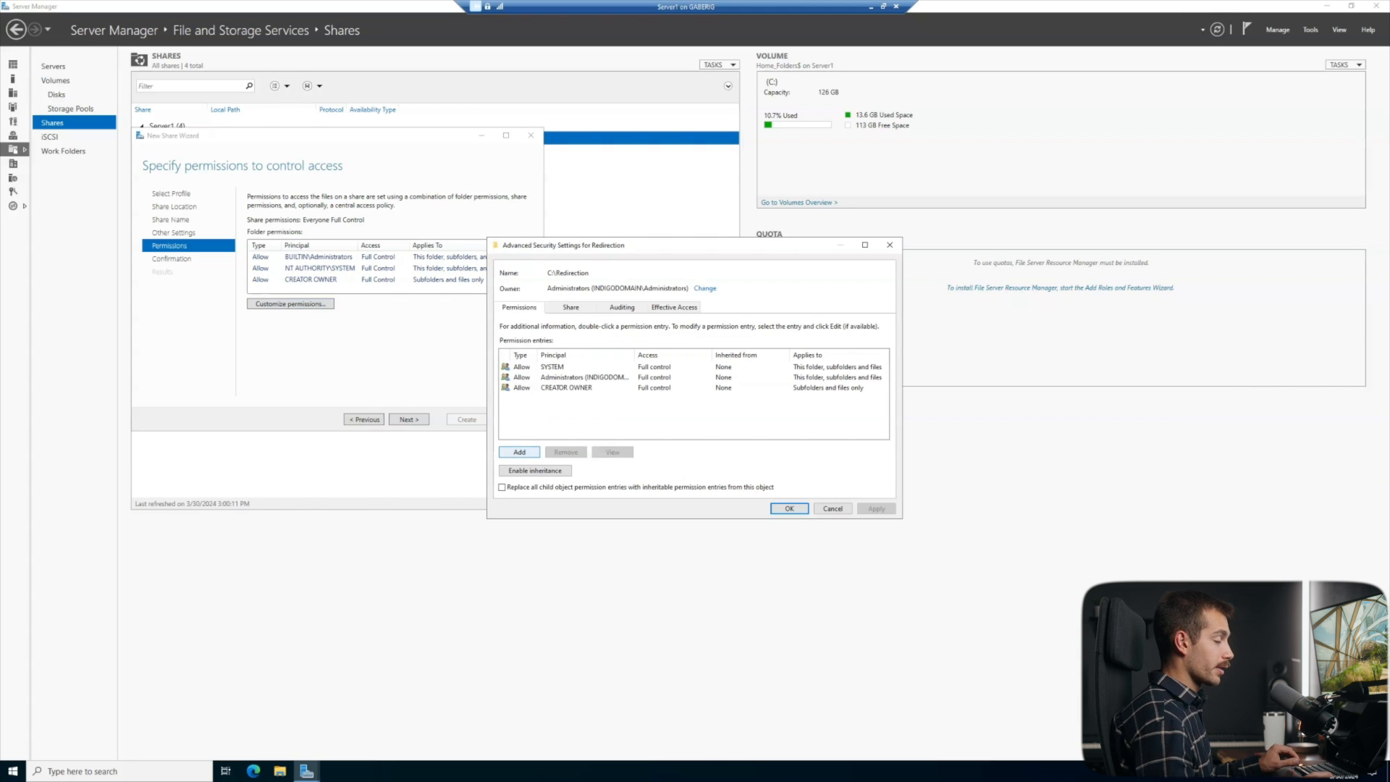
left_click(518, 451)
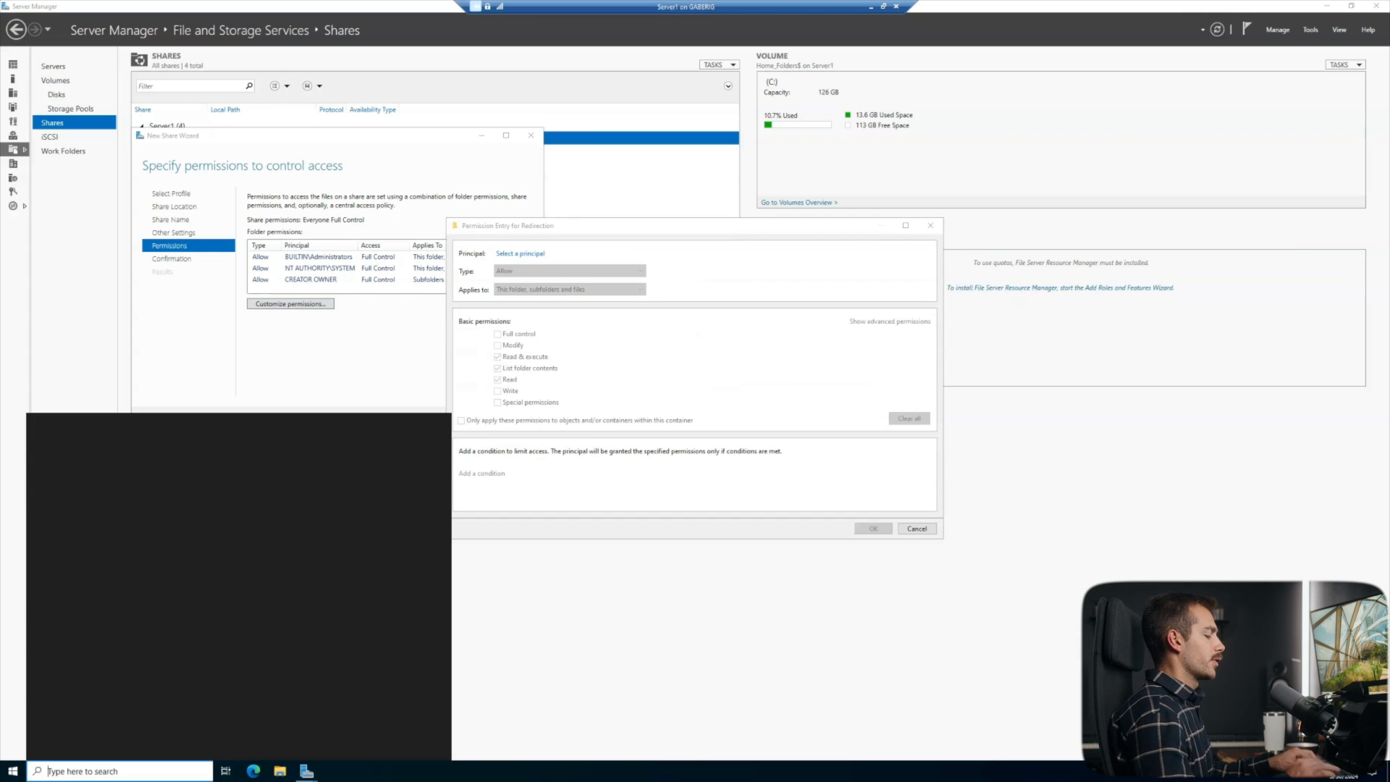
Launch Active Directory Users and Computers with administrator credentials.
type("user")
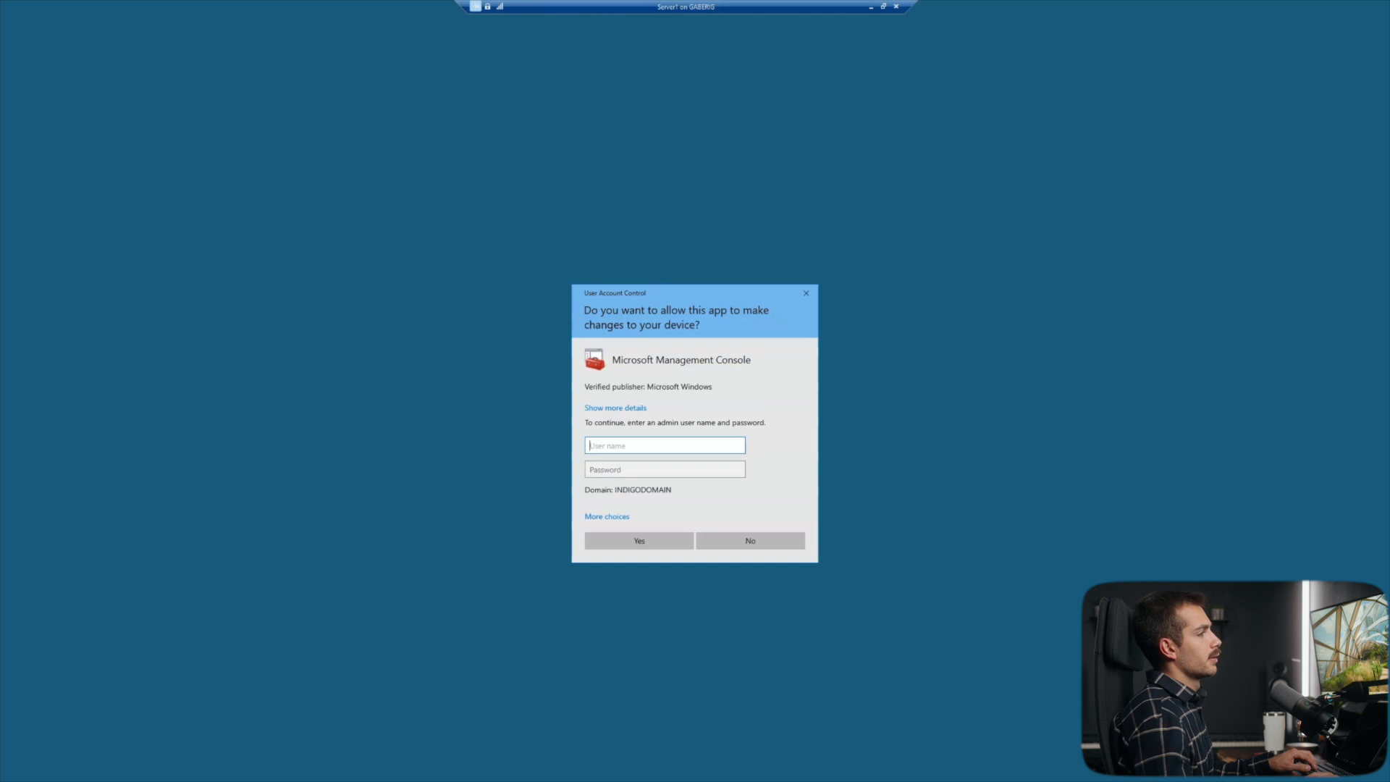
type("administator")
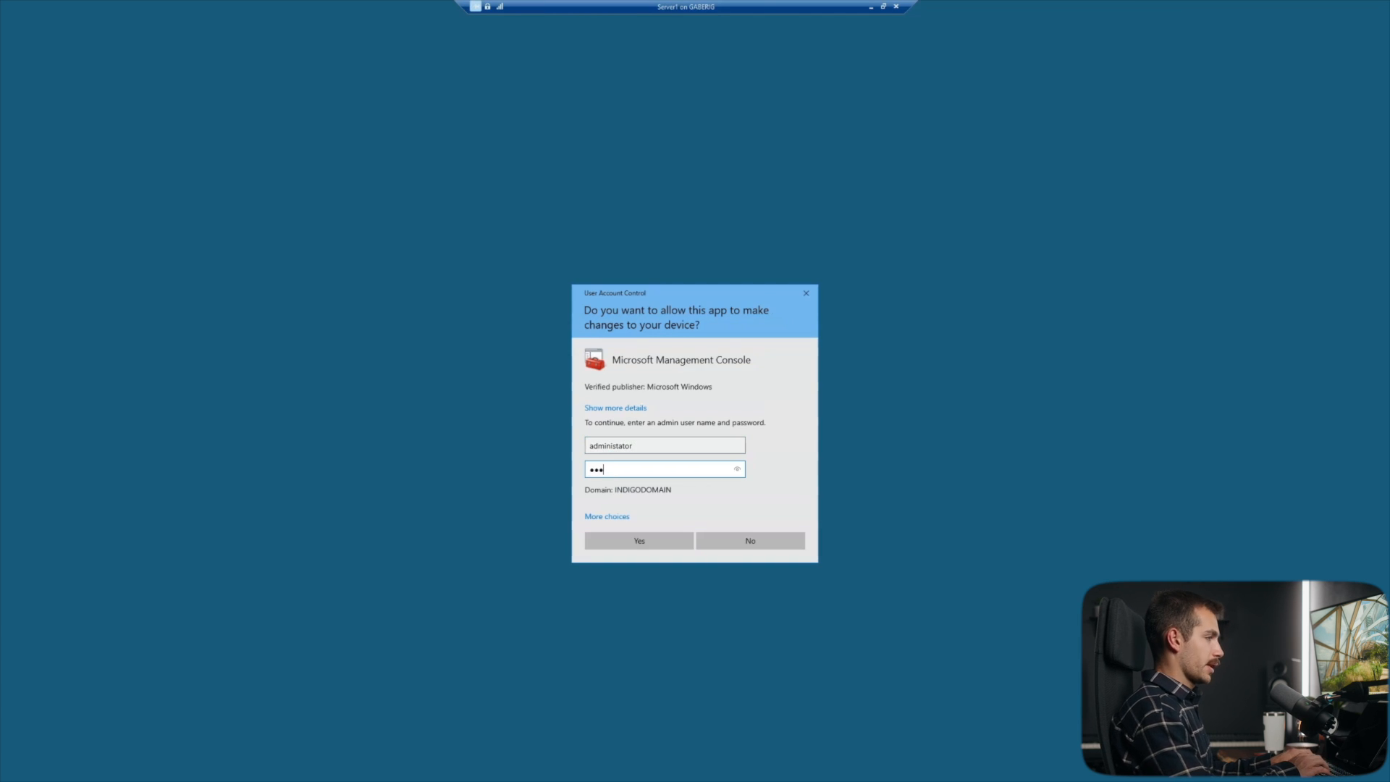
left_click(636, 540)
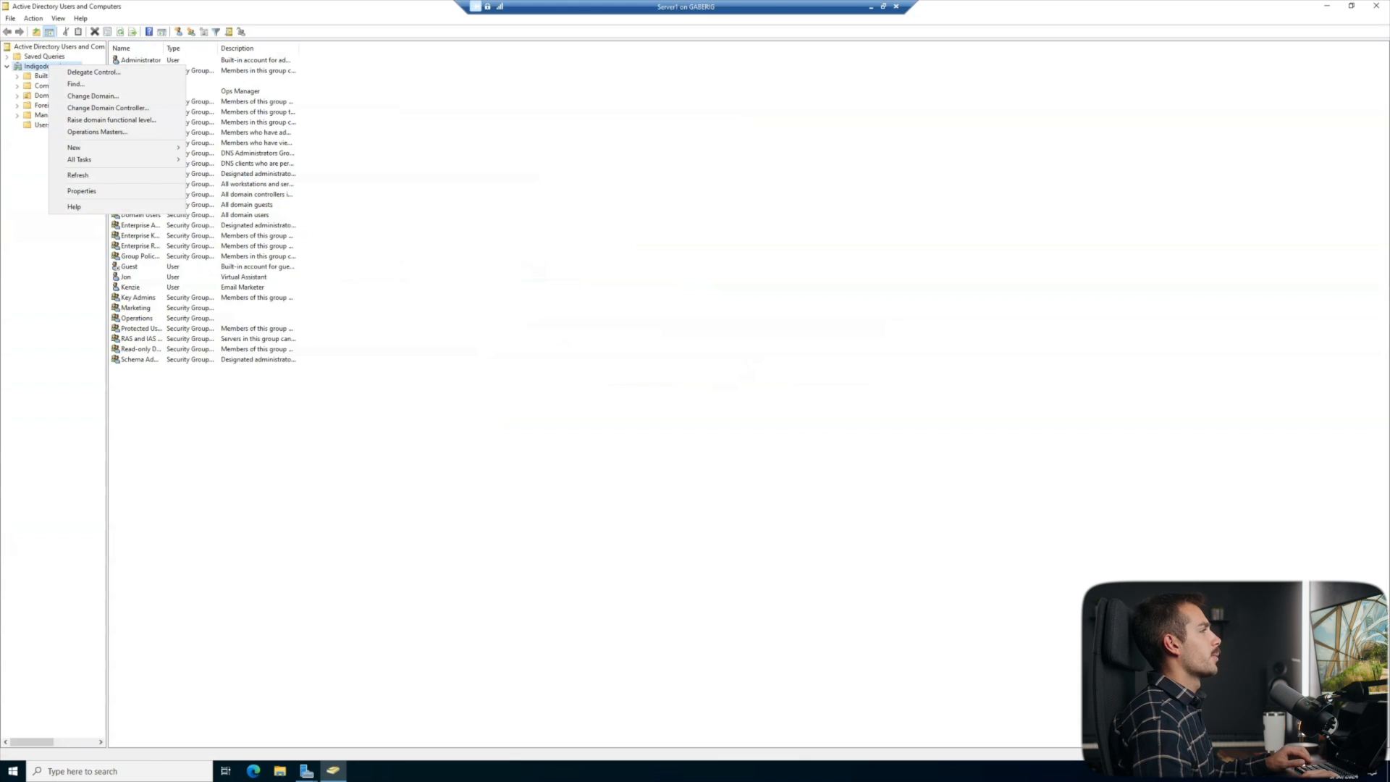
Create the global security group 'Folder Redirect Managers' in indigodomain.com.
left_click(75, 146)
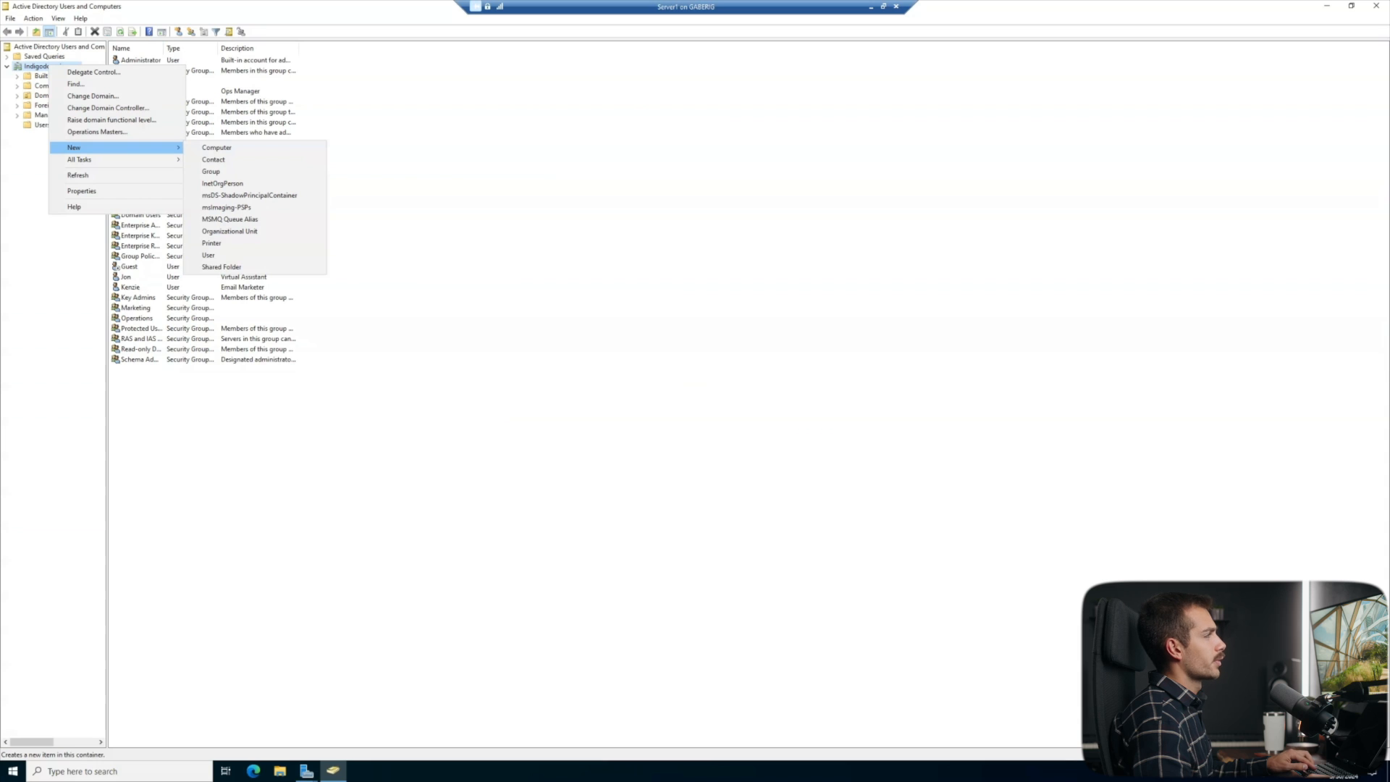
left_click(210, 171)
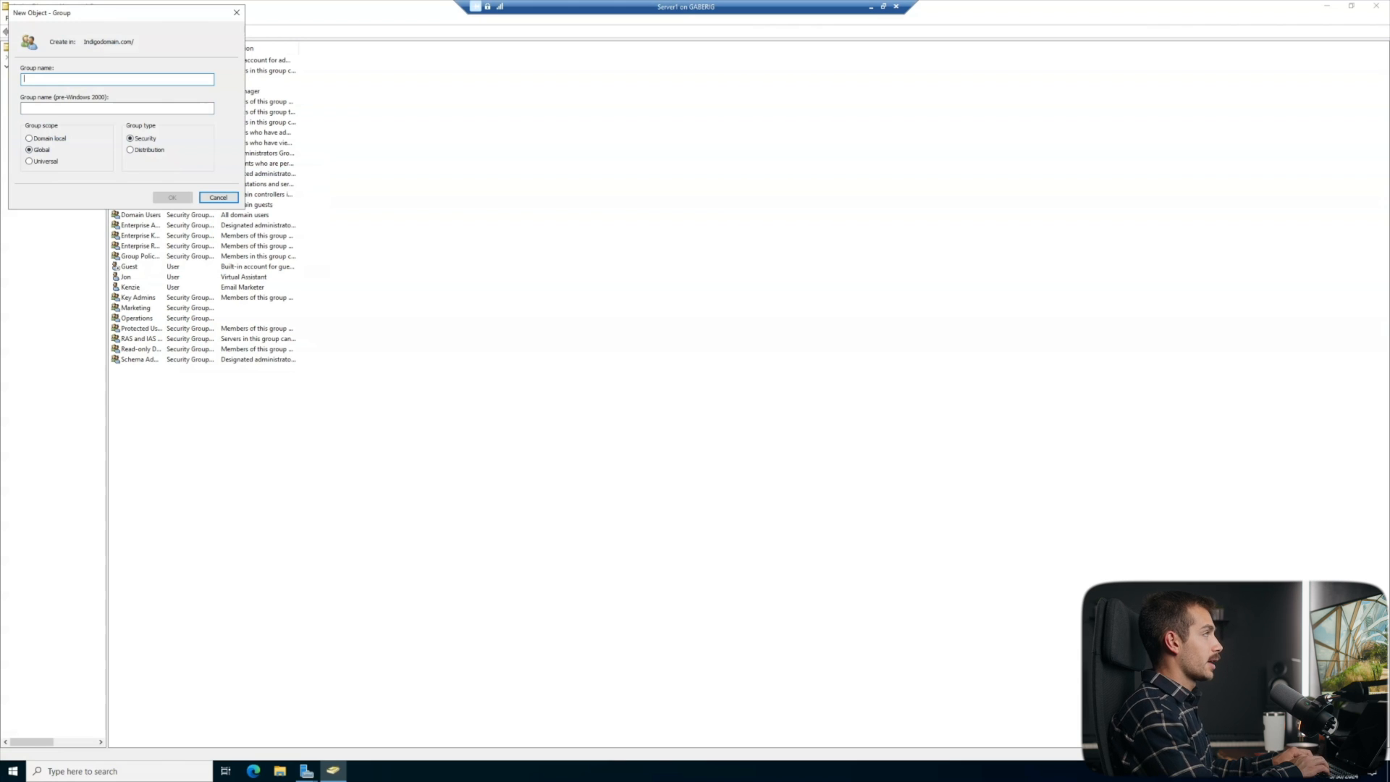
type("Folder Redirect Managers")
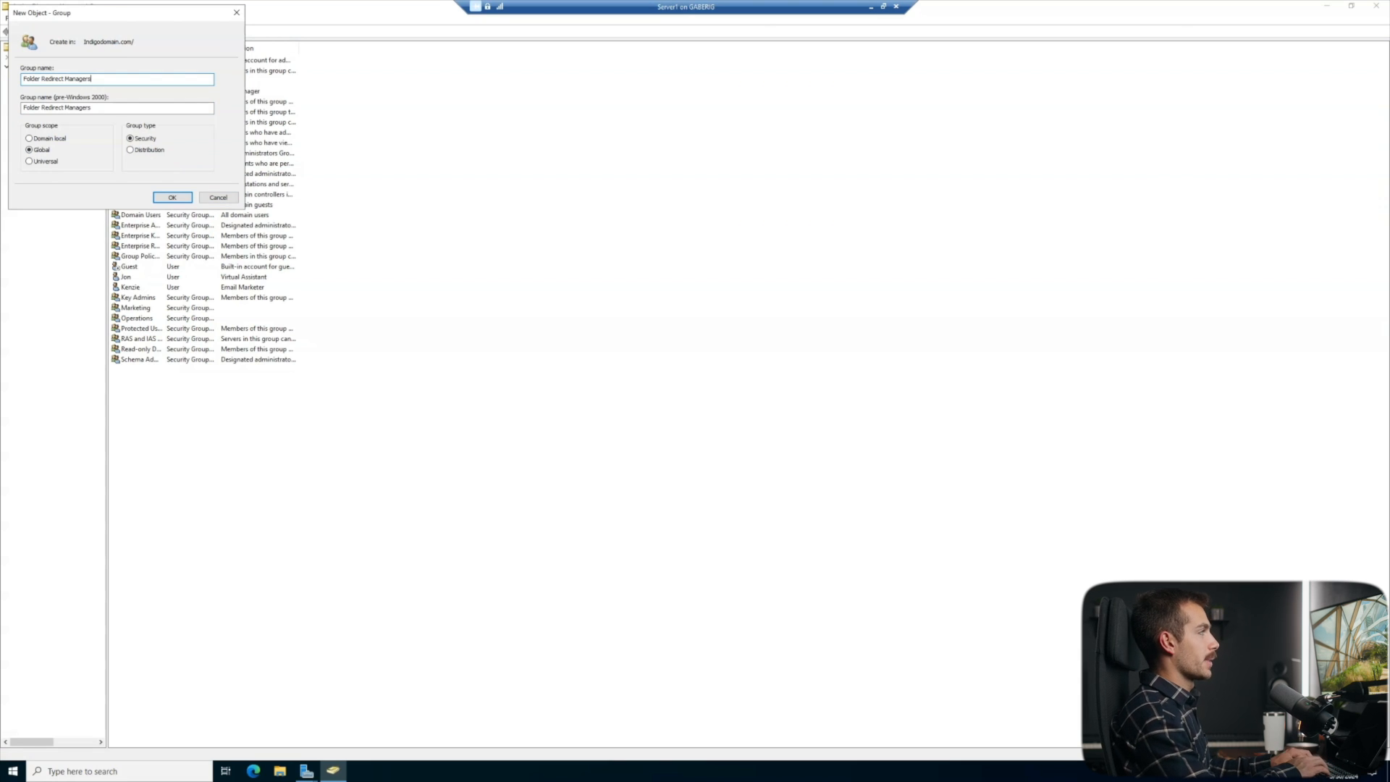
left_click(172, 197)
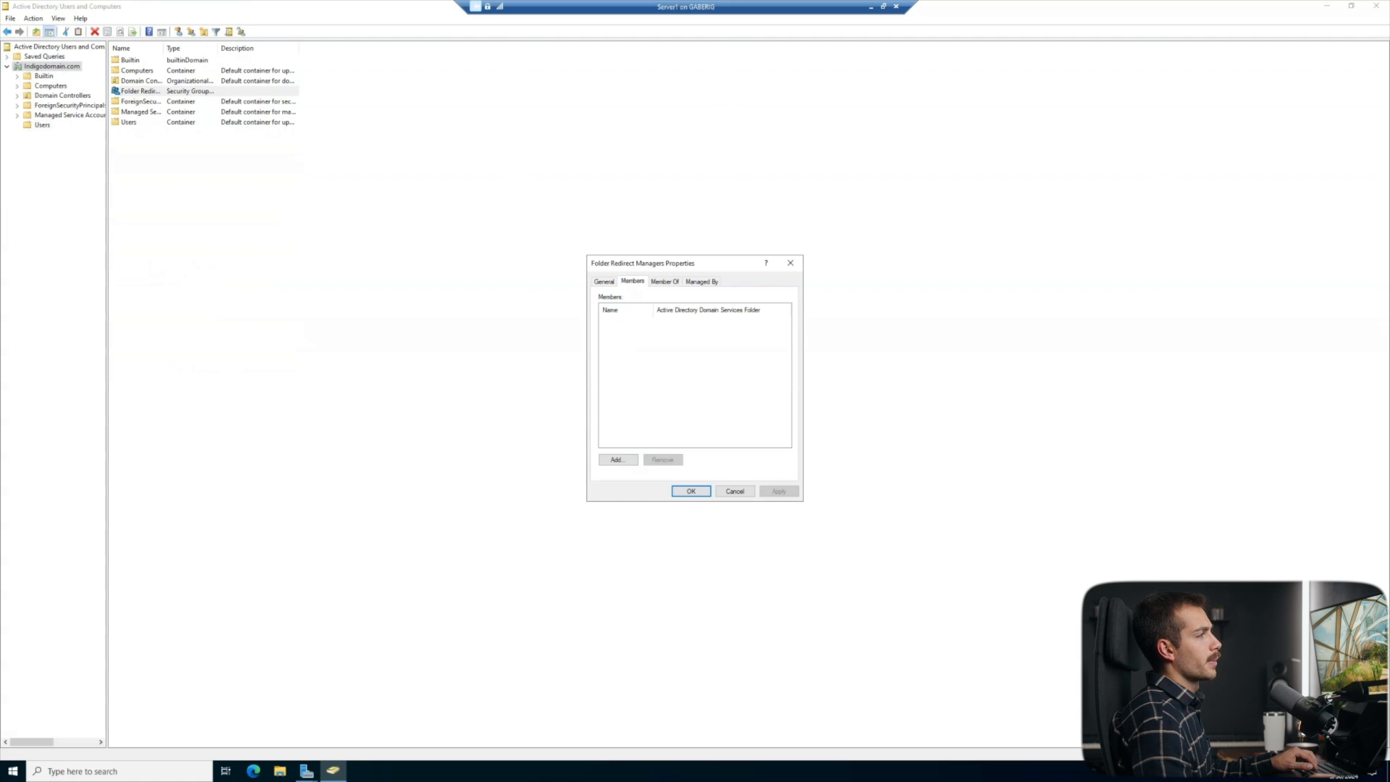
left_click(616, 459)
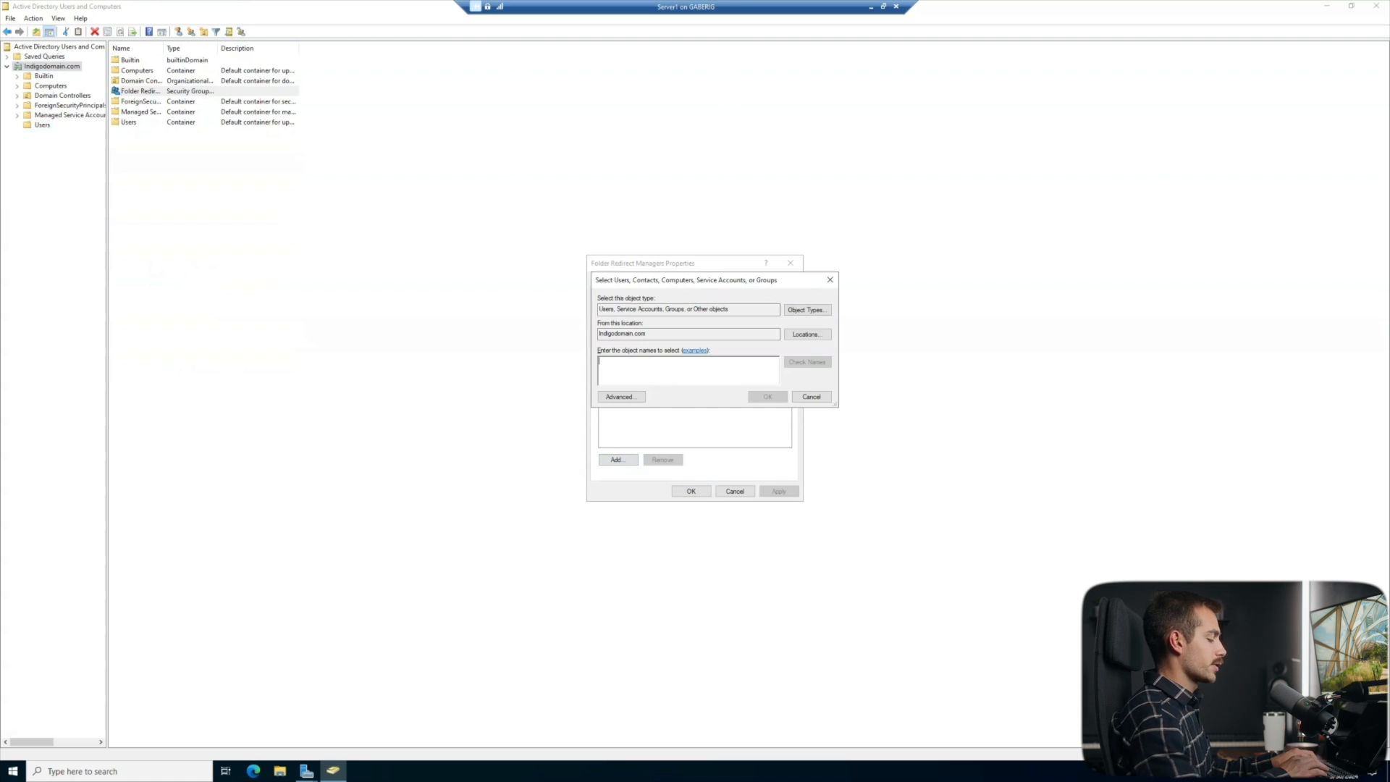
type("marketing")
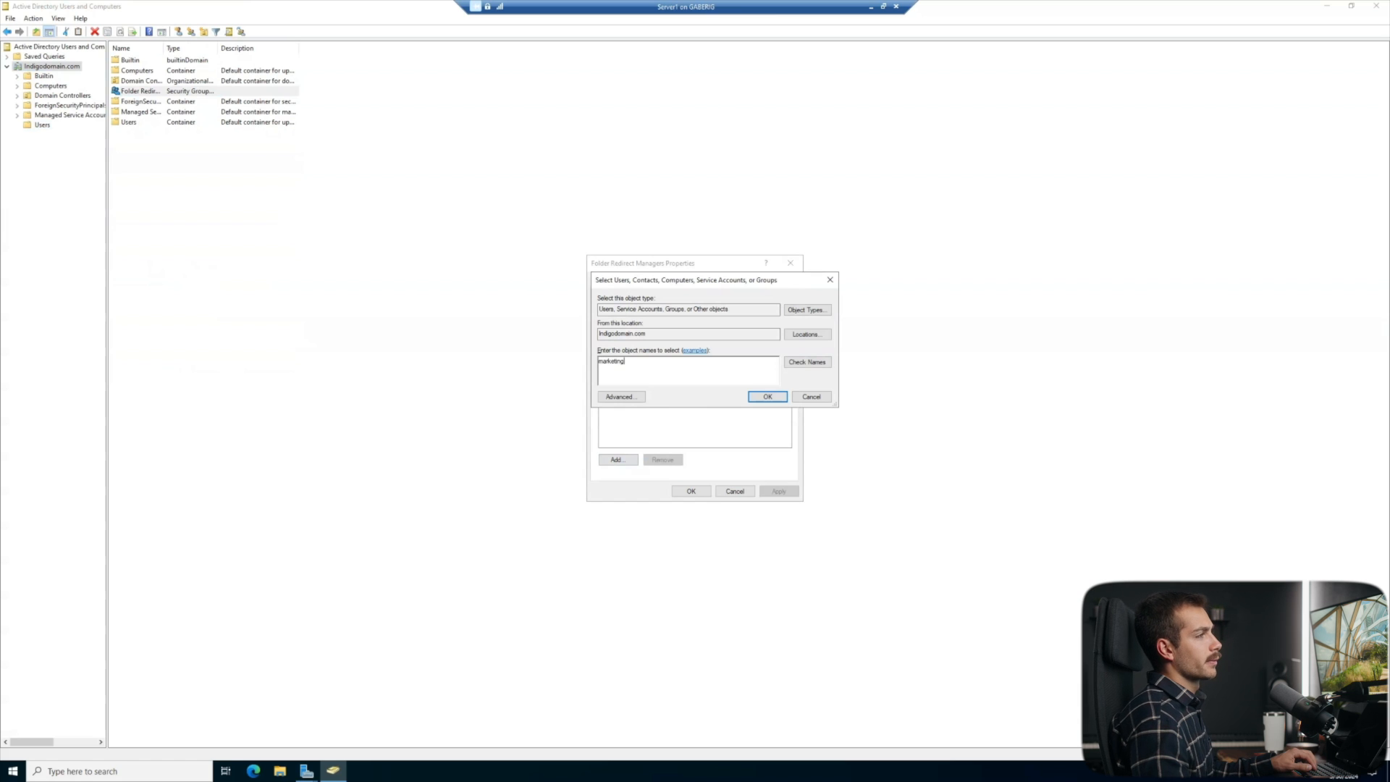
left_click(766, 396)
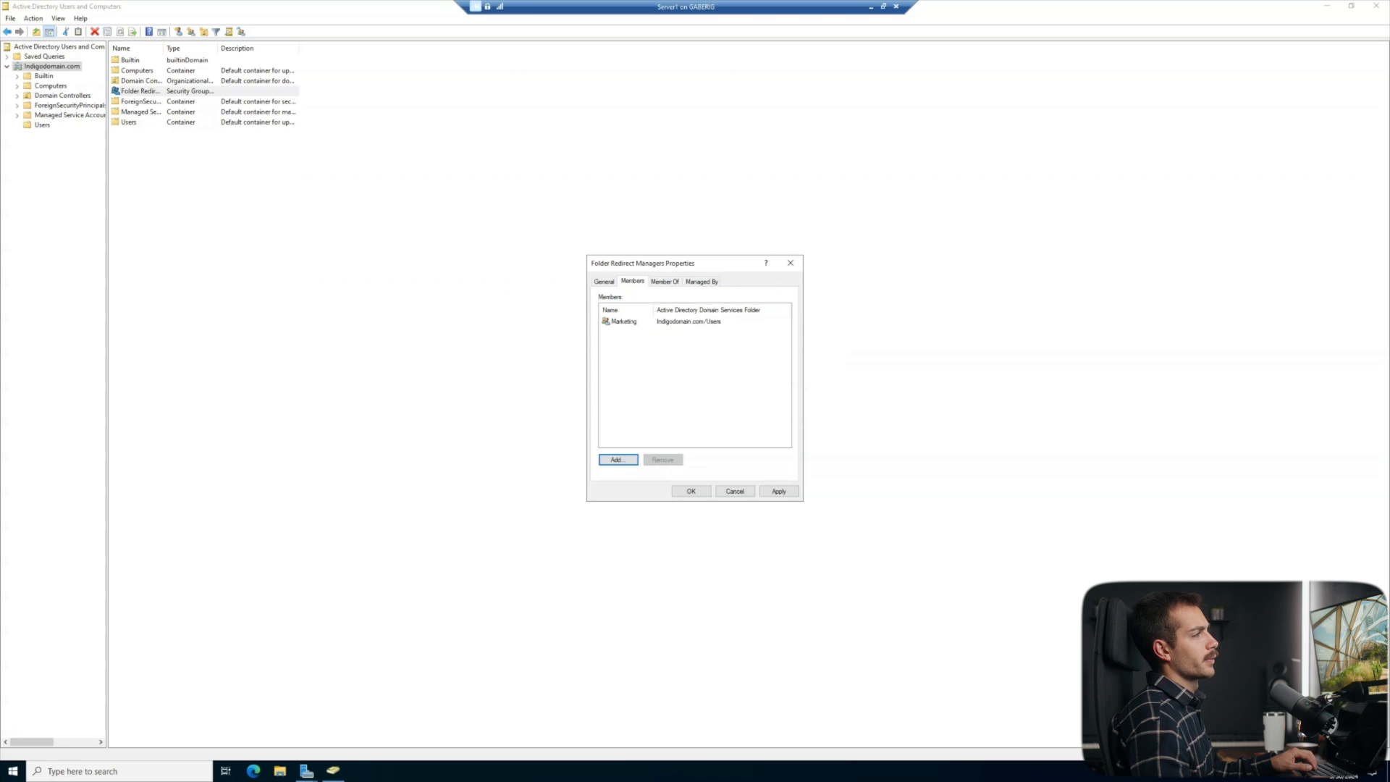
left_click(617, 459)
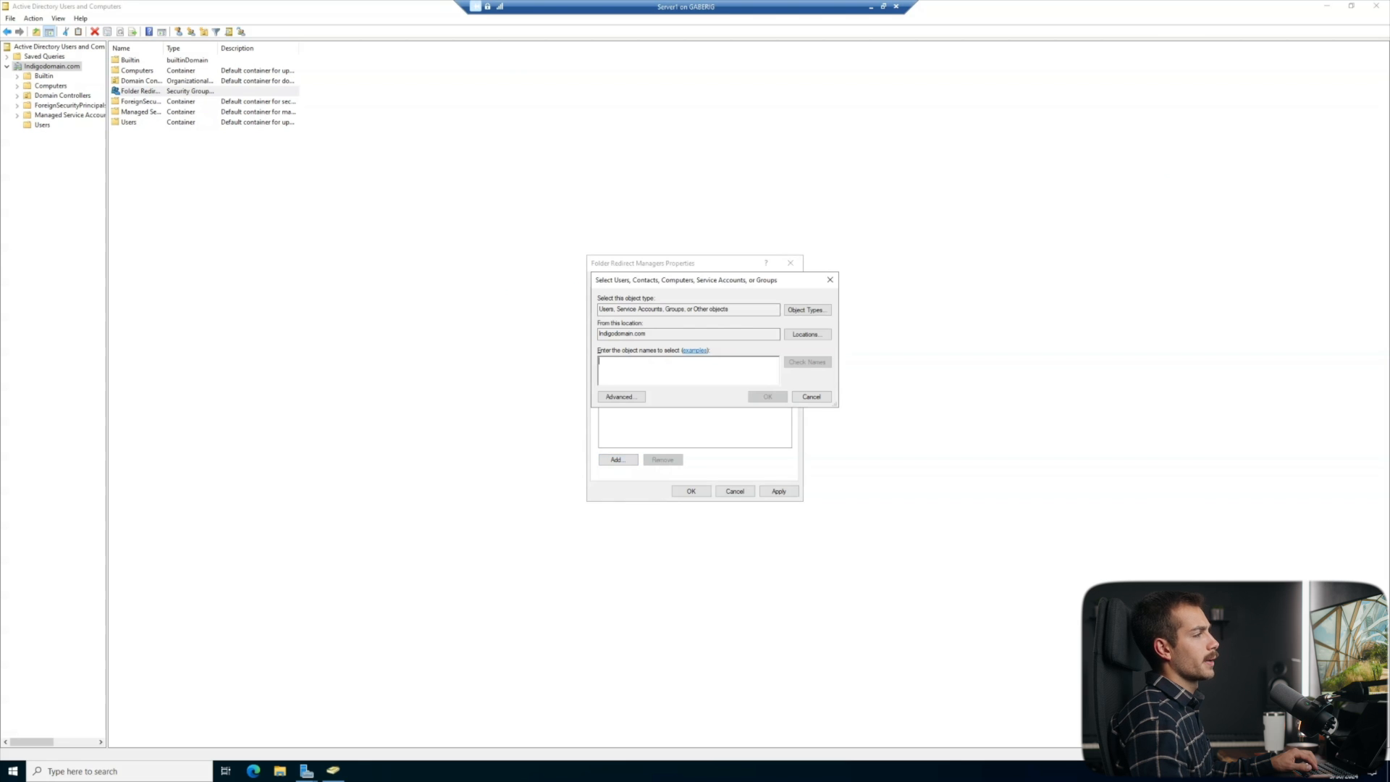
type("opert")
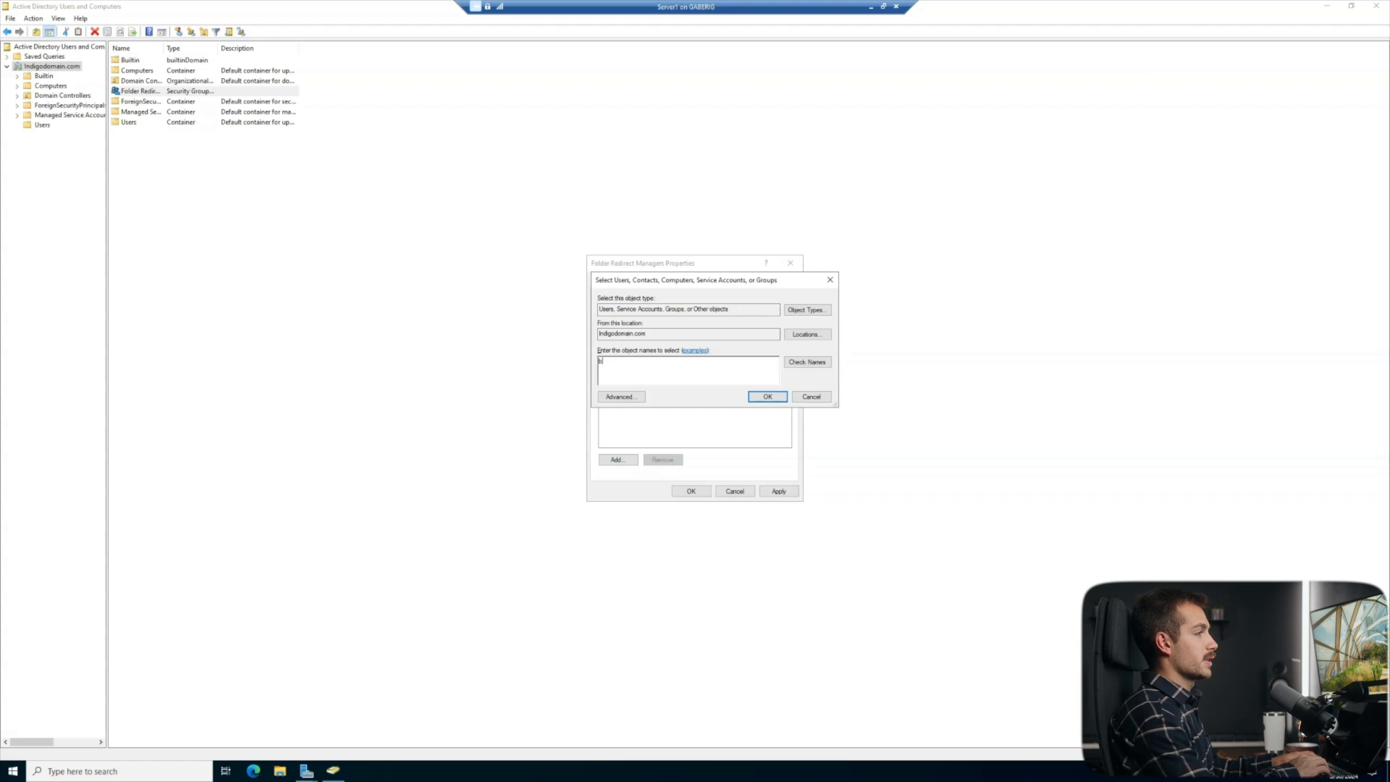
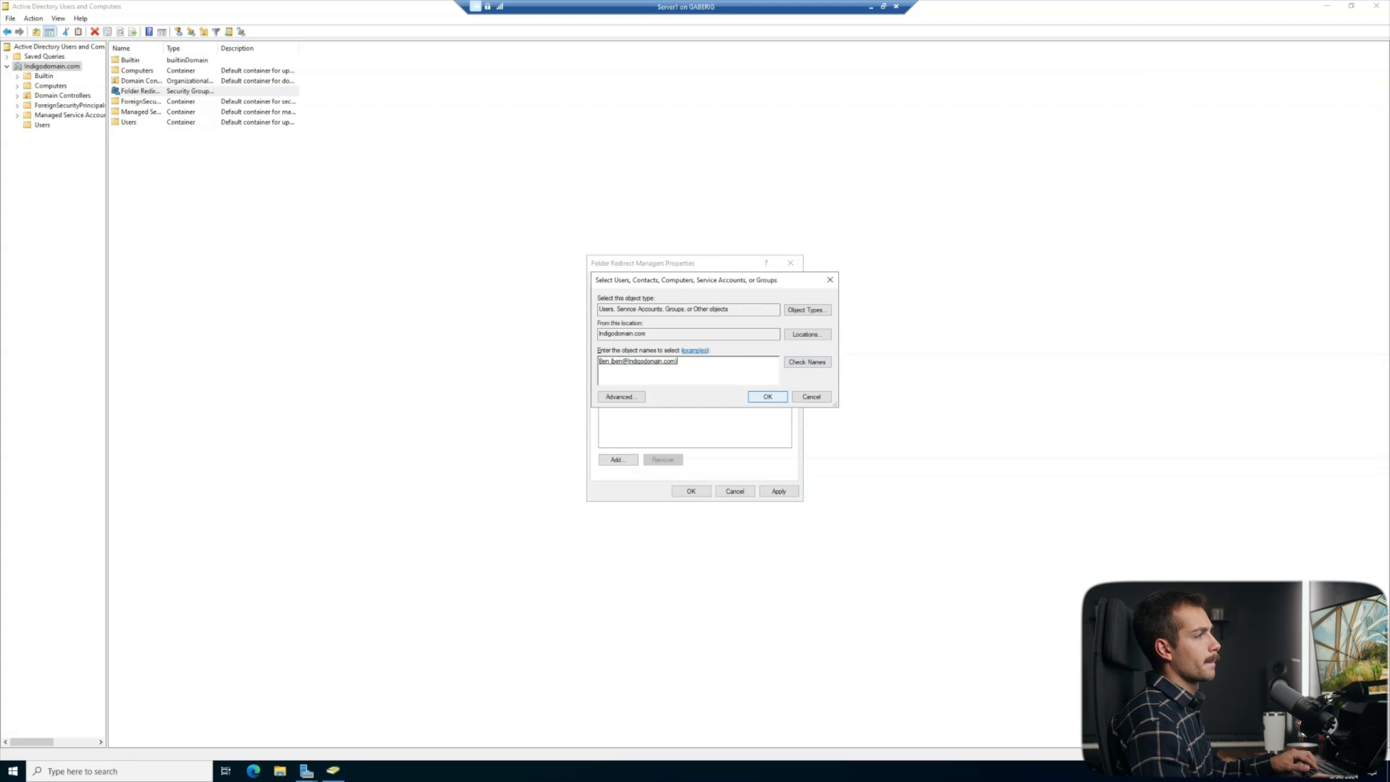
left_click(766, 395)
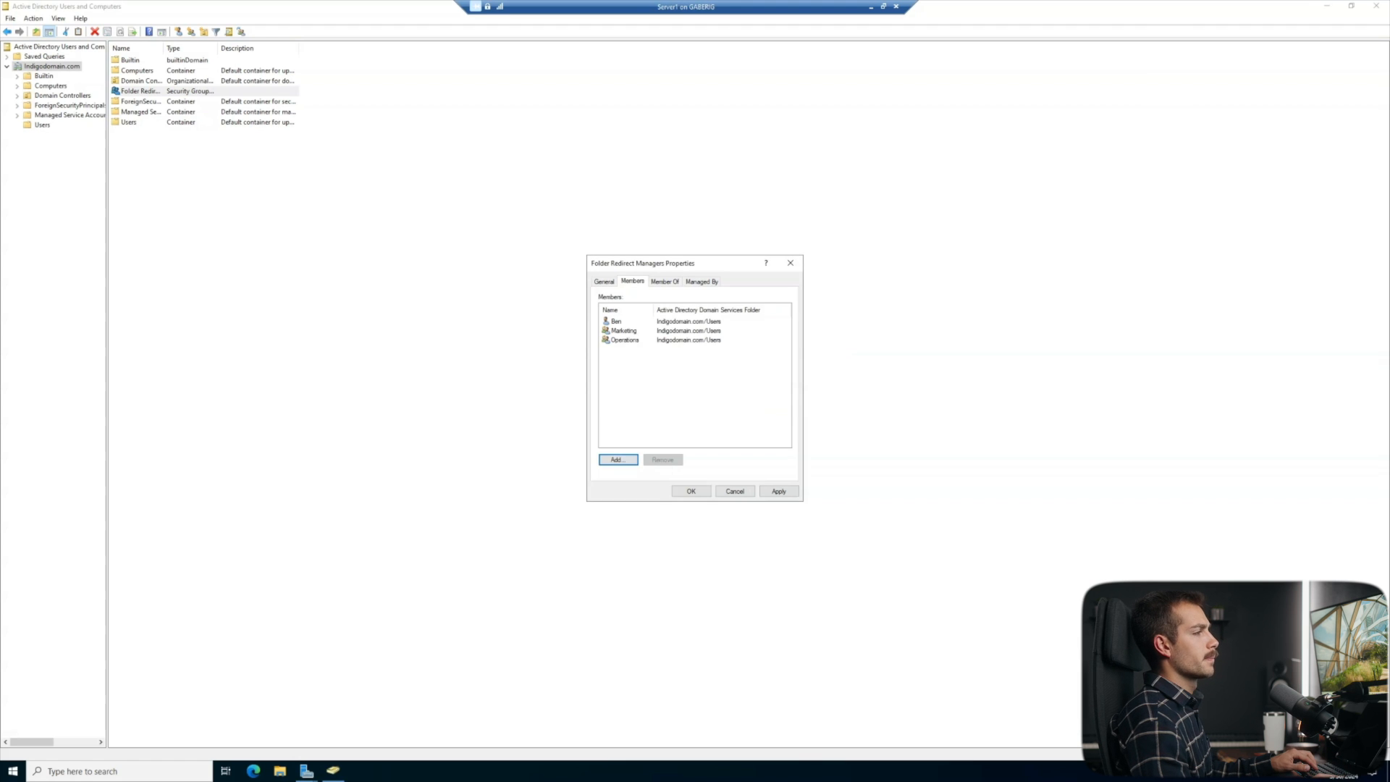
left_click(734, 491)
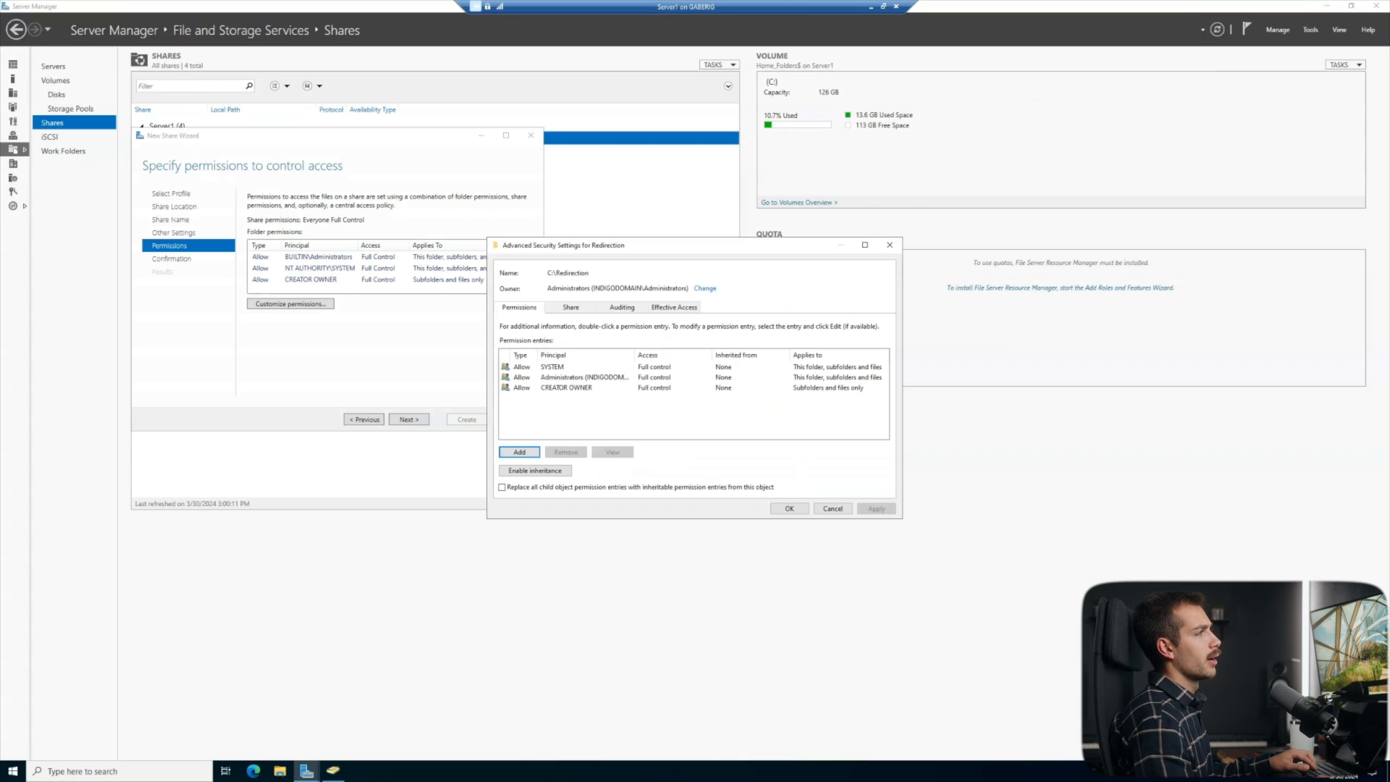
Give Folder Redirect Managers a this-folder-only special permission entry on C:\Redirection.
left_click(518, 451)
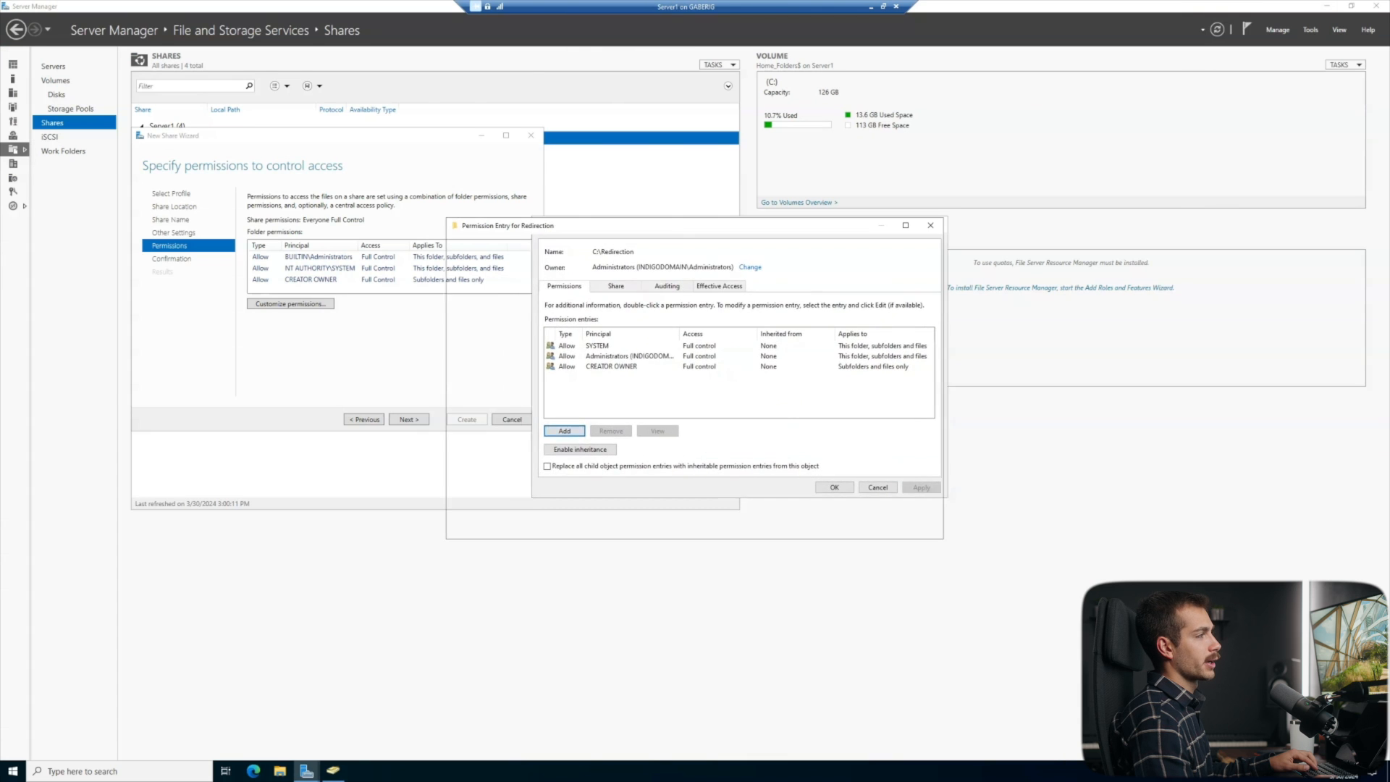
left_click(565, 430)
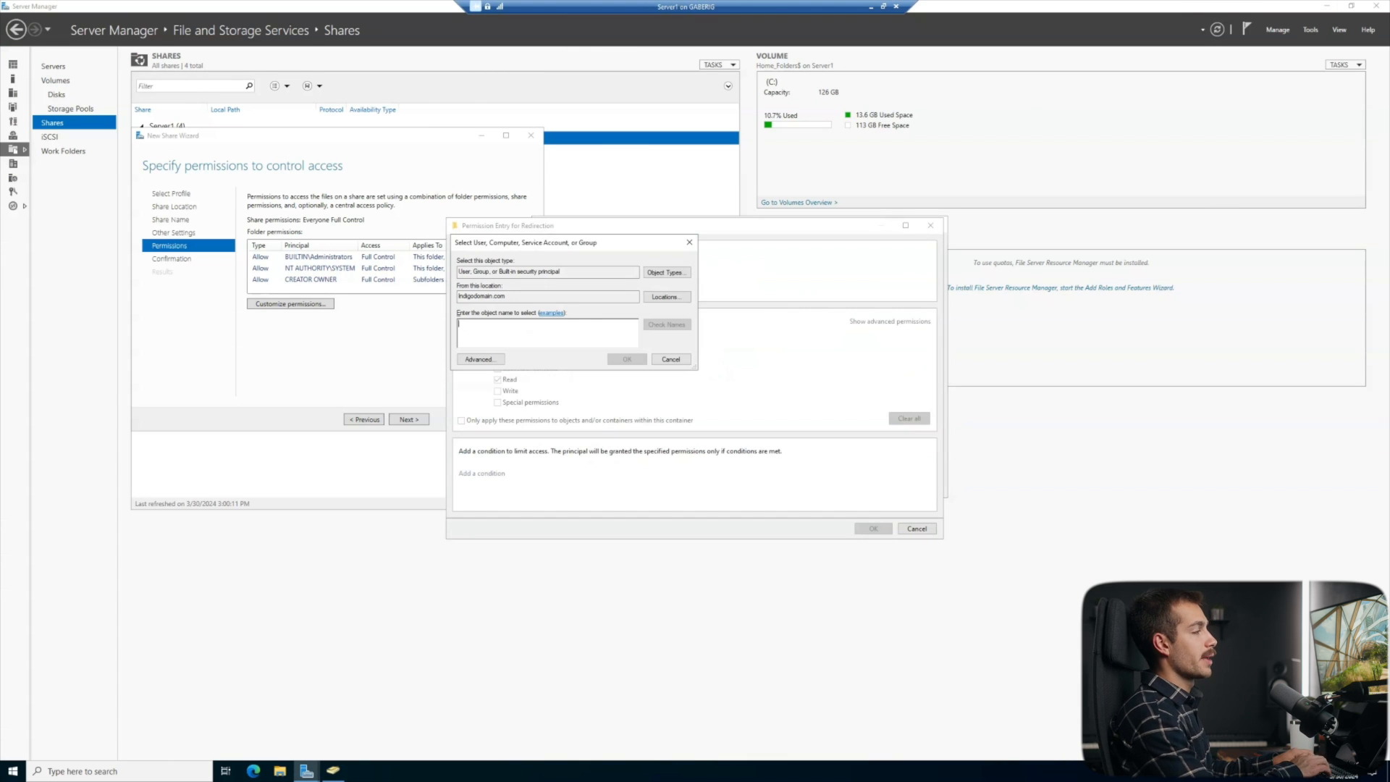
type("folder")
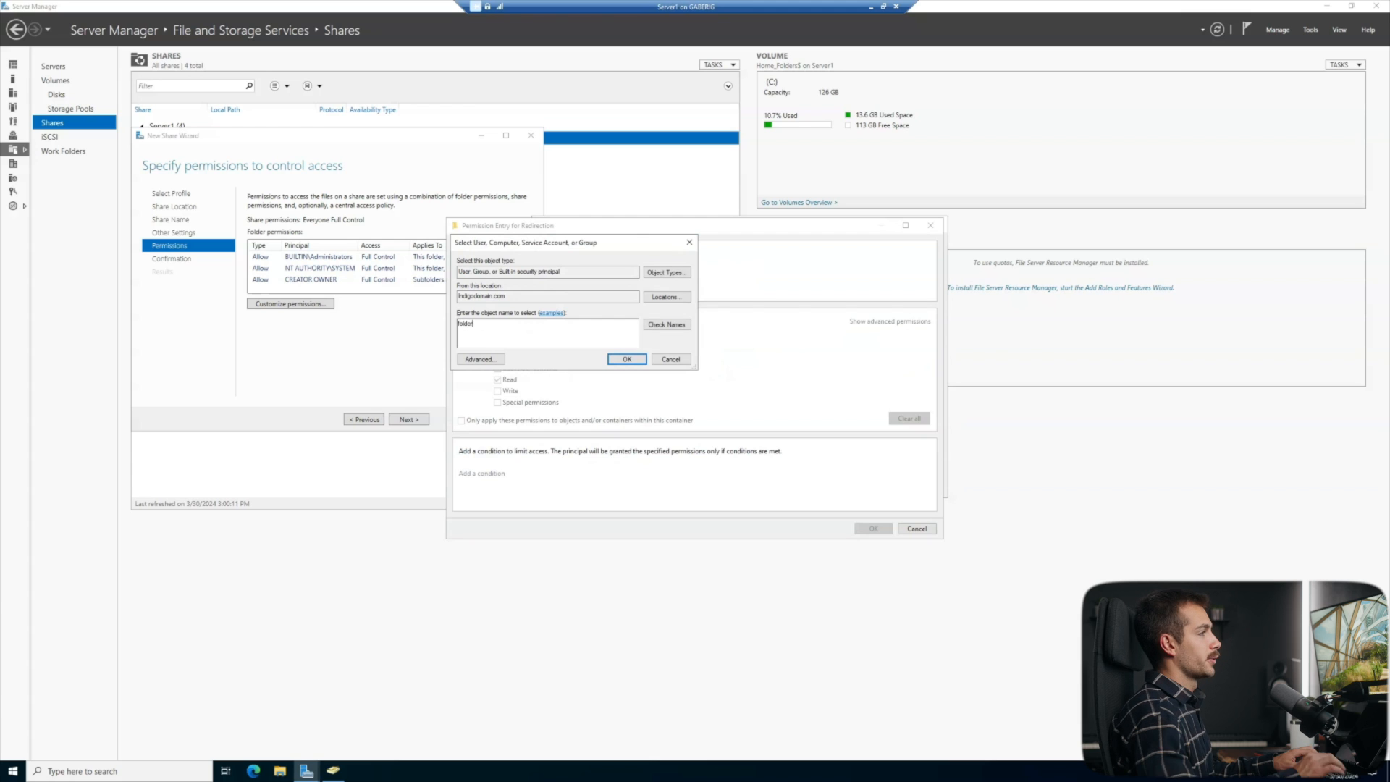
type("Folder Redirect Managers")
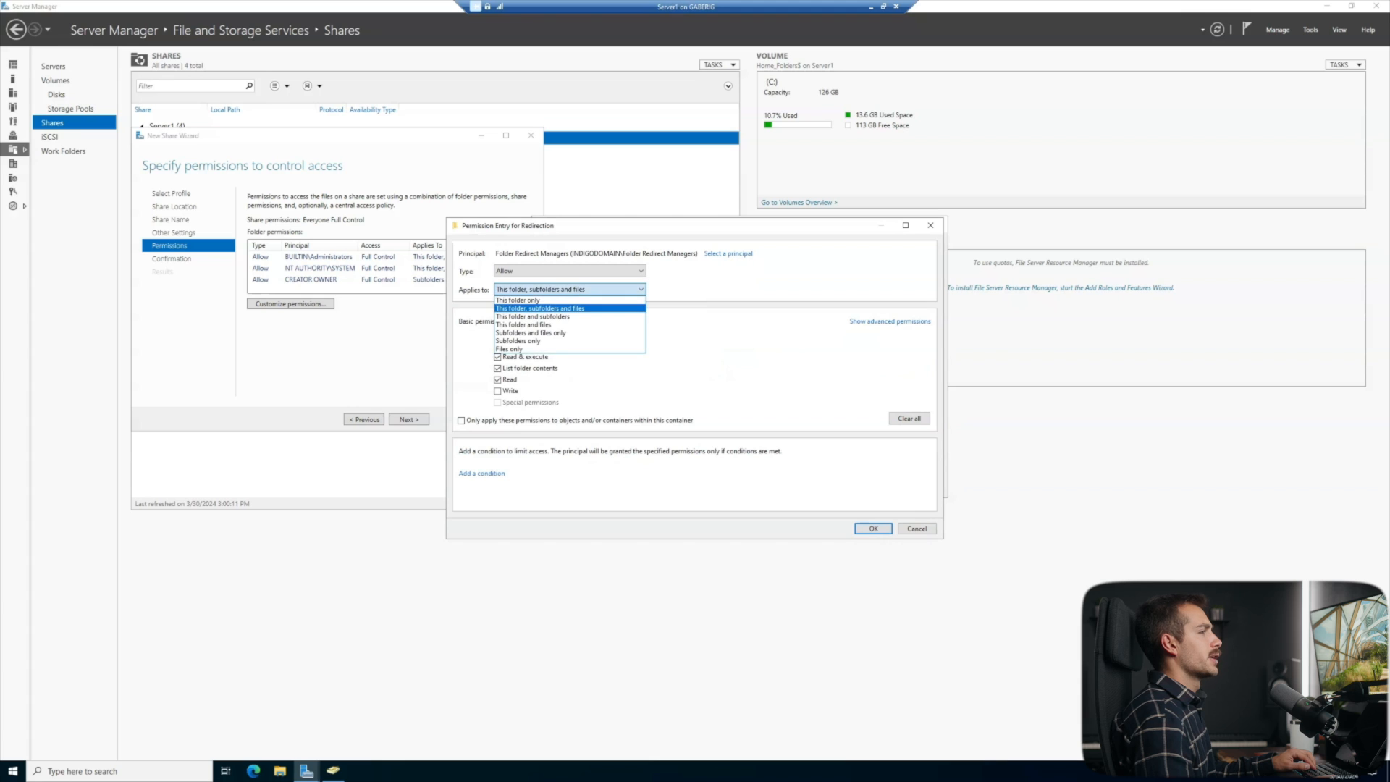
left_click(517, 299)
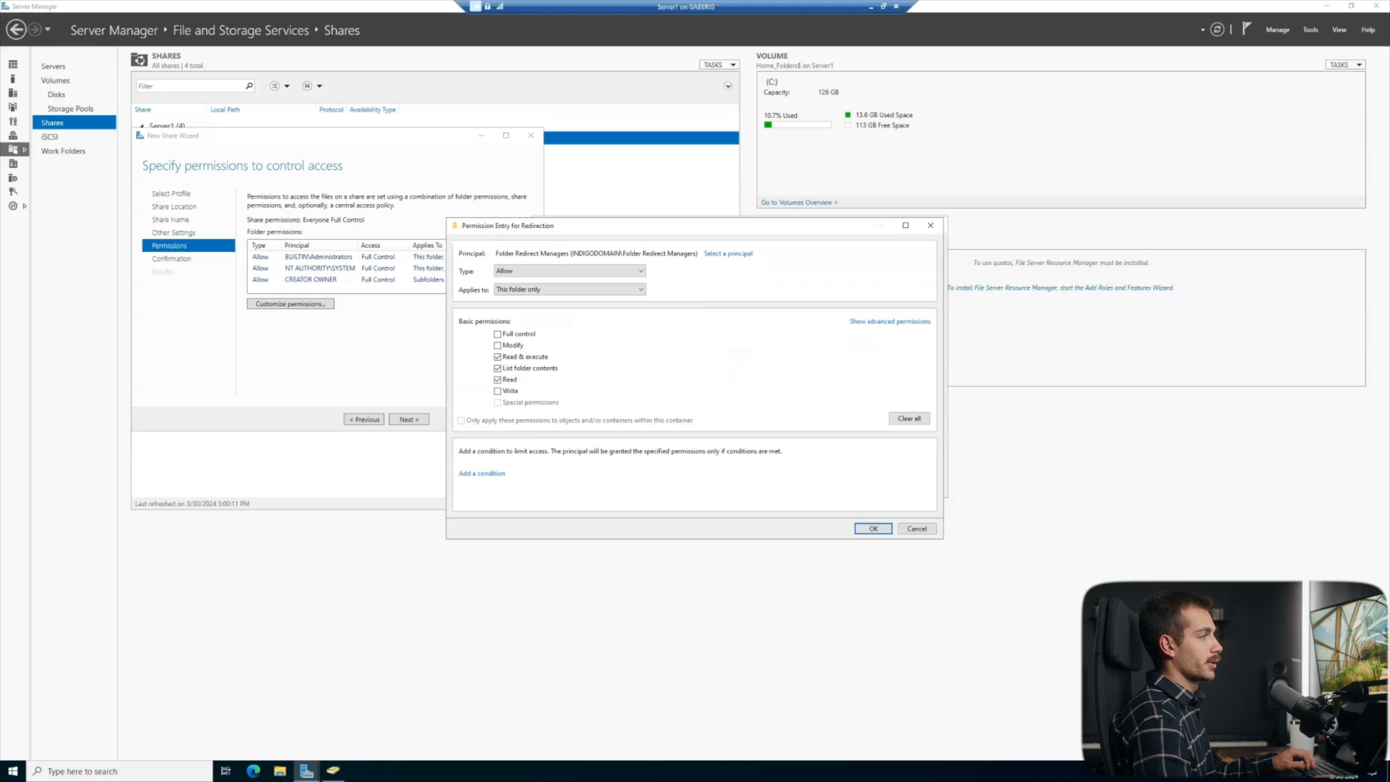
left_click(888, 321)
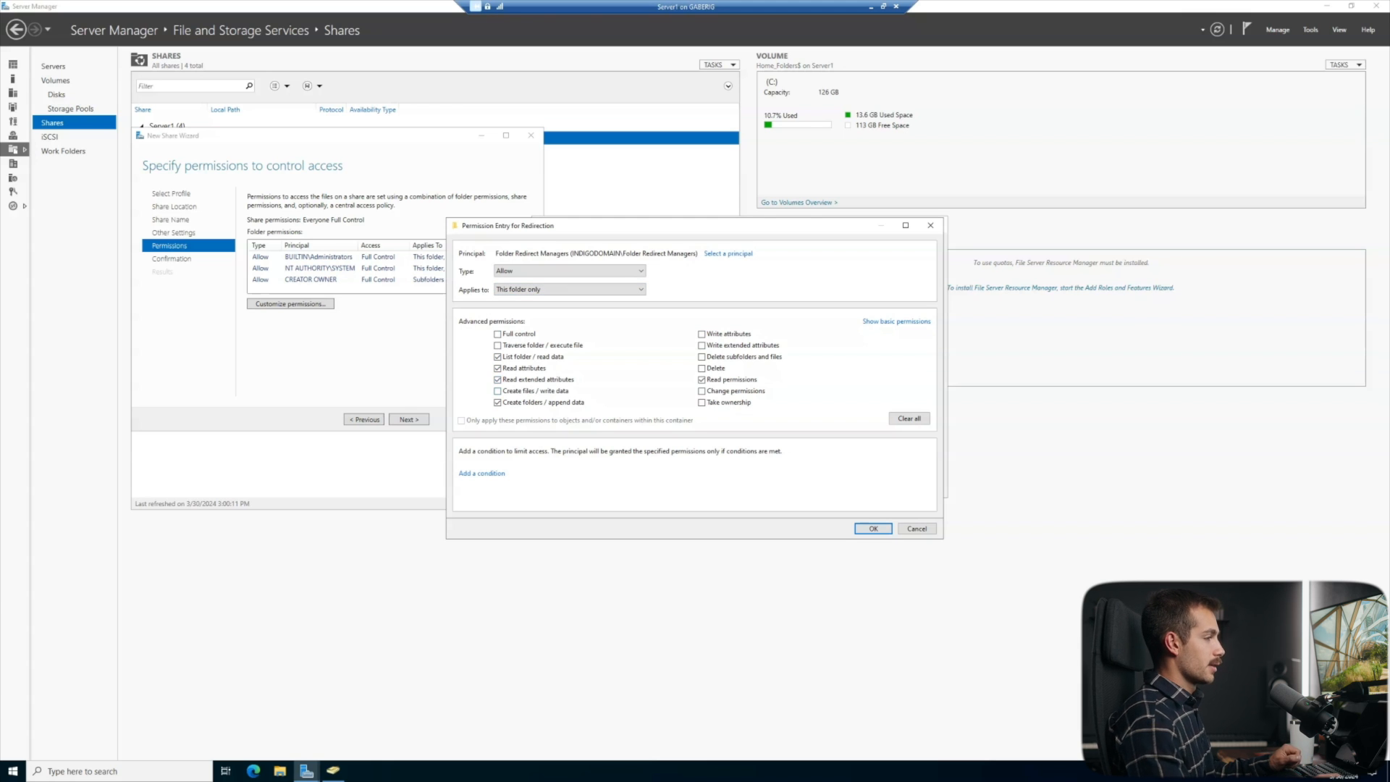
left_click(872, 528)
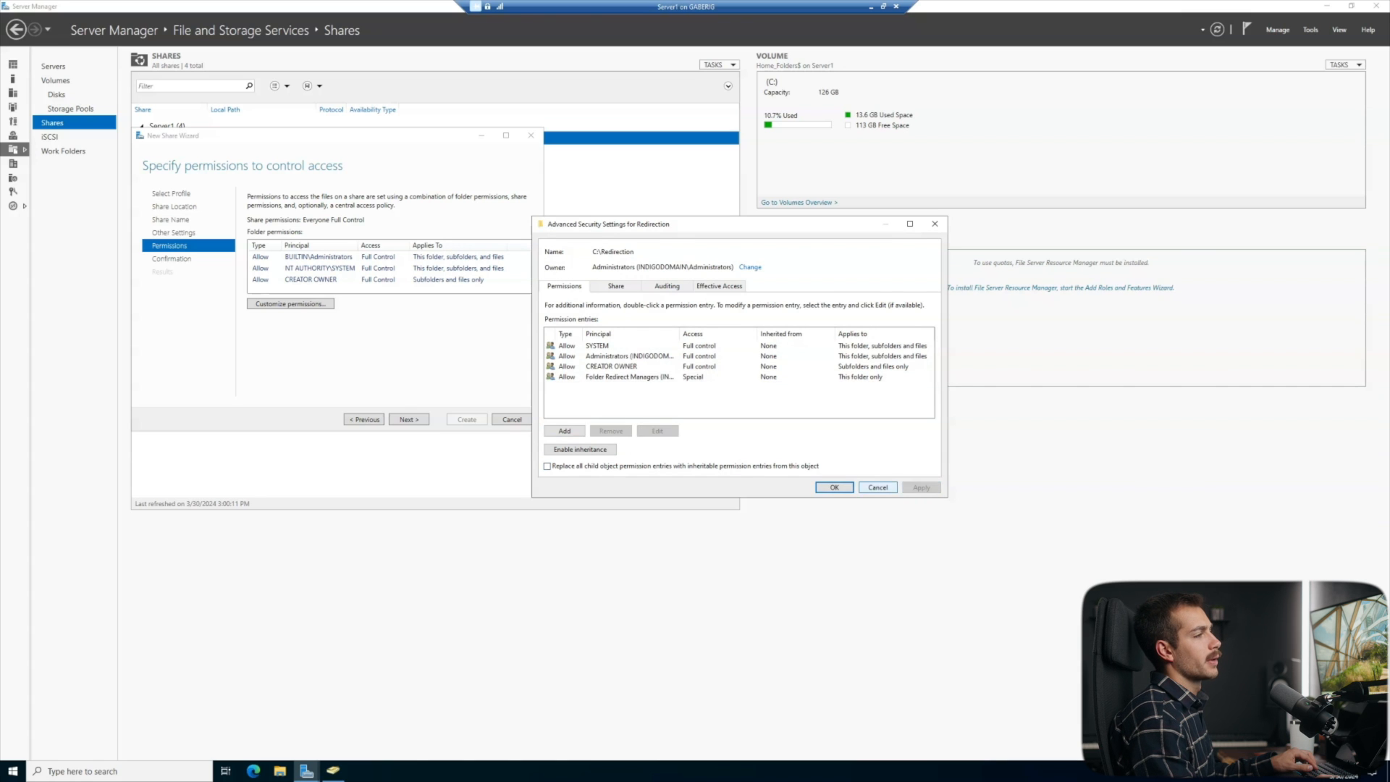
Apply the folder permissions, create the Redirection$ share, and close the wizard.
left_click(832, 487)
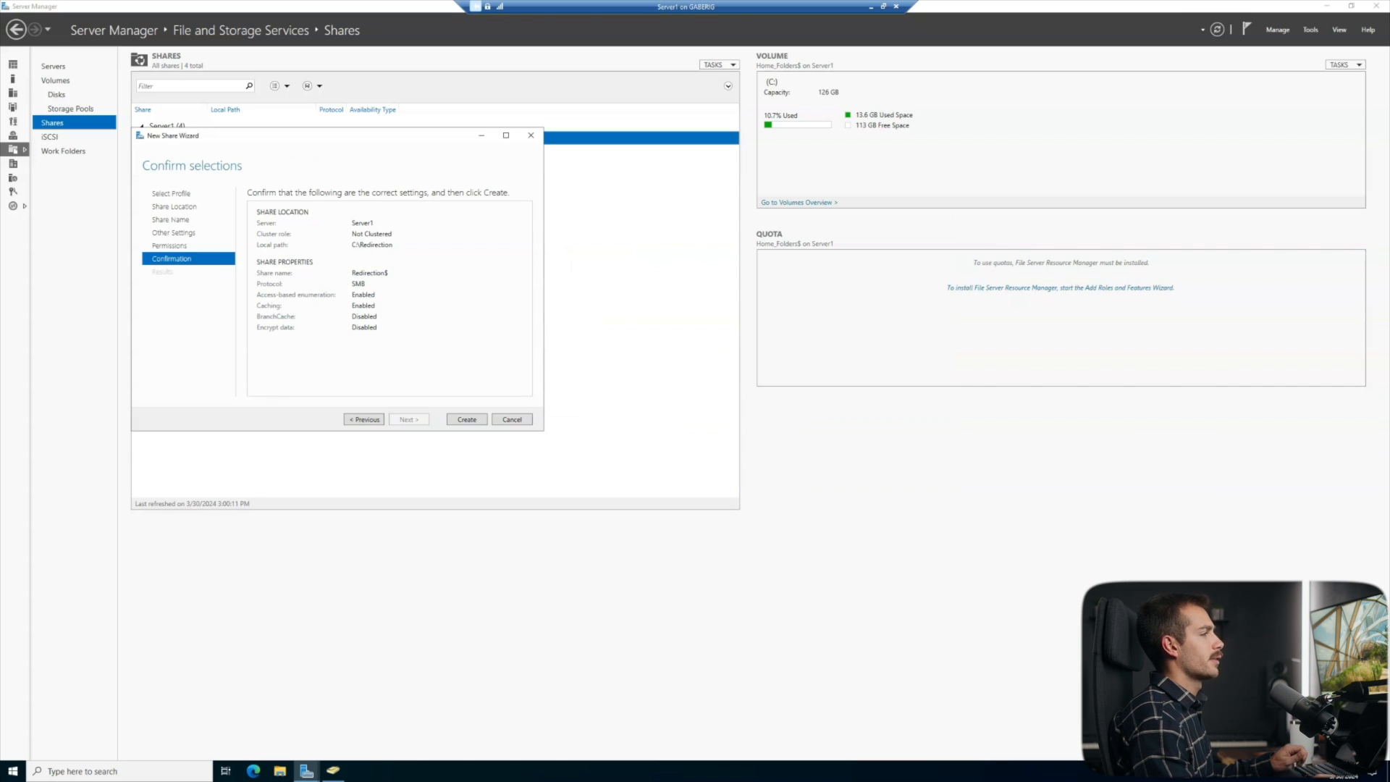
left_click(465, 418)
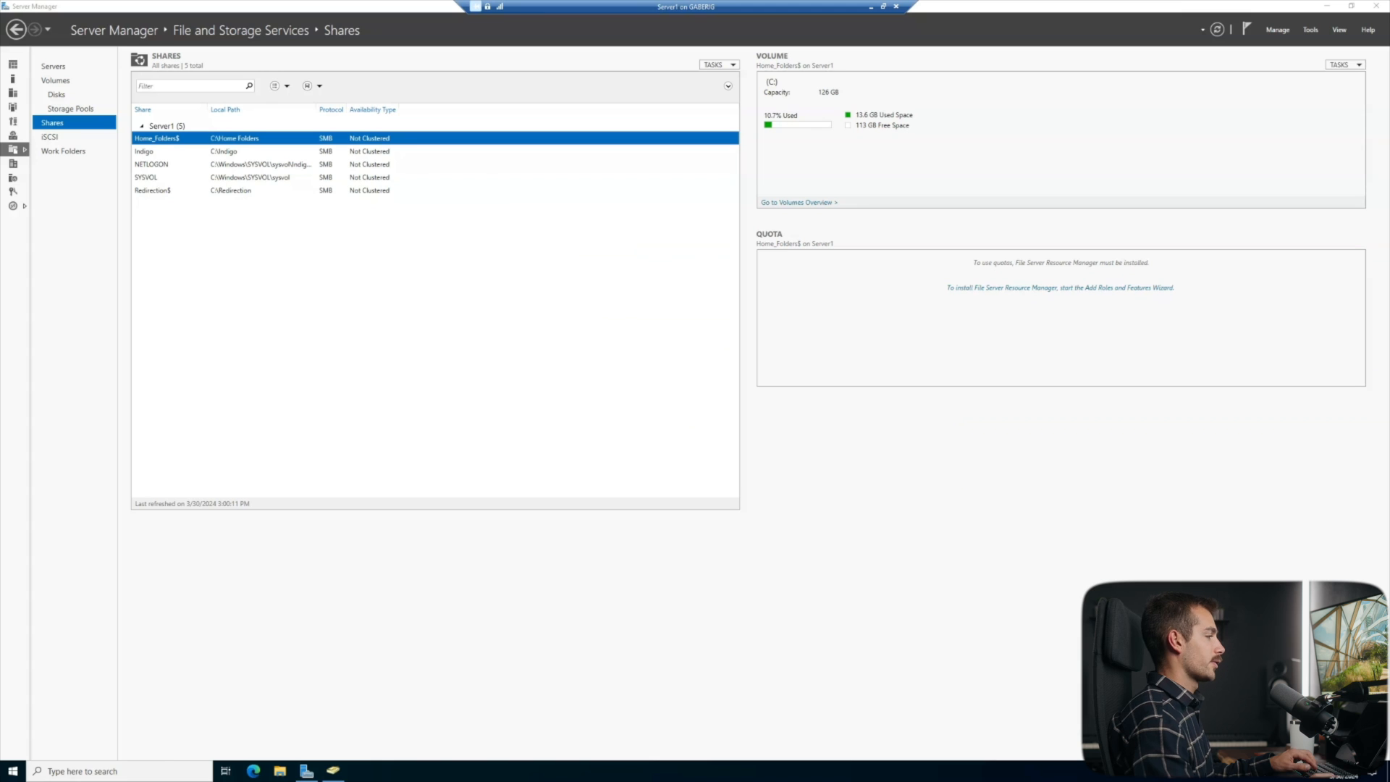
left_click(11, 770)
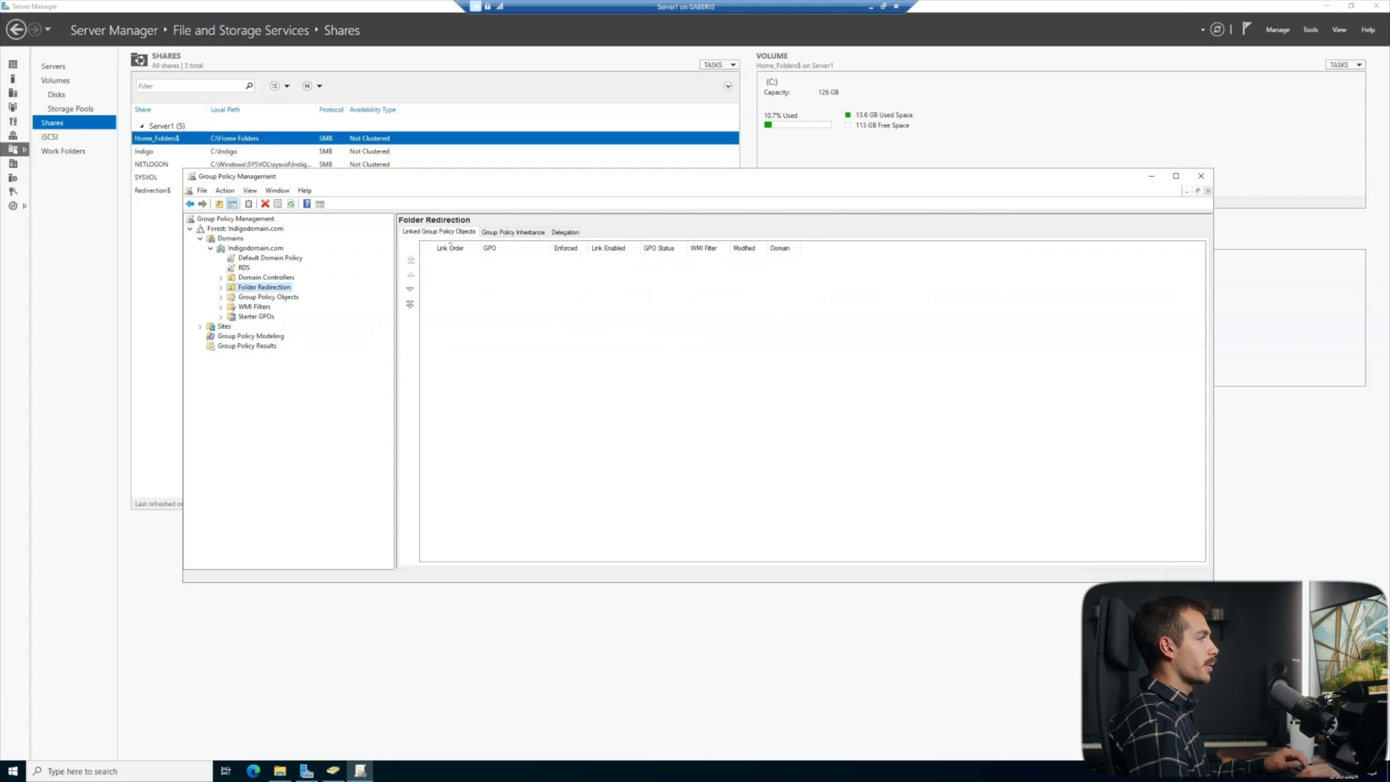
Create a GPO named 'Folder Redirect Managers' linked to the Folder Redirection OU.
right_click(264, 287)
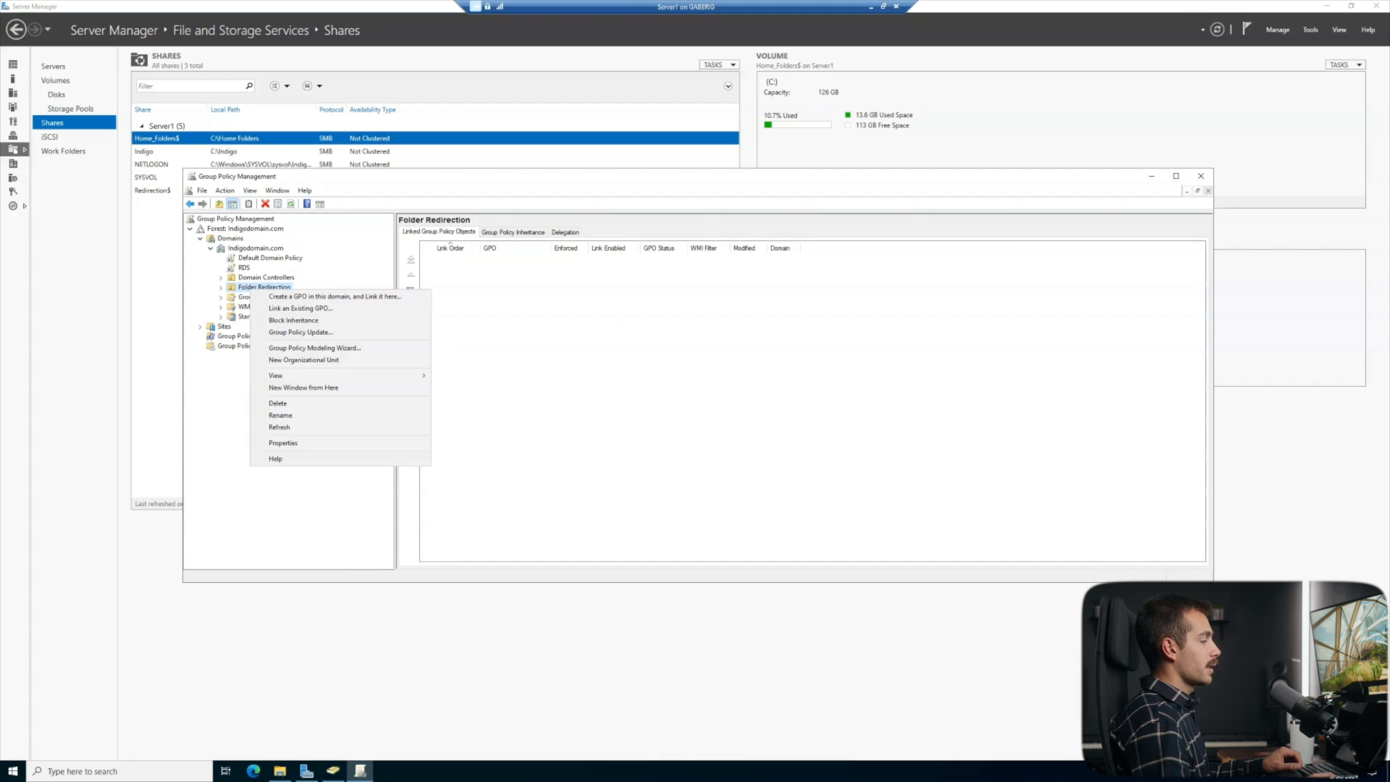
mouse_move(335, 296)
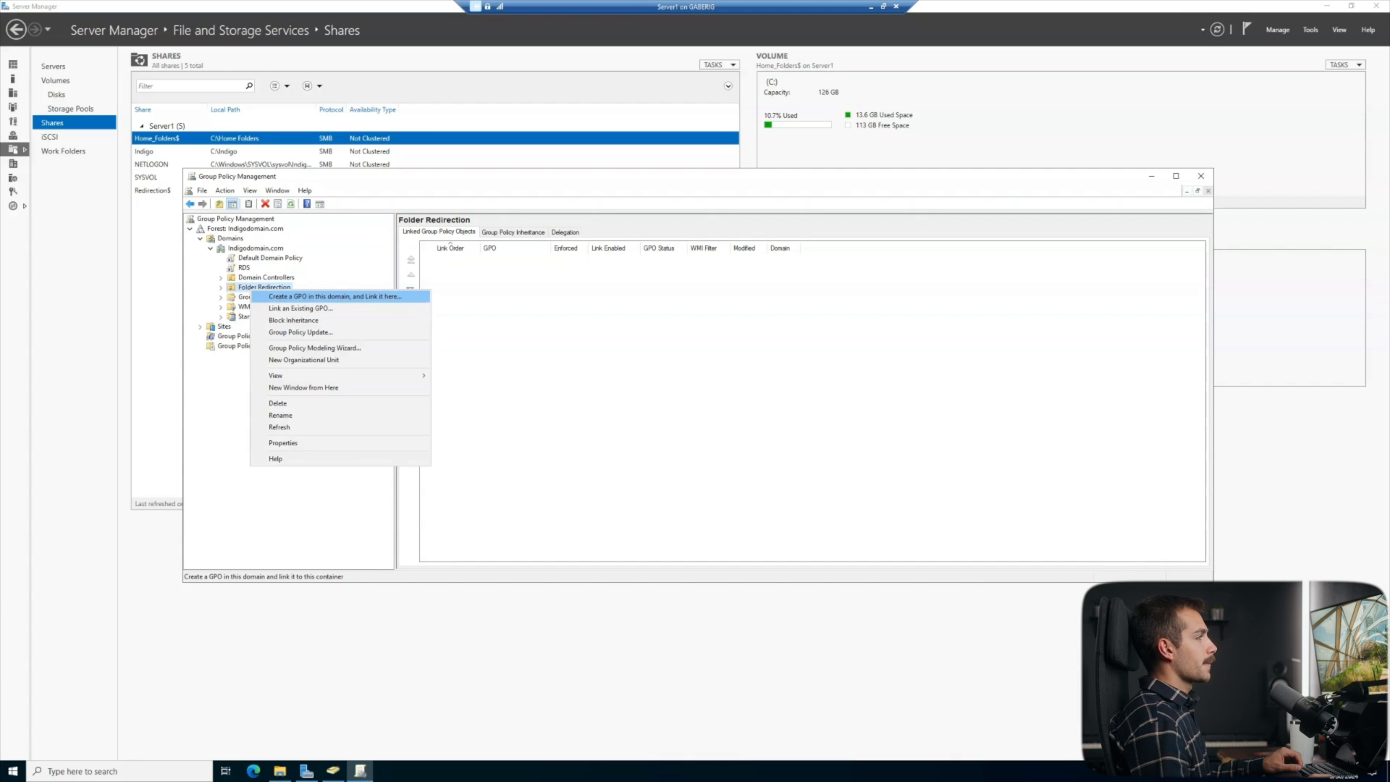
left_click(338, 296)
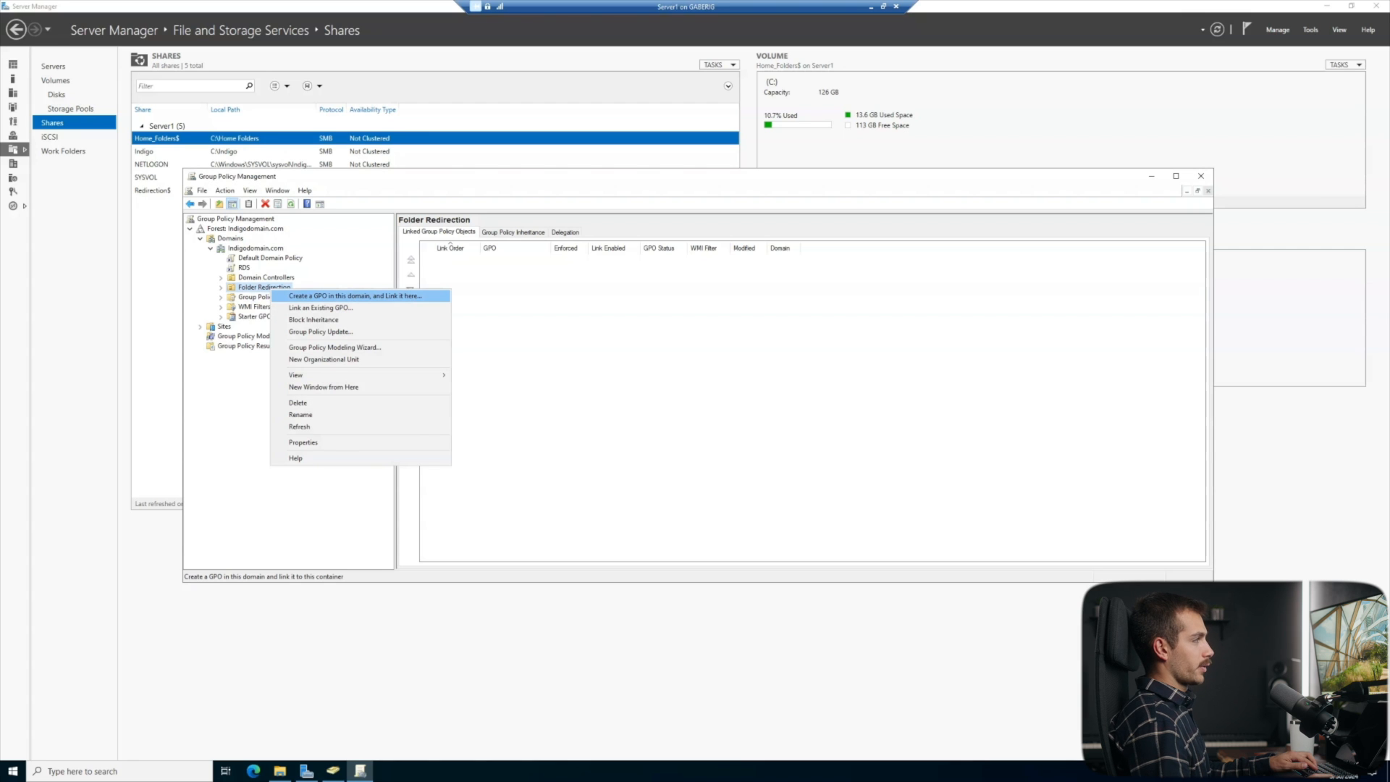
left_click(354, 295)
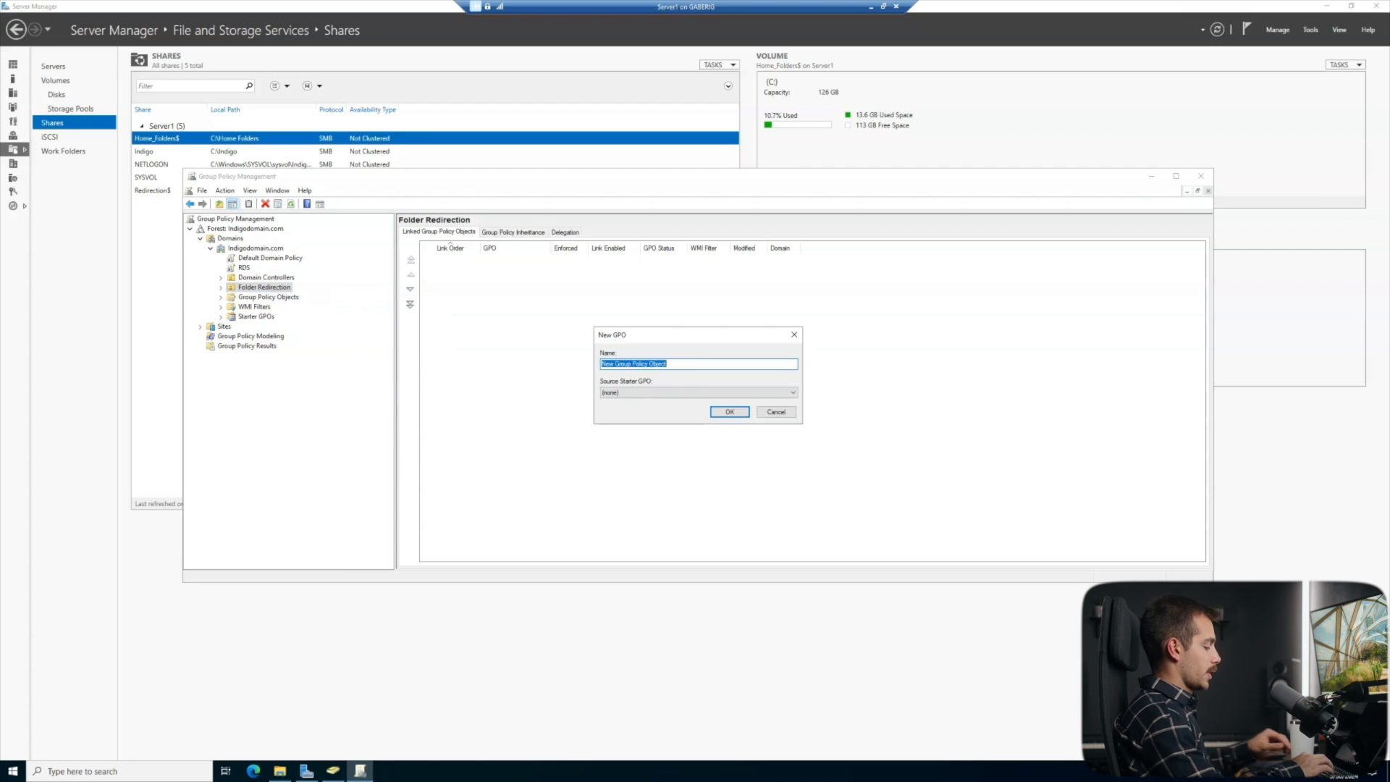
type("Folder Redirect Manager")
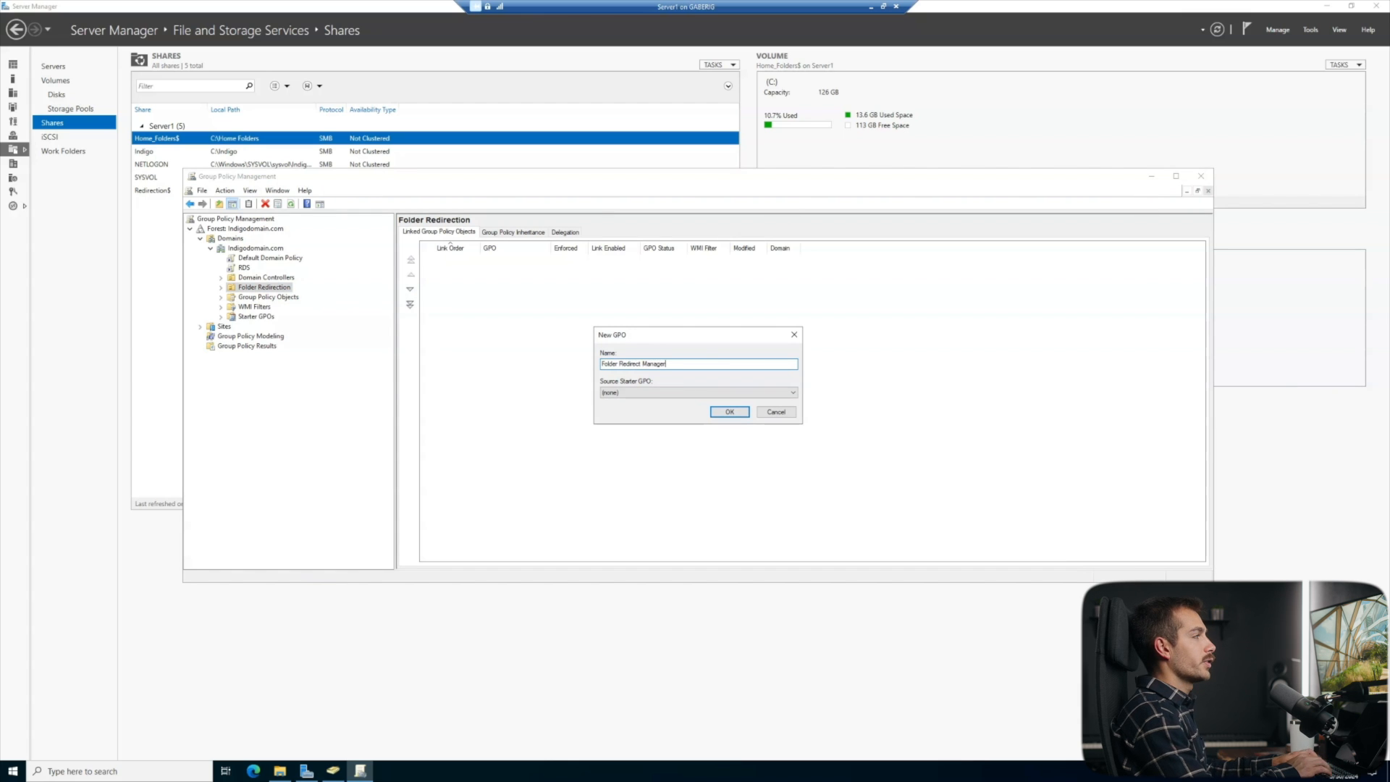
left_click(727, 411)
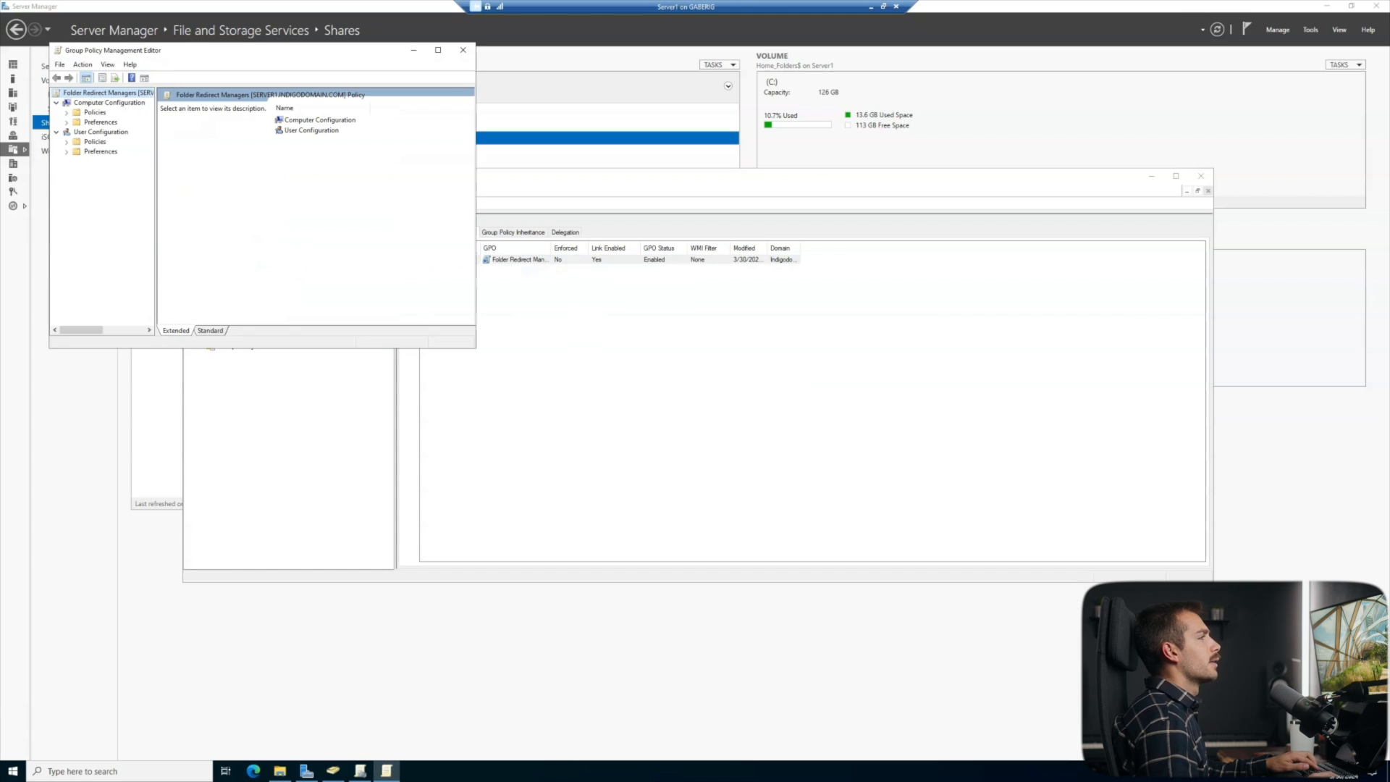
Navigate the GPO to User Configuration > Policies > Windows Settings > Folder Redirection.
left_click(100, 131)
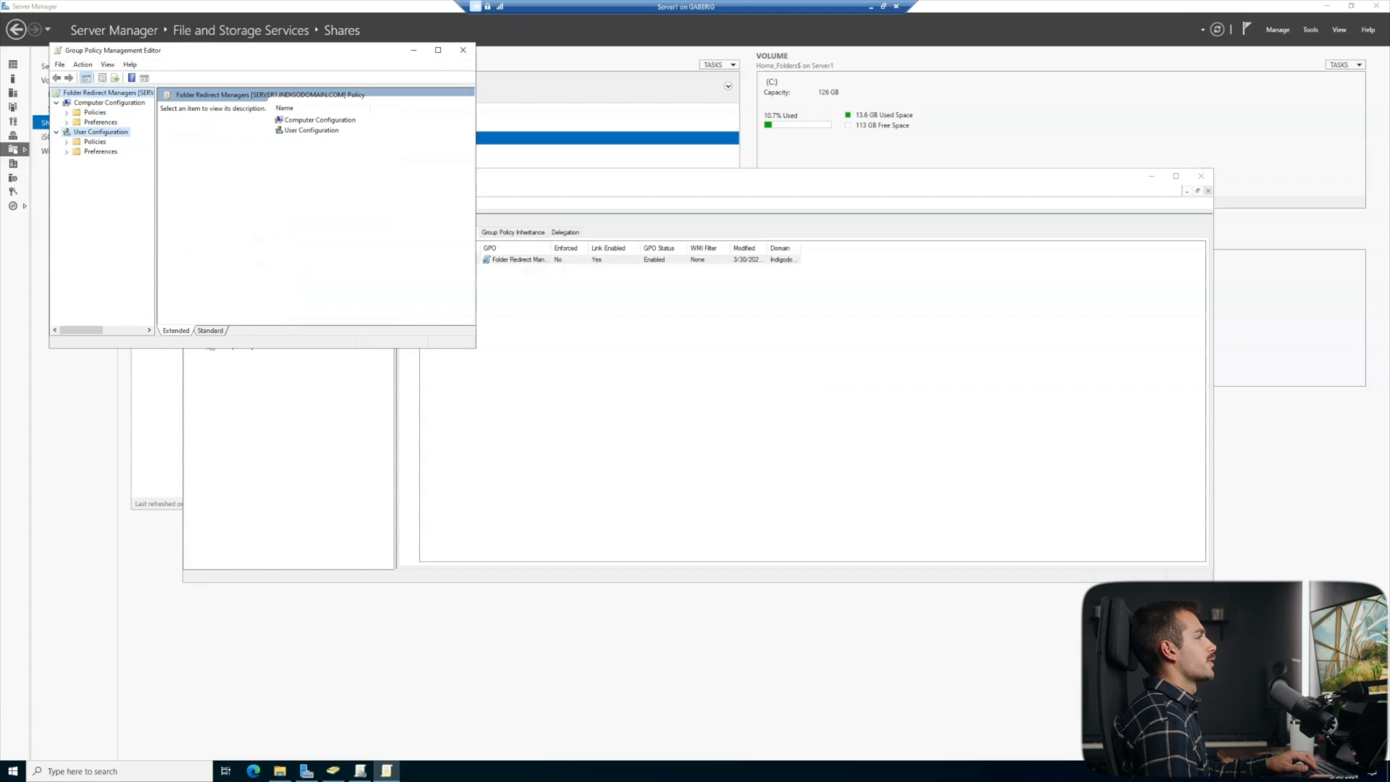
left_click(68, 141)
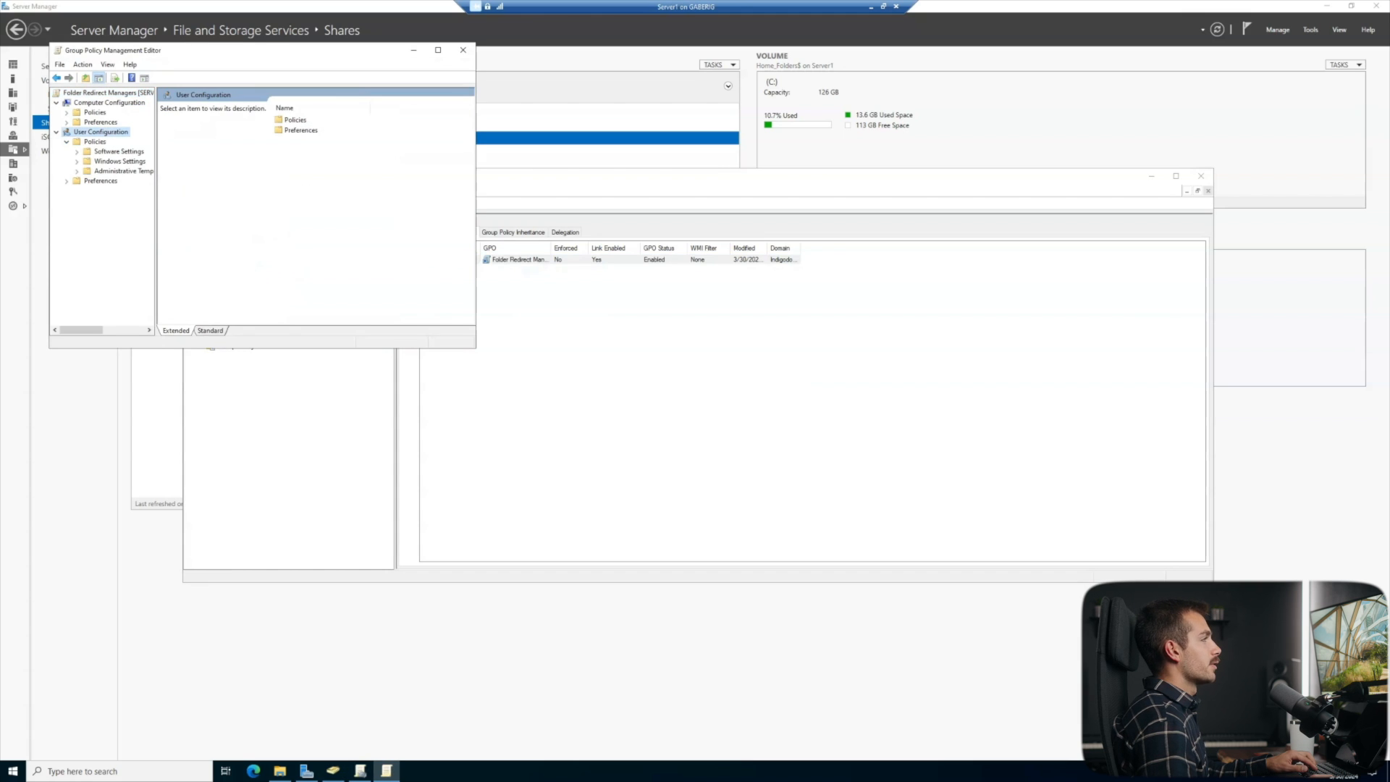
left_click(76, 161)
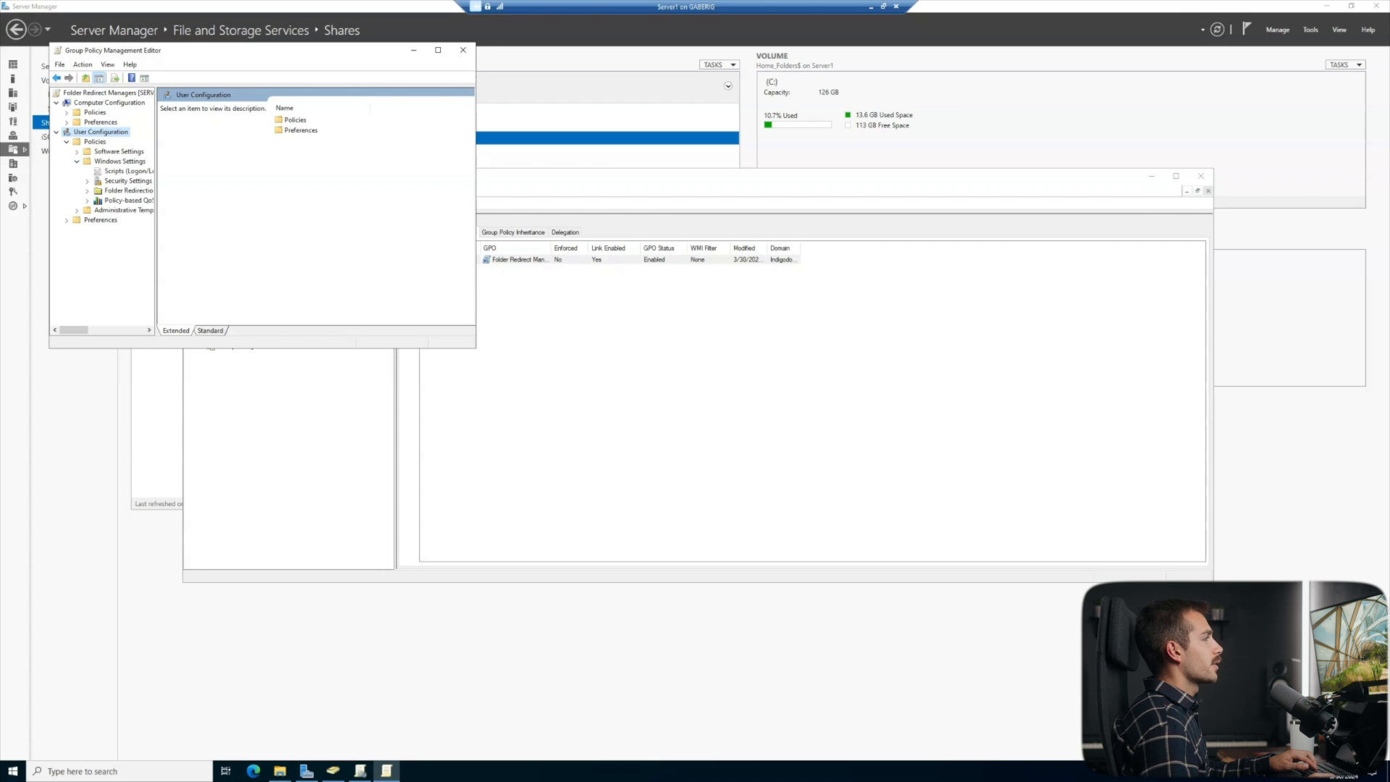
left_click(129, 189)
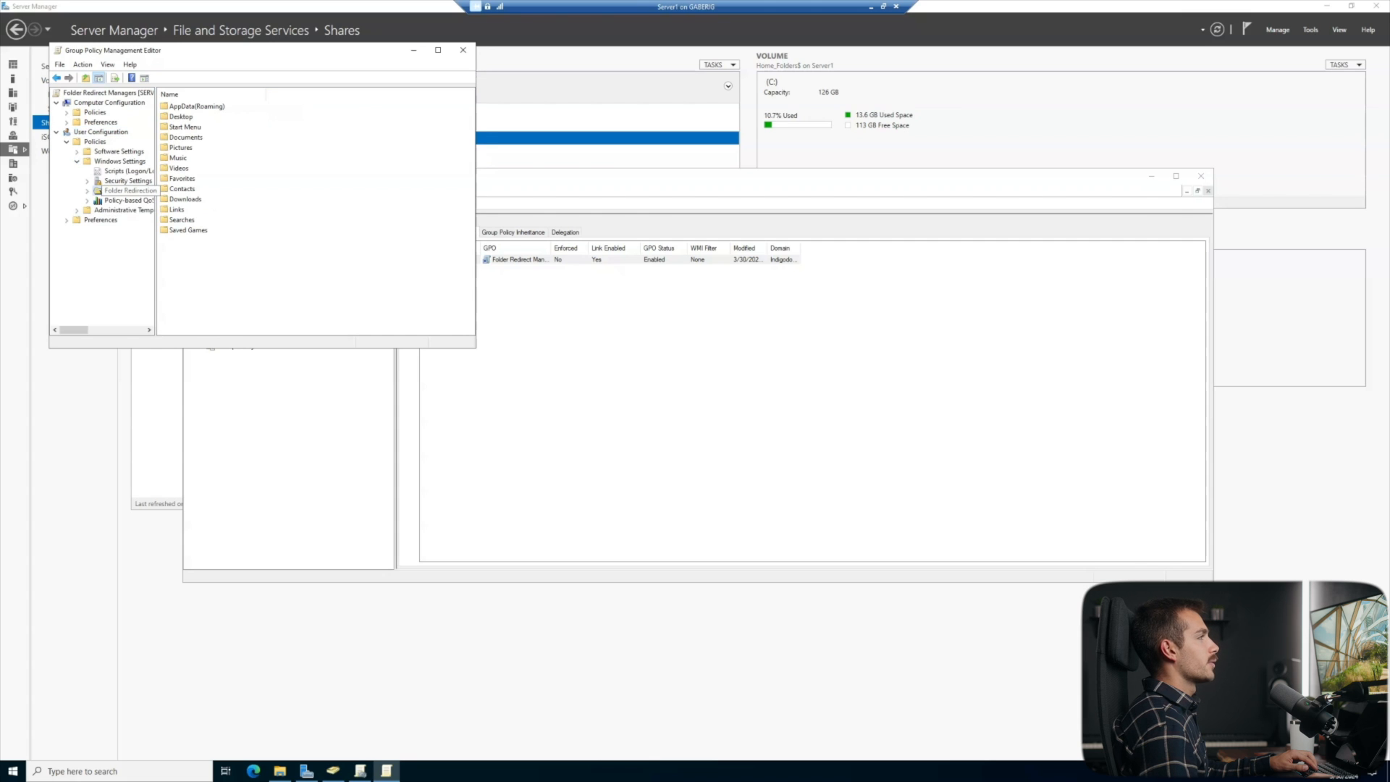
left_click(131, 190)
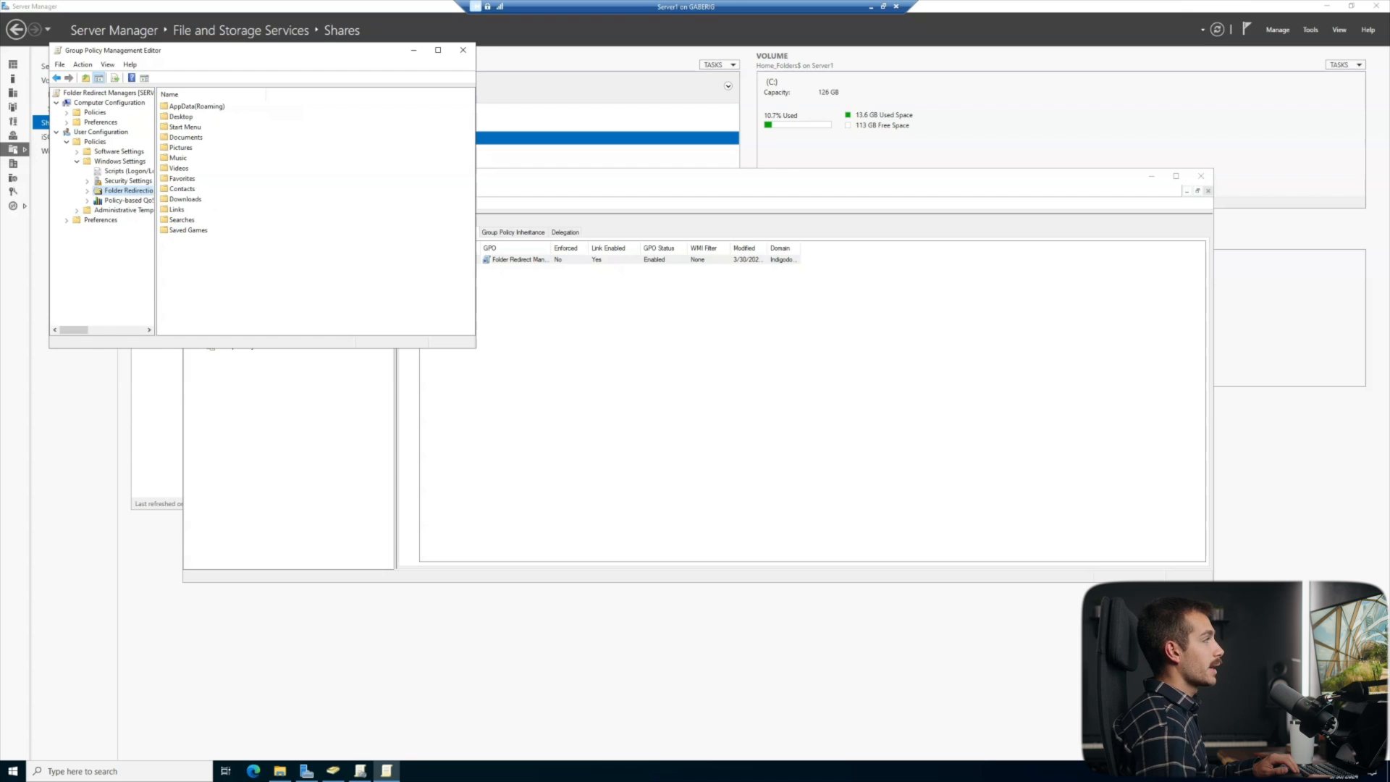
Set Desktop redirection to Basic, per-user folders under root path \\Server1\Redirection$.
double_click(180, 115)
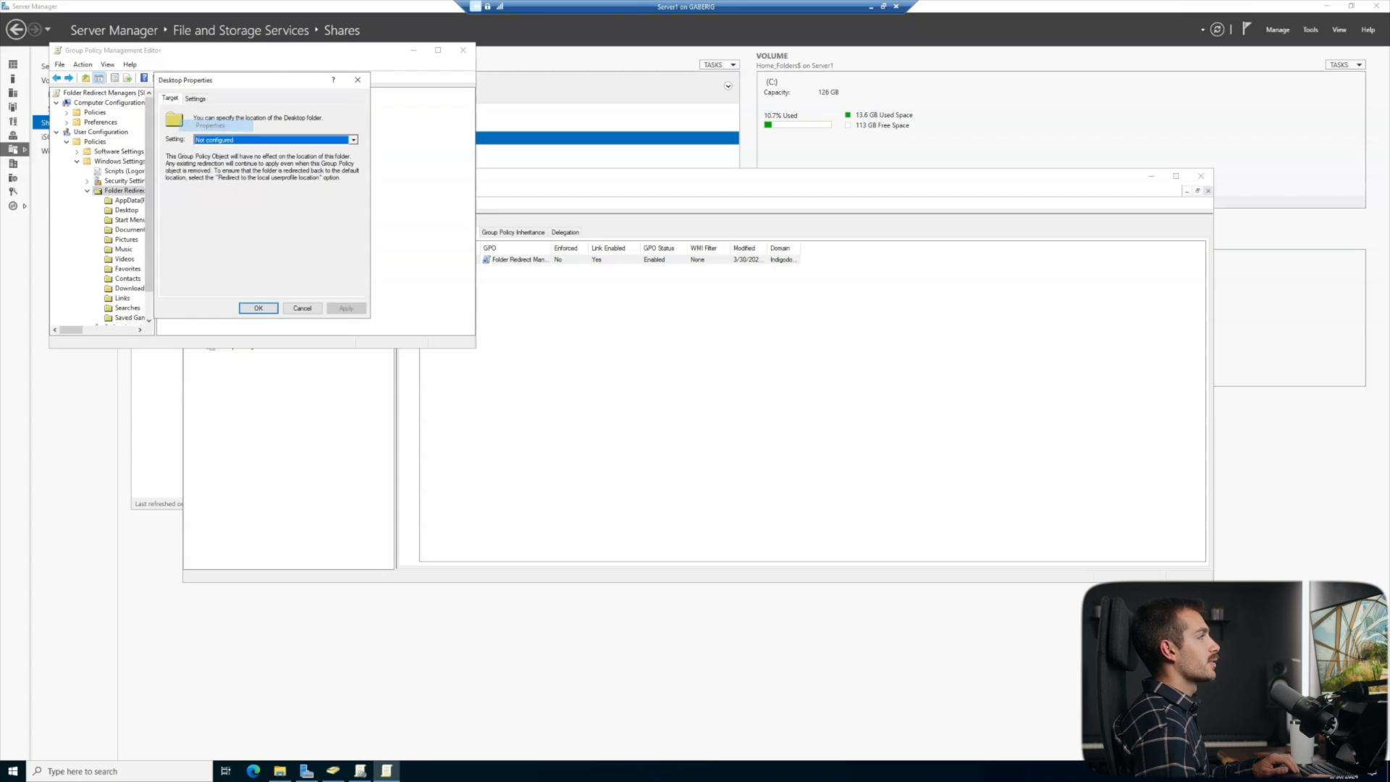
left_click(352, 139)
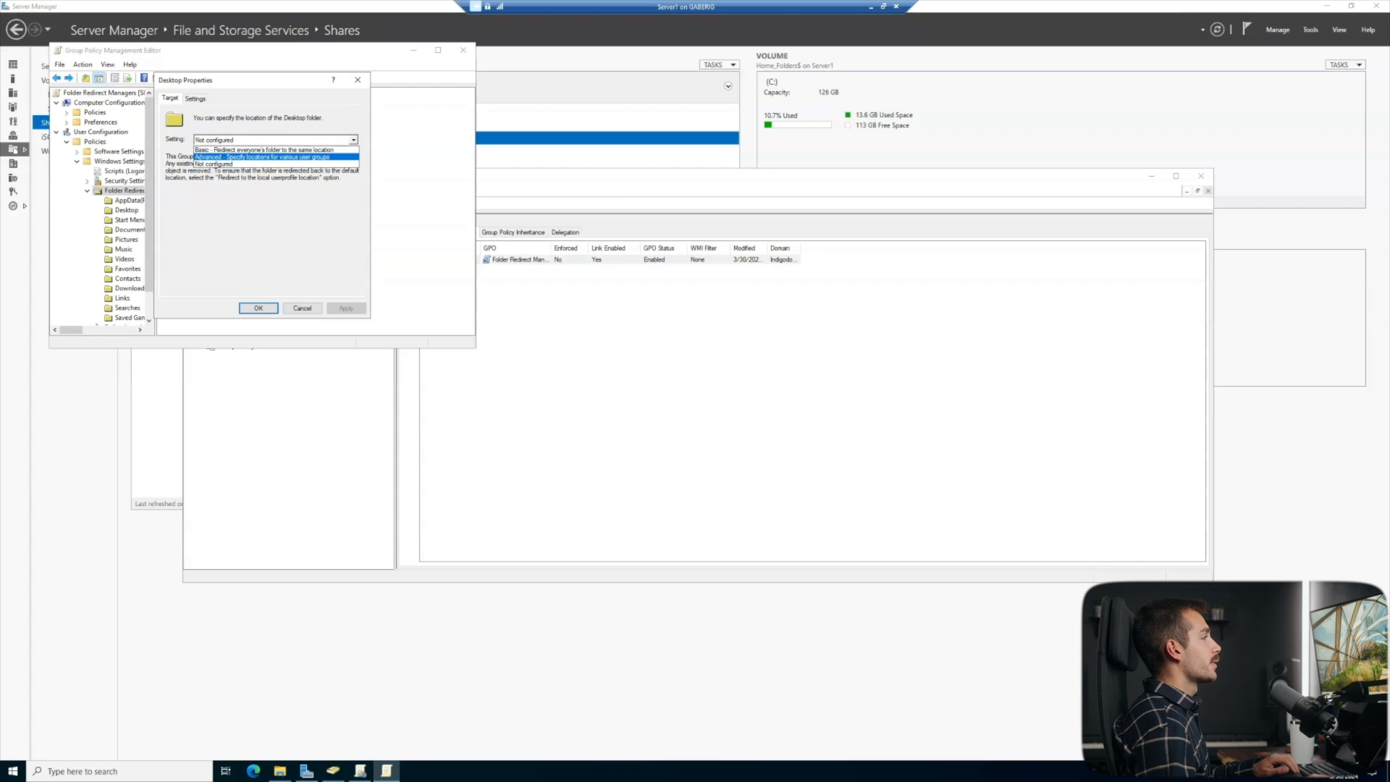
left_click(266, 148)
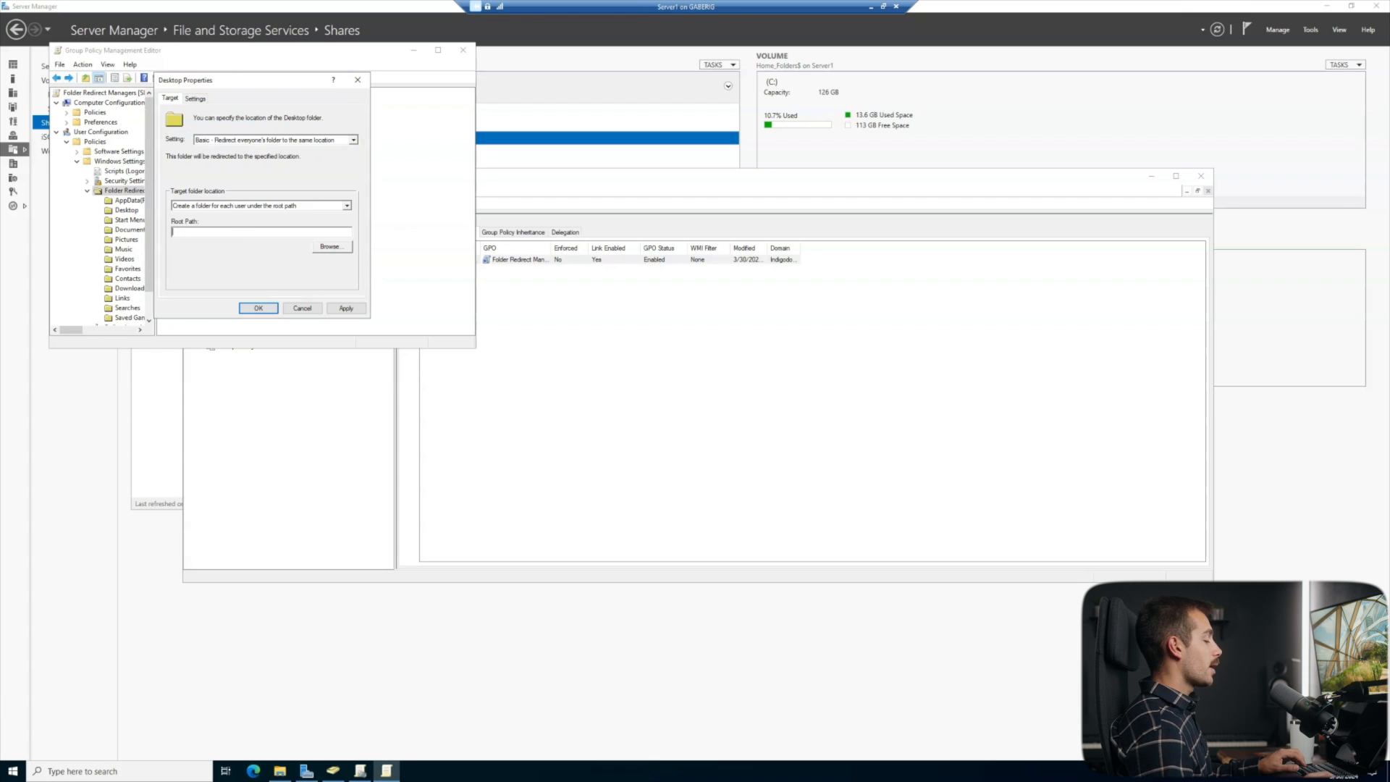
type("\\\\Server1\\Redirection$")
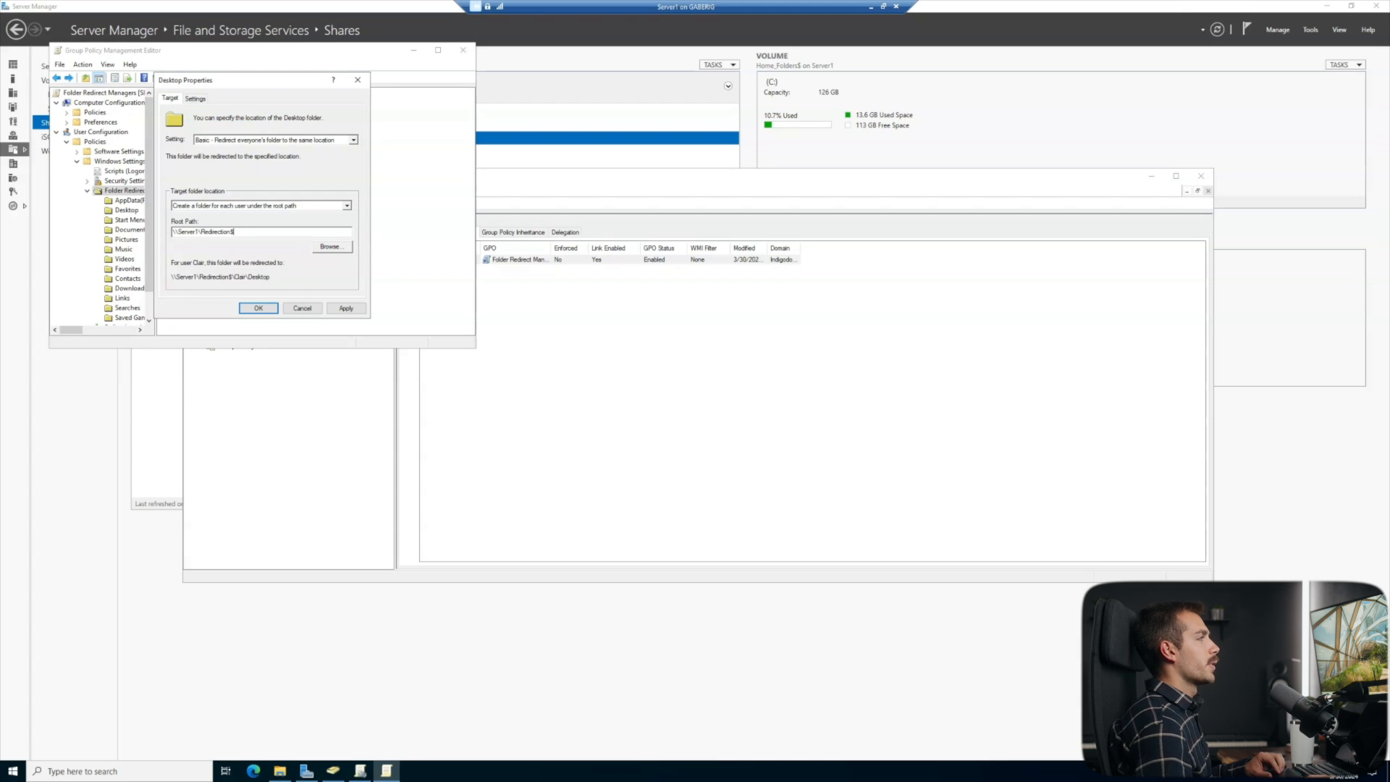
left_click(194, 97)
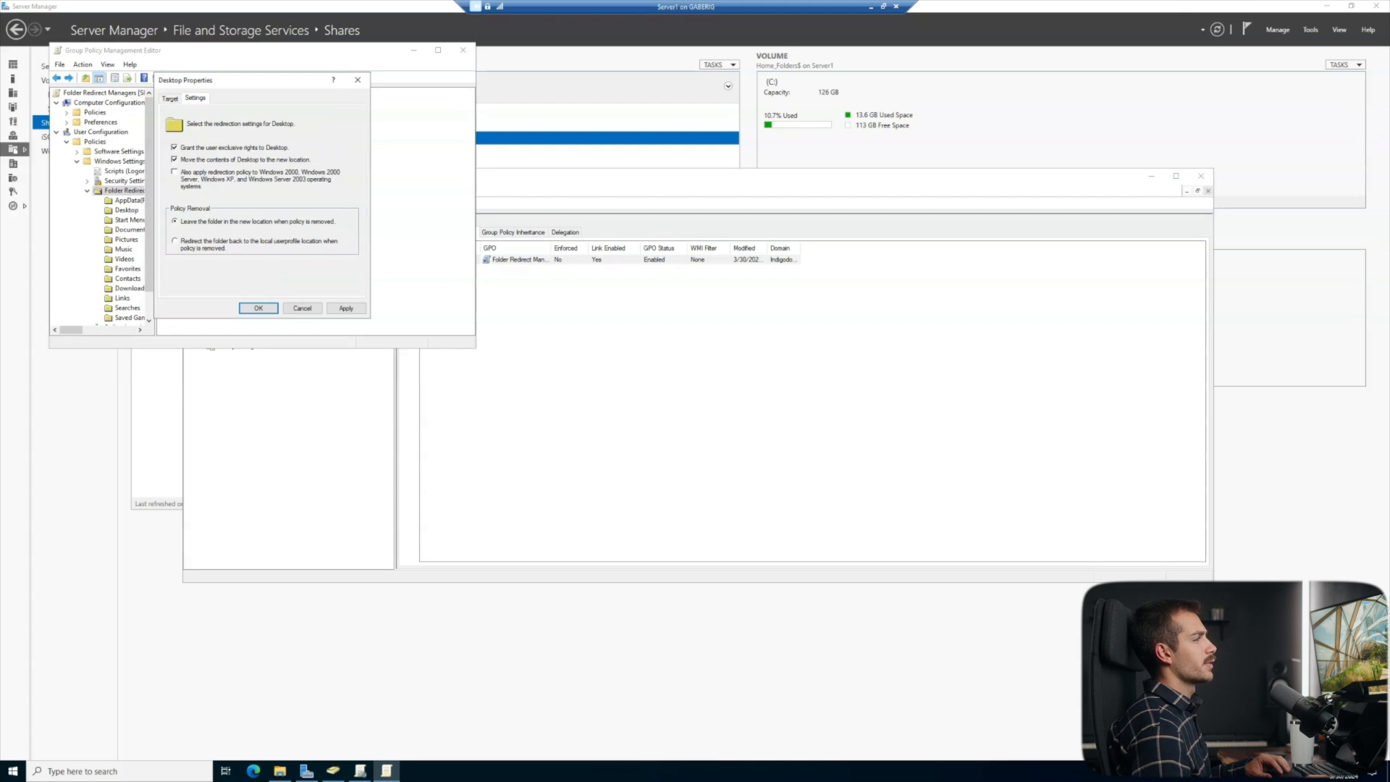
Make Desktop return to the local userprofile on policy removal, and save the settings.
left_click(175, 240)
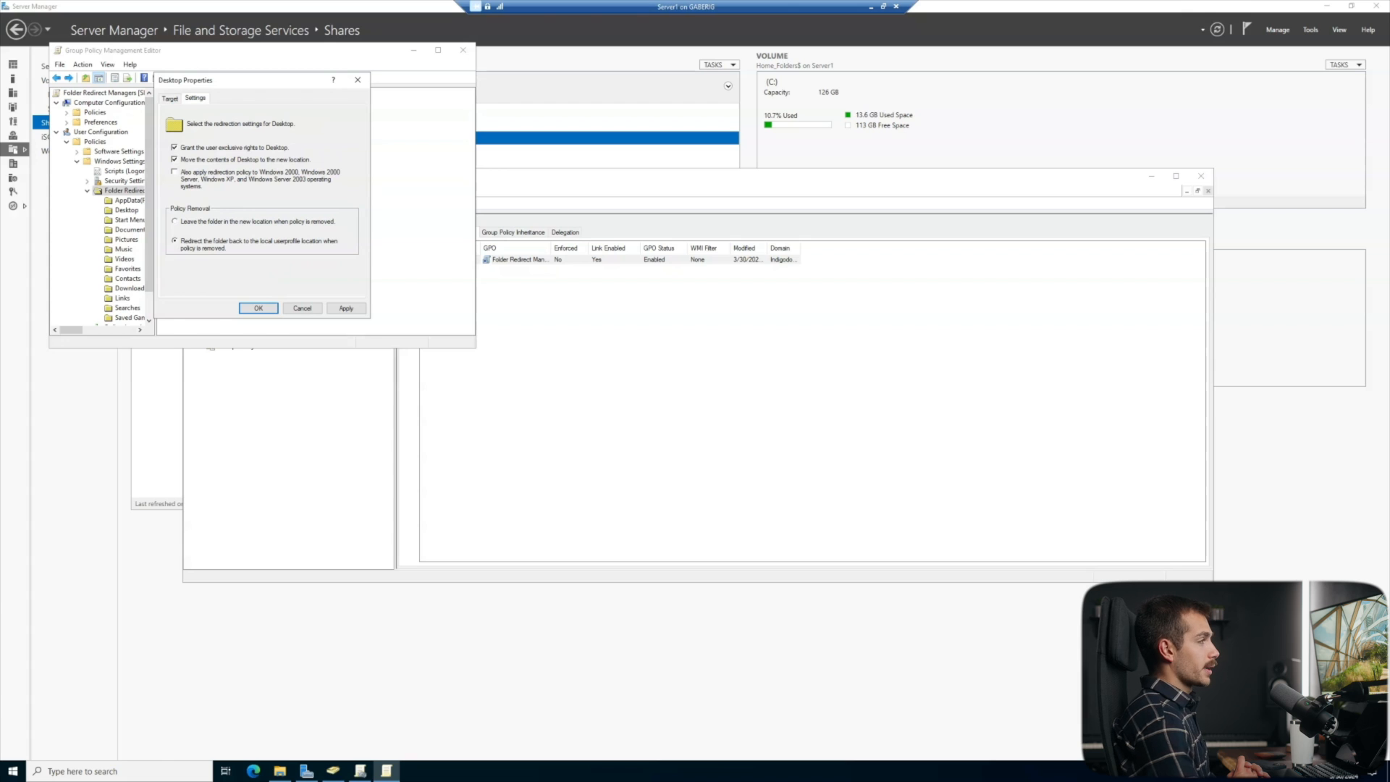
left_click(346, 307)
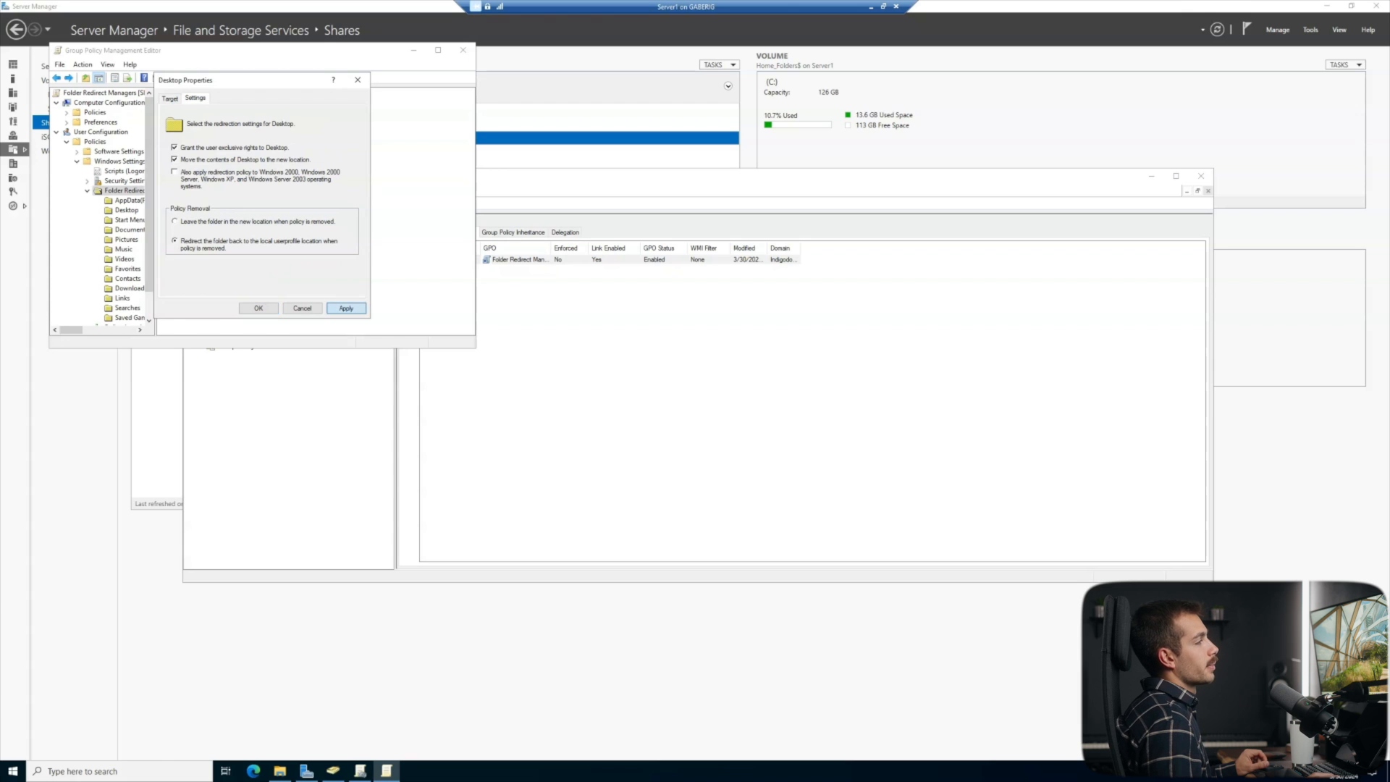
left_click(346, 308)
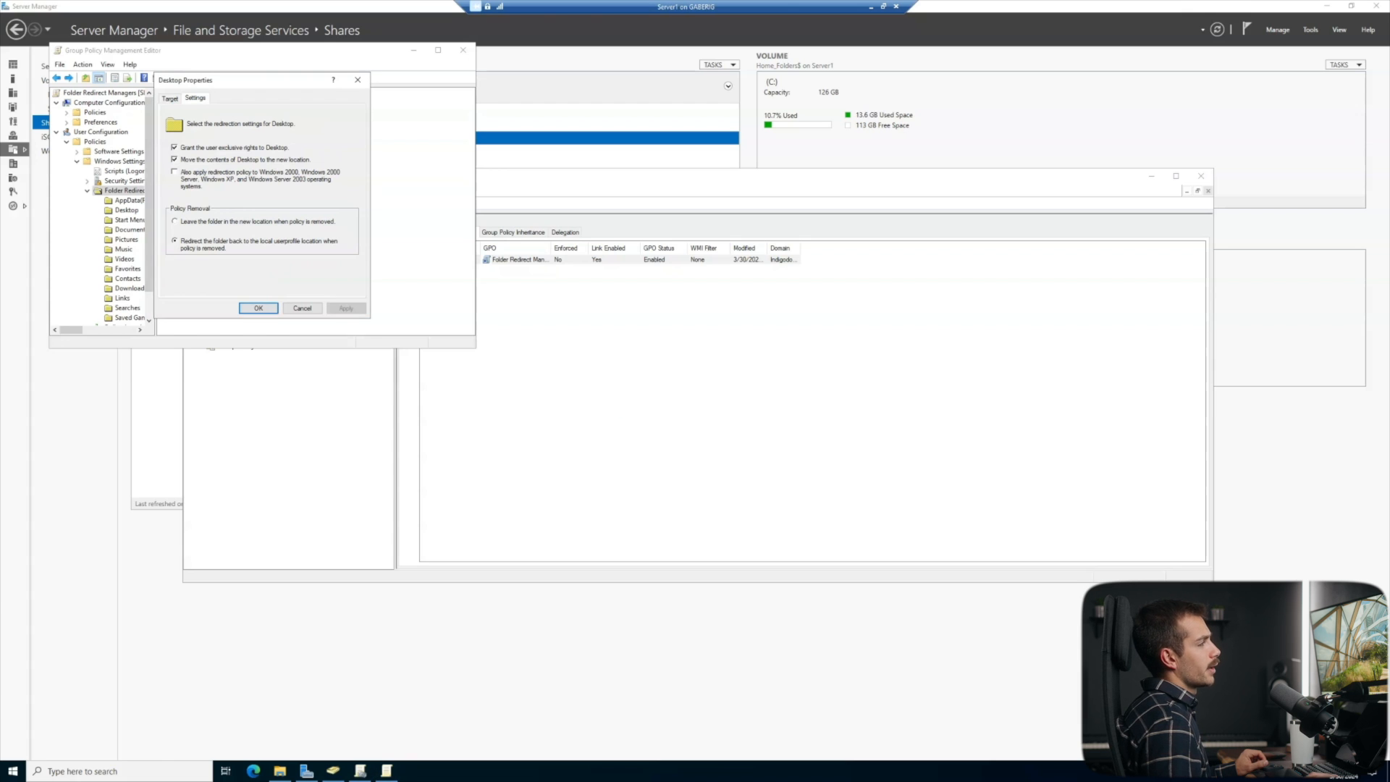
left_click(258, 307)
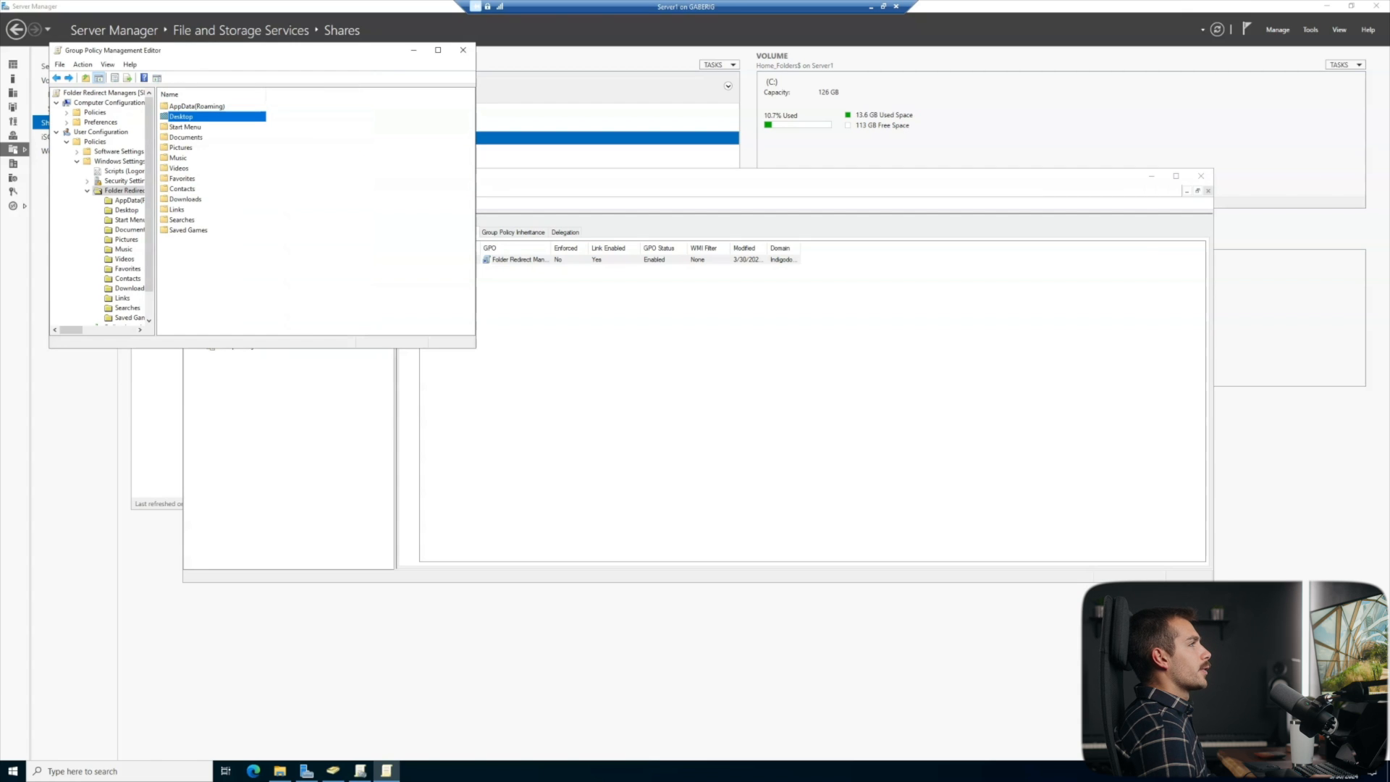
left_click(462, 50)
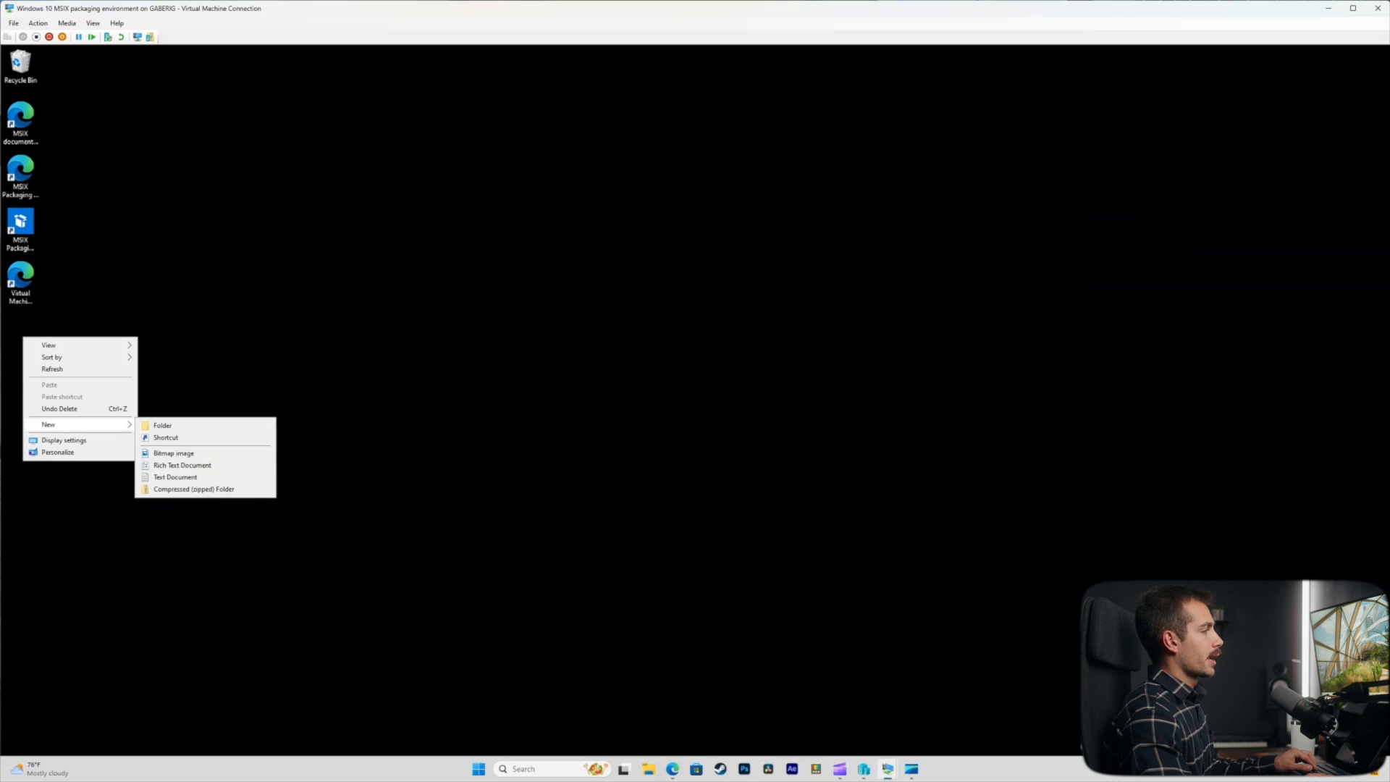
Create a new folder named Test Folder on the client machine's desktop.
left_click(162, 425)
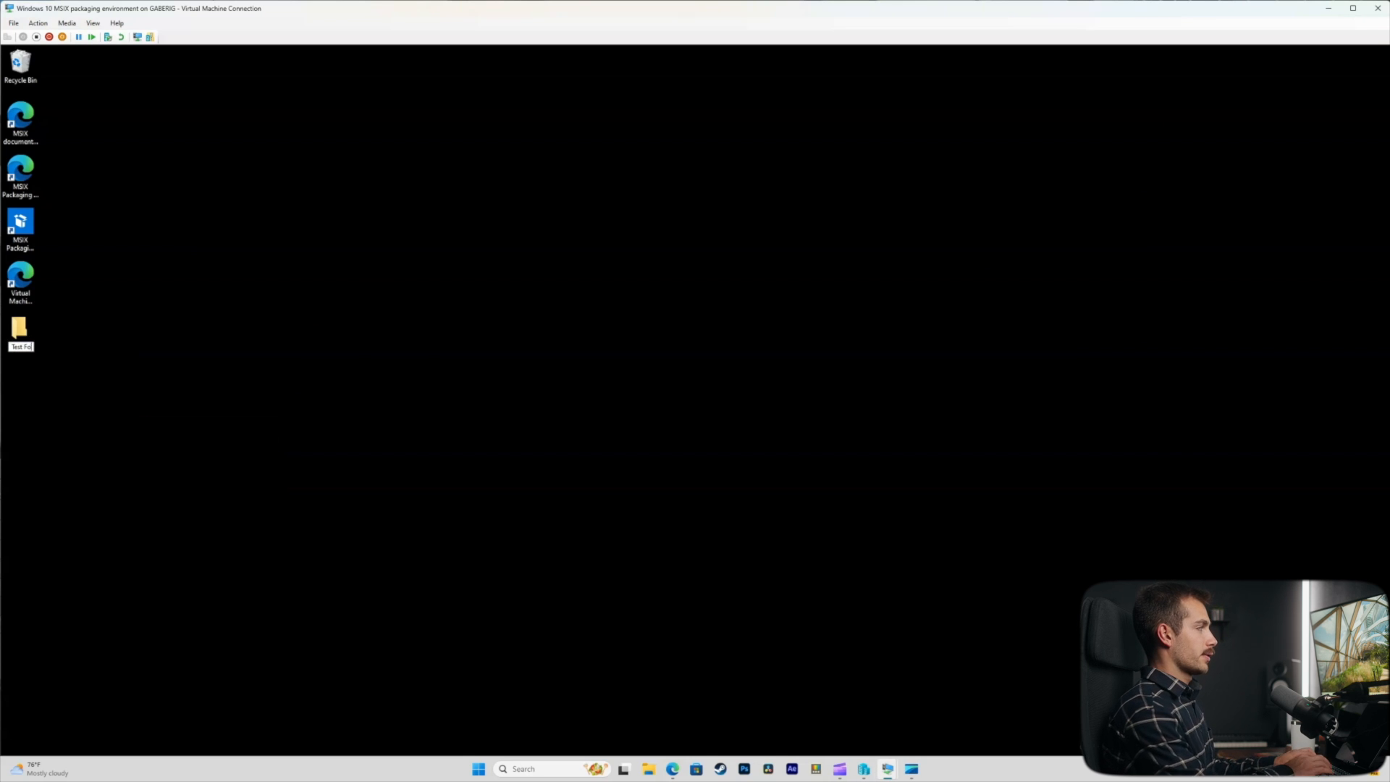
left_click(20, 328)
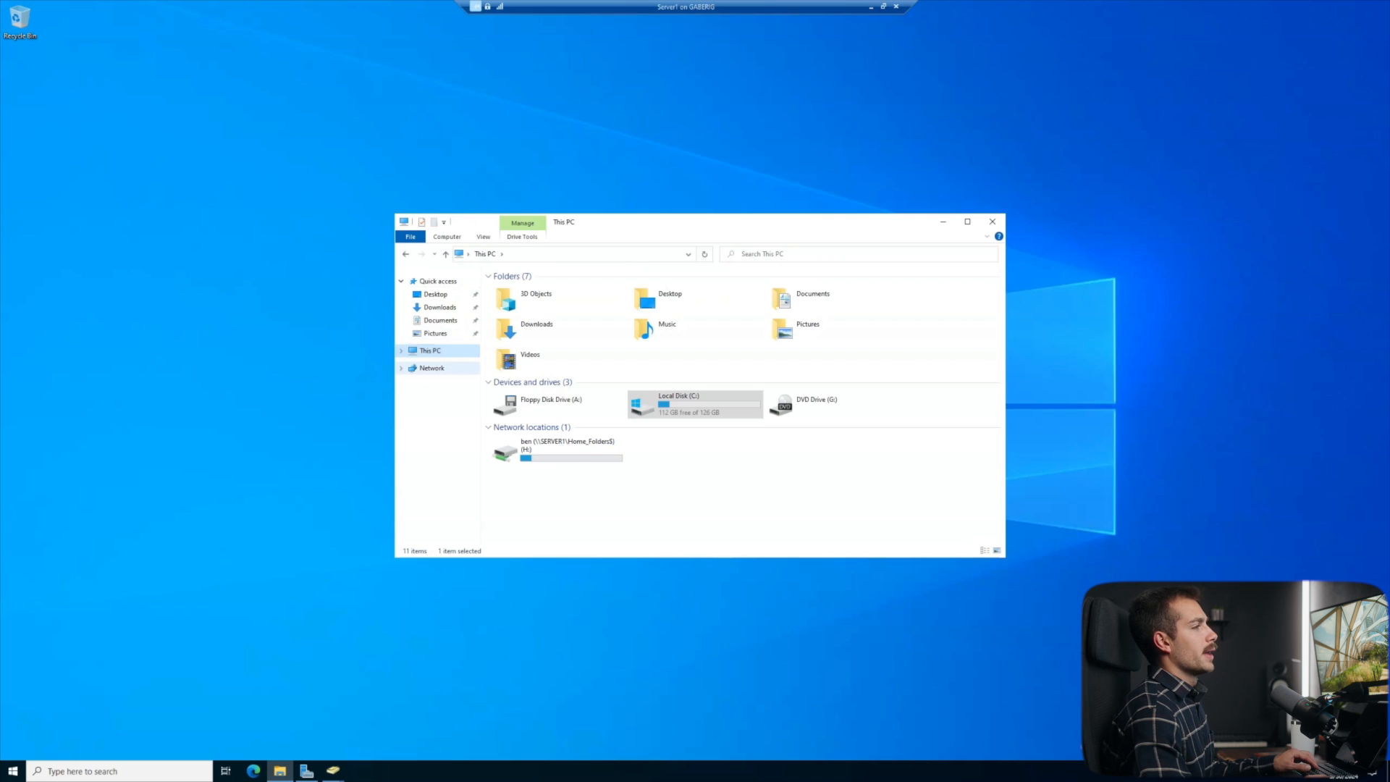
Browse to C:\Redirection on the server to confirm Test Folder appears.
double_click(679, 395)
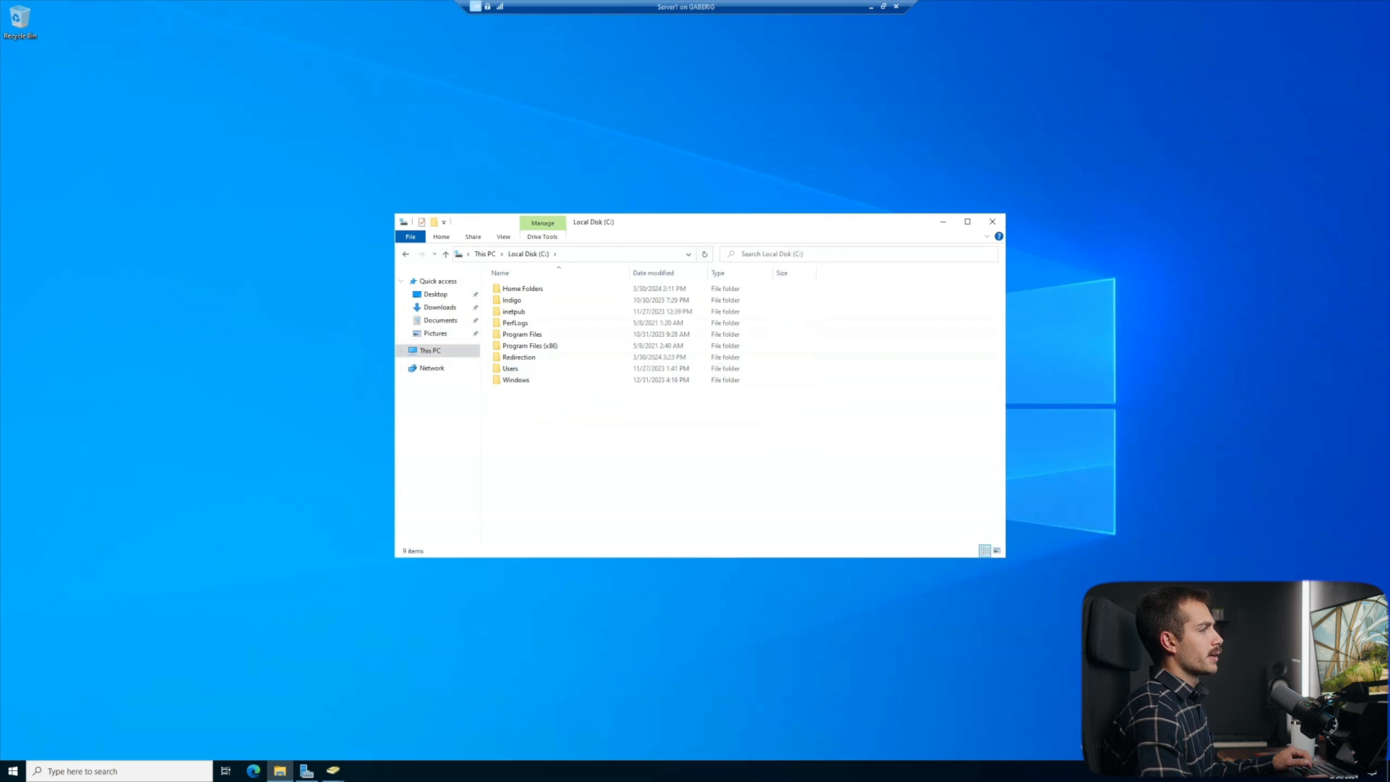
left_click(518, 356)
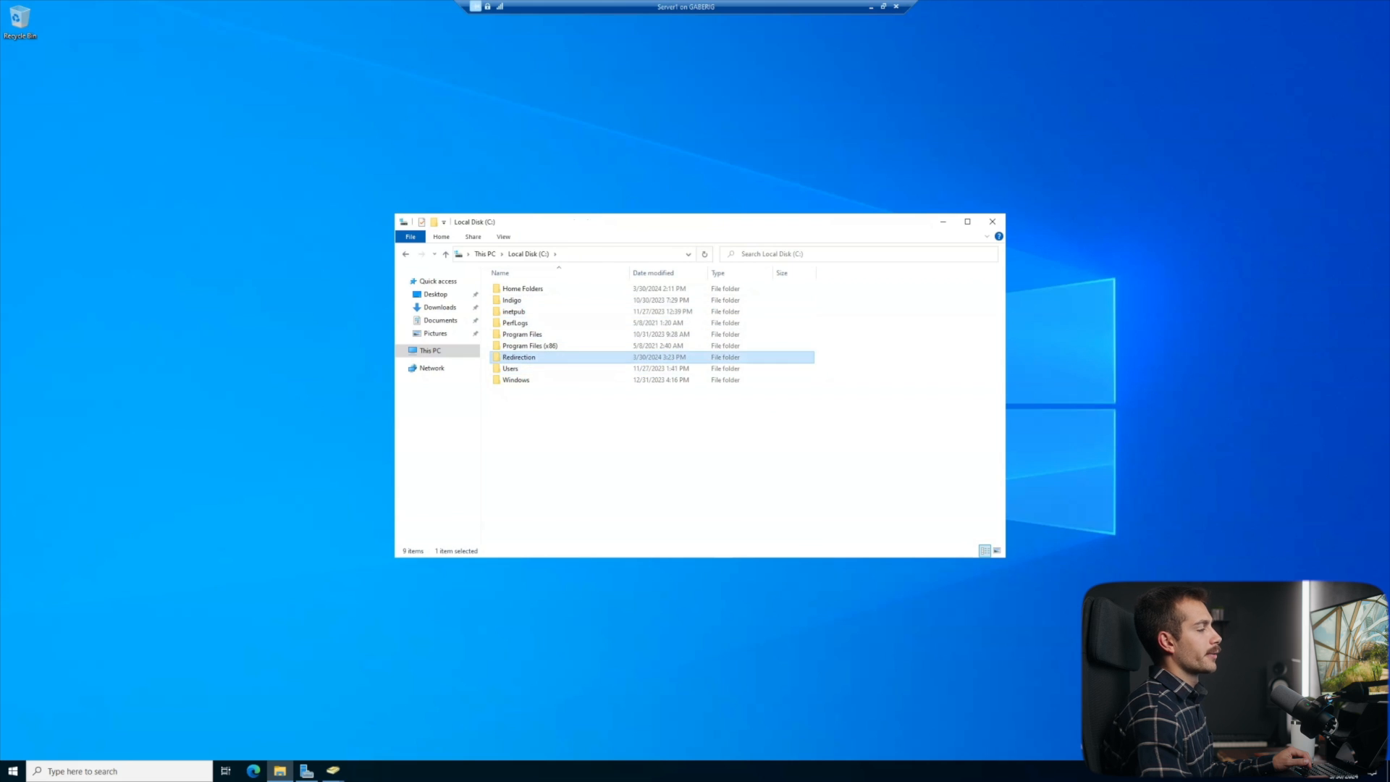
double_click(518, 356)
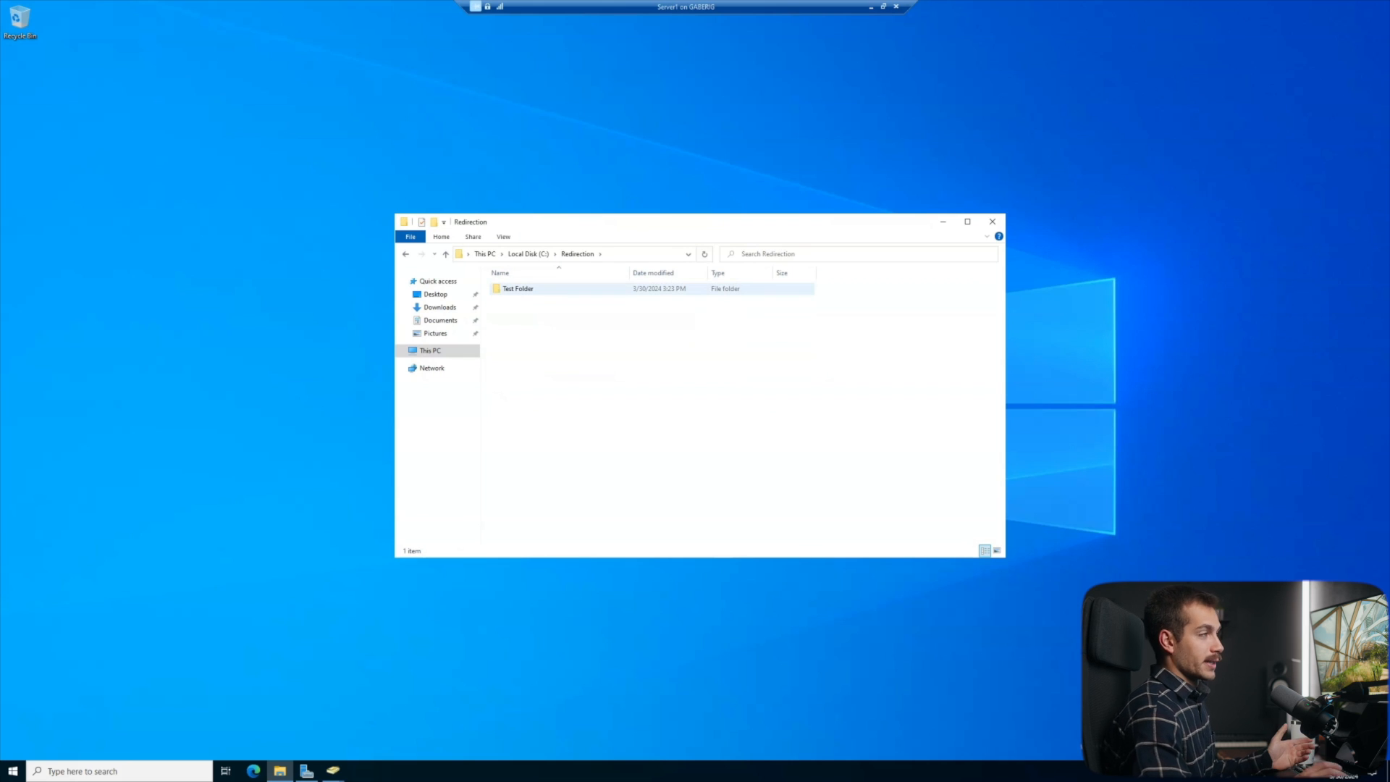
mouse_move(517, 288)
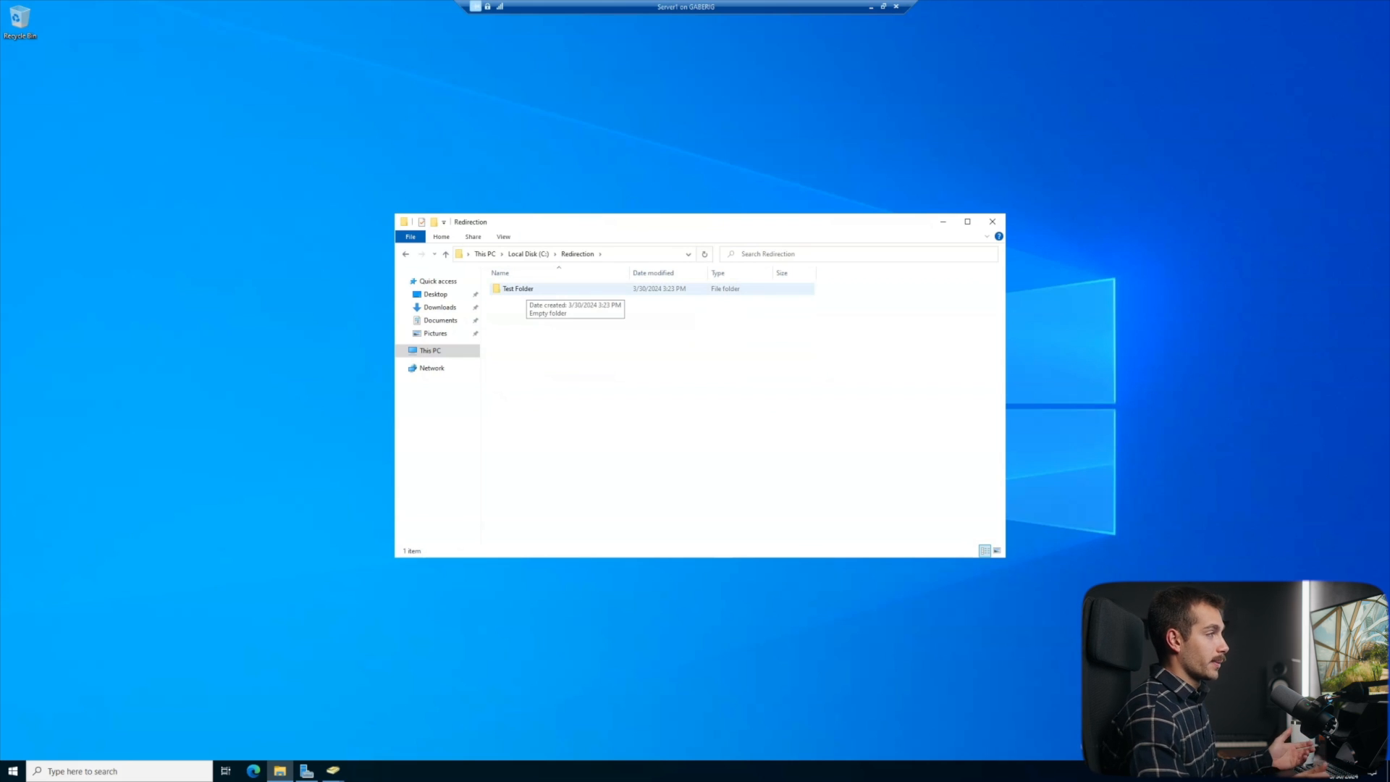